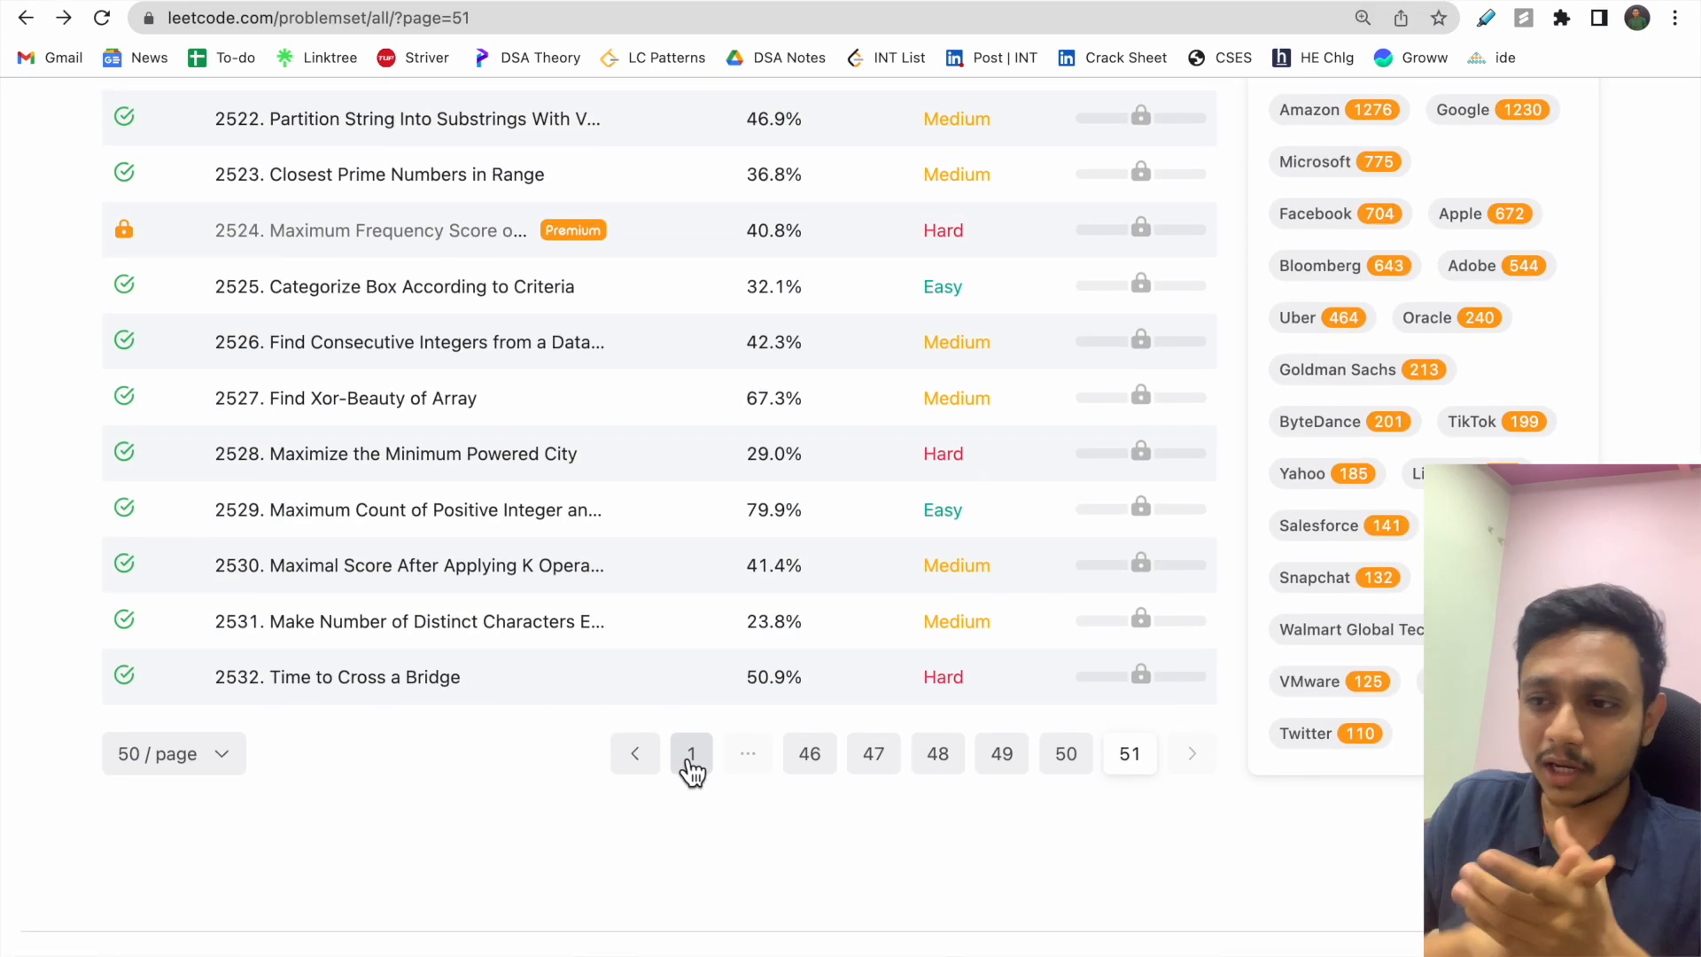
Go to page 1 of the problem list and open '20. Valid Parentheses'
click(691, 753)
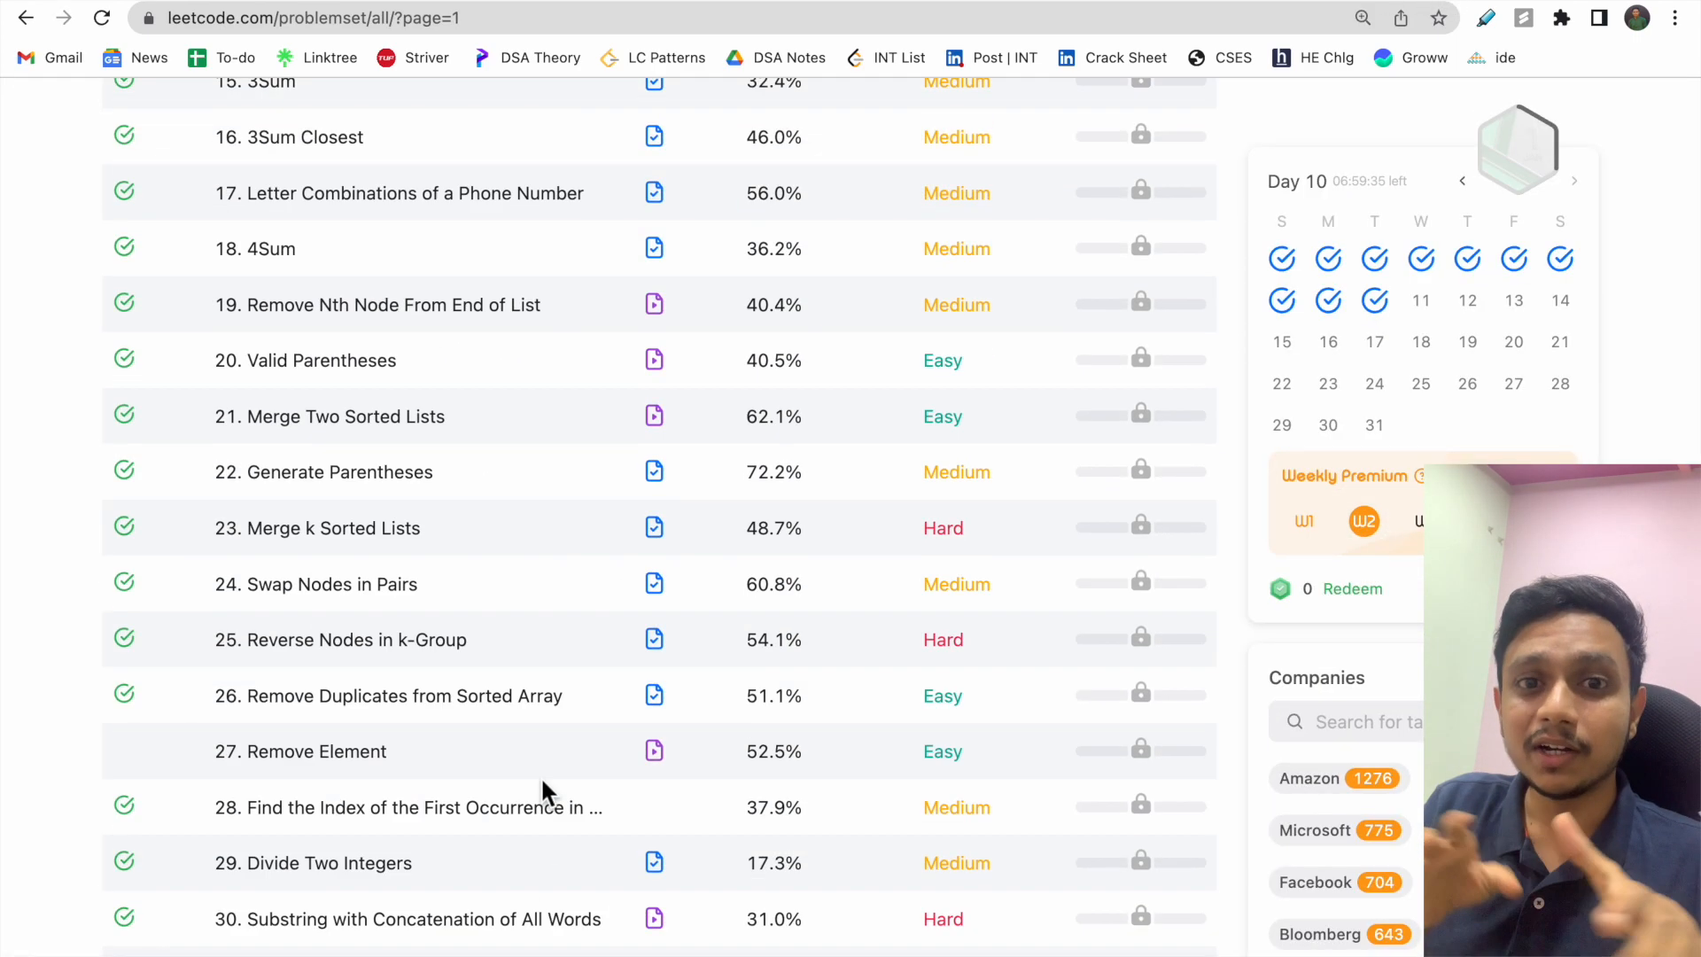
scroll(up, 3)
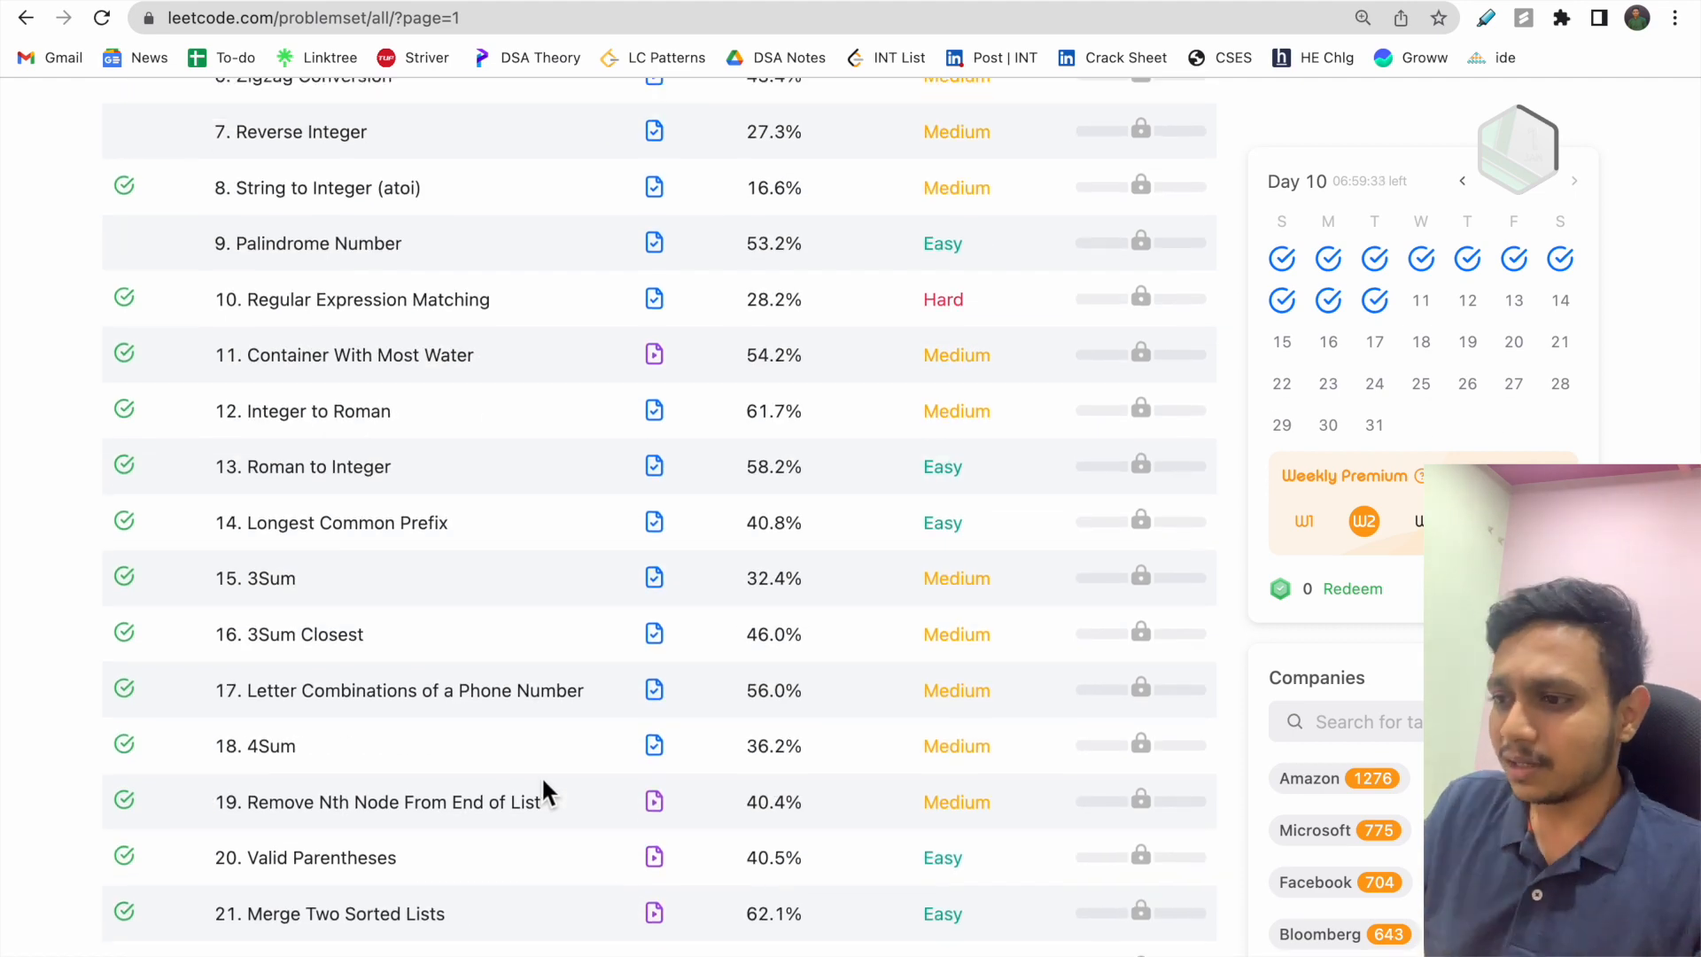
scroll(up, 3)
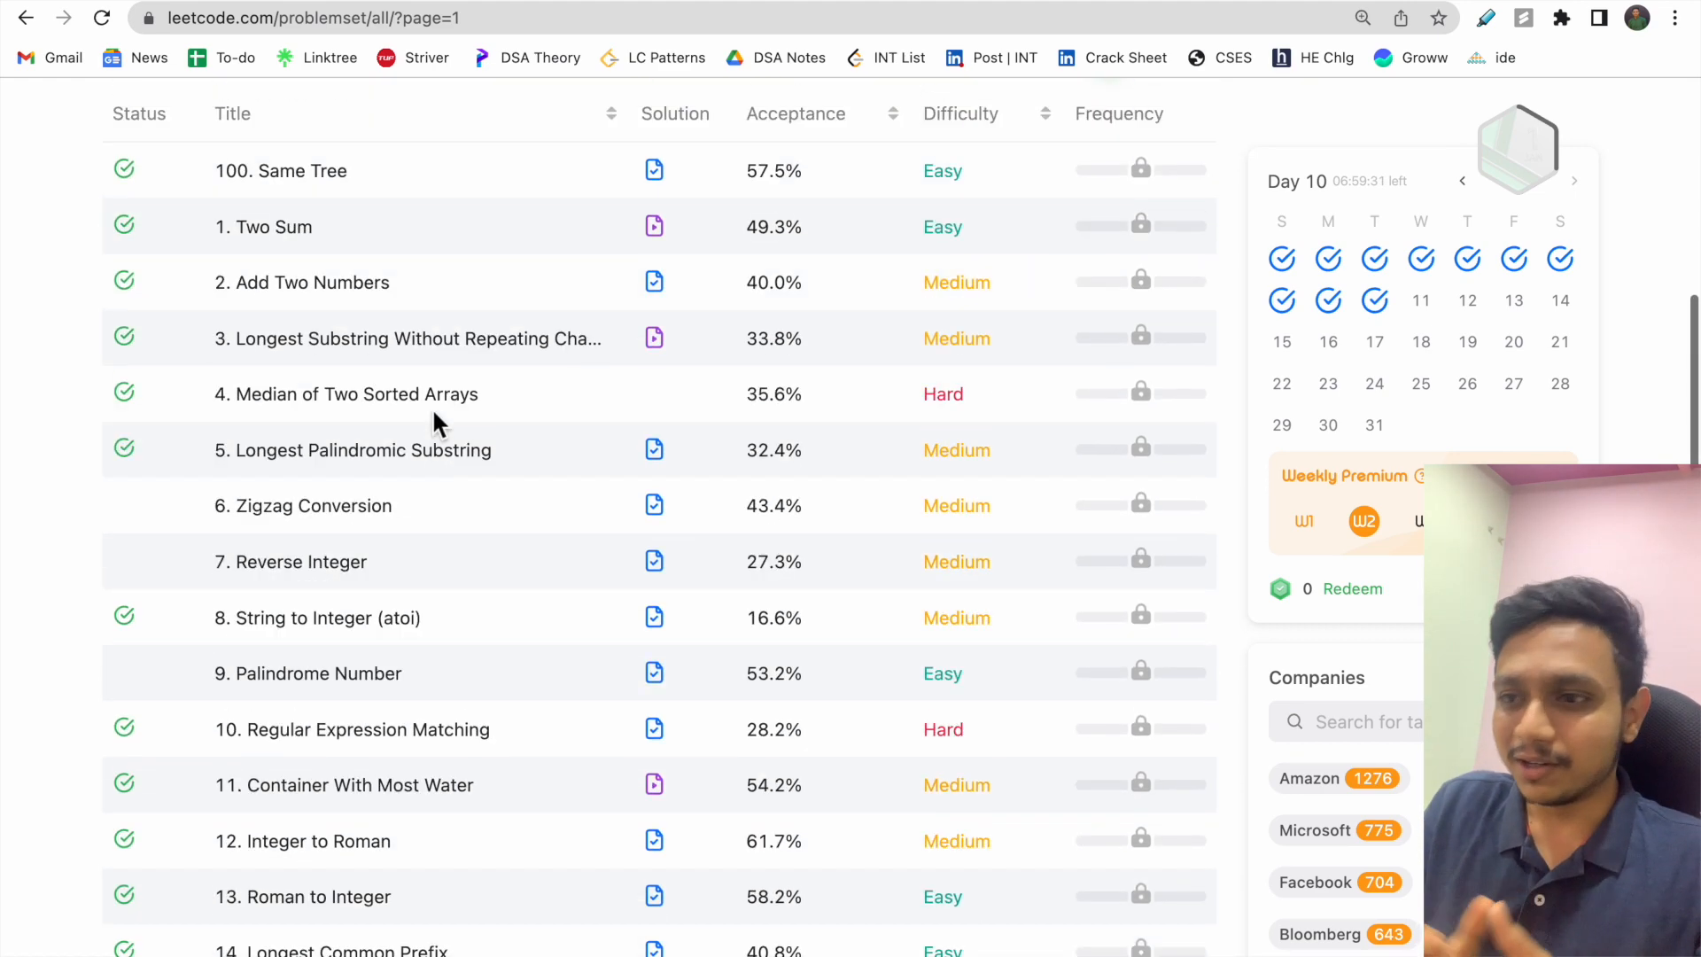
scroll(down, 3)
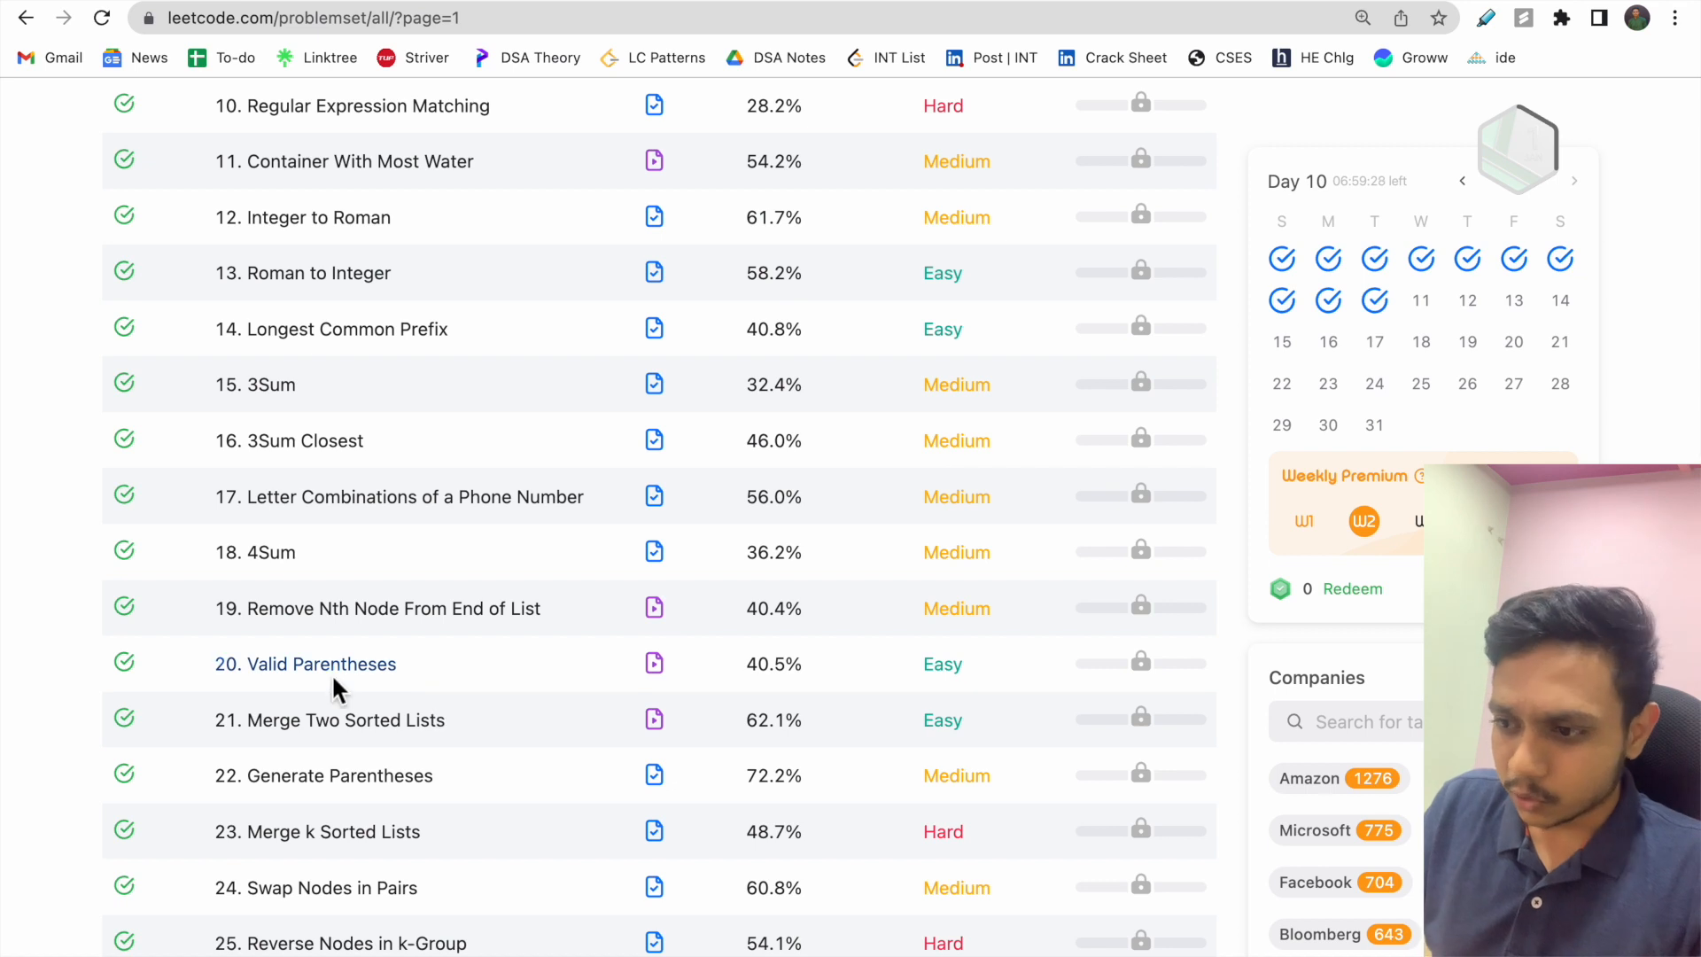
click(305, 663)
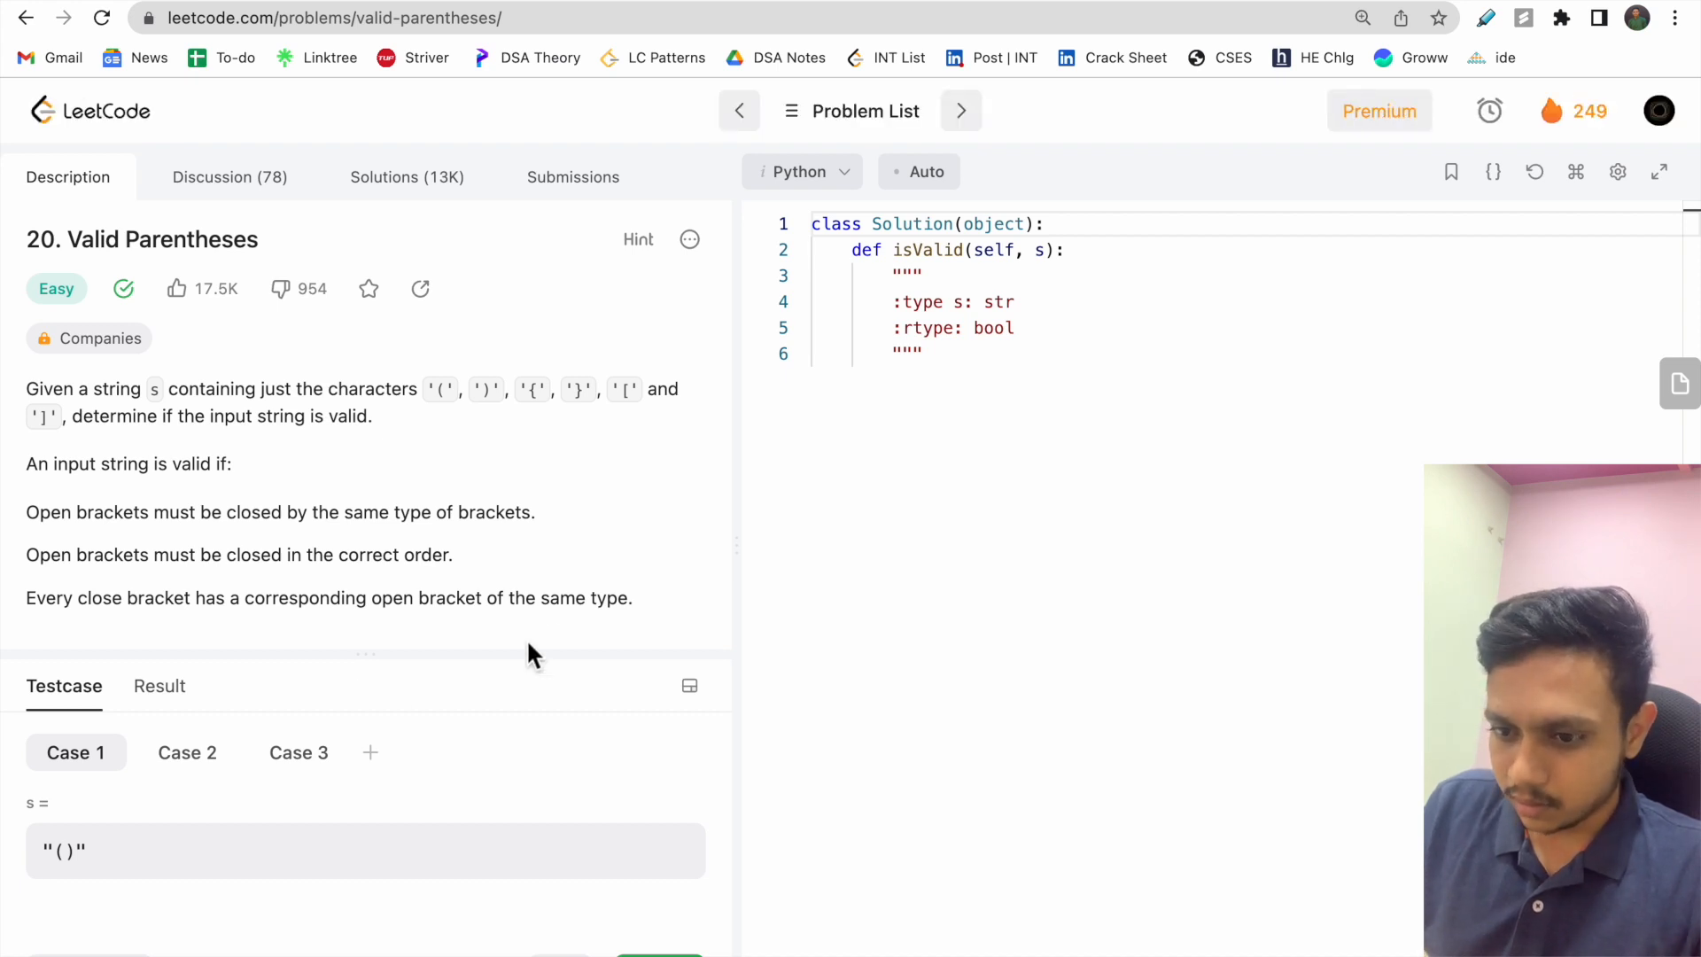
Send ChatGPT the Valid Parentheses statement and Example 1, asking for a solution
drag(32, 388, 632, 597)
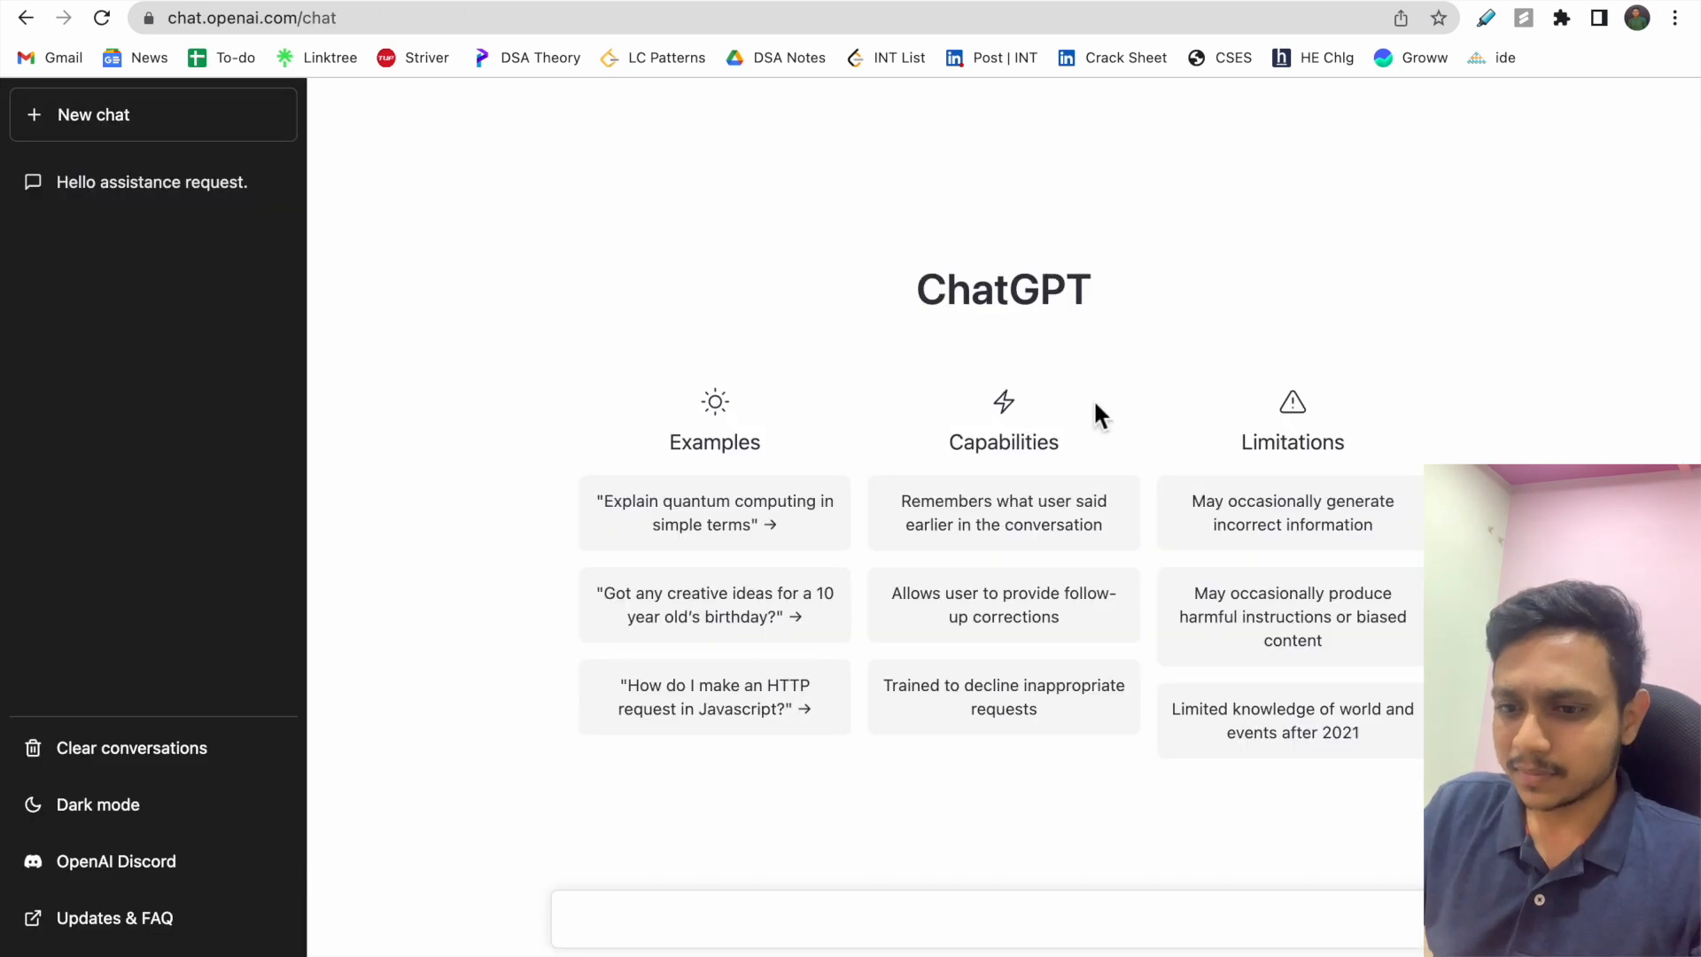
text(Given a string s containing just the characters '(', ')', '{', '}', '[' and ']', determine if the input string is valid.)
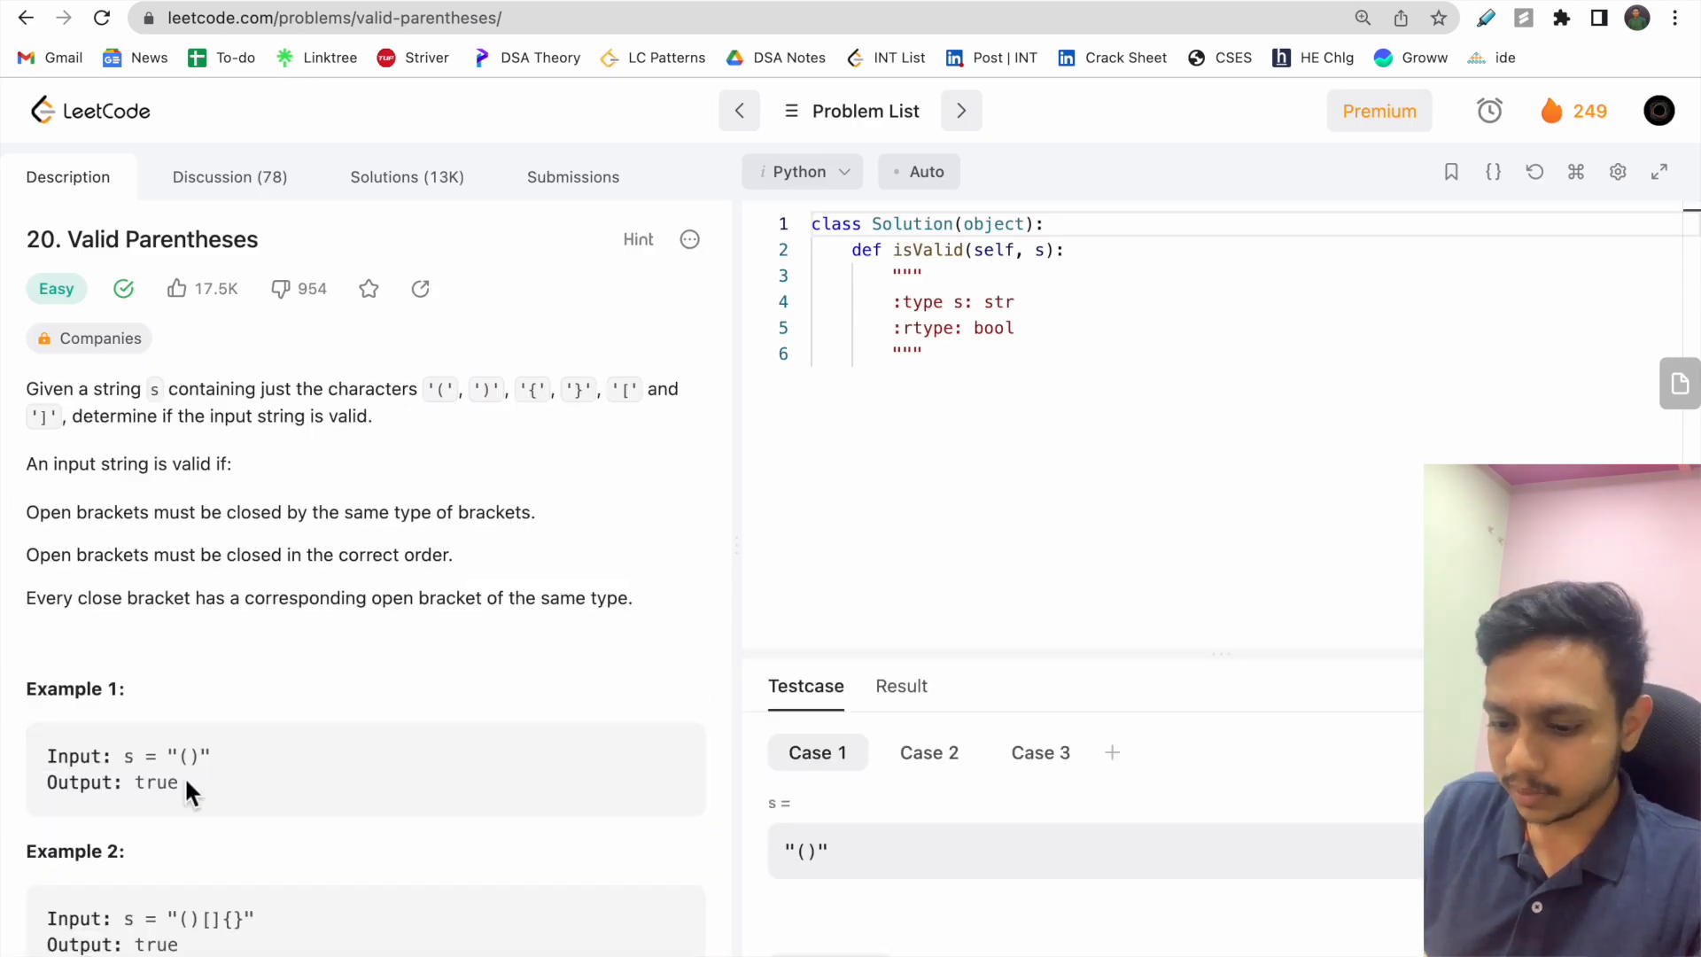
drag(48, 756, 184, 781)
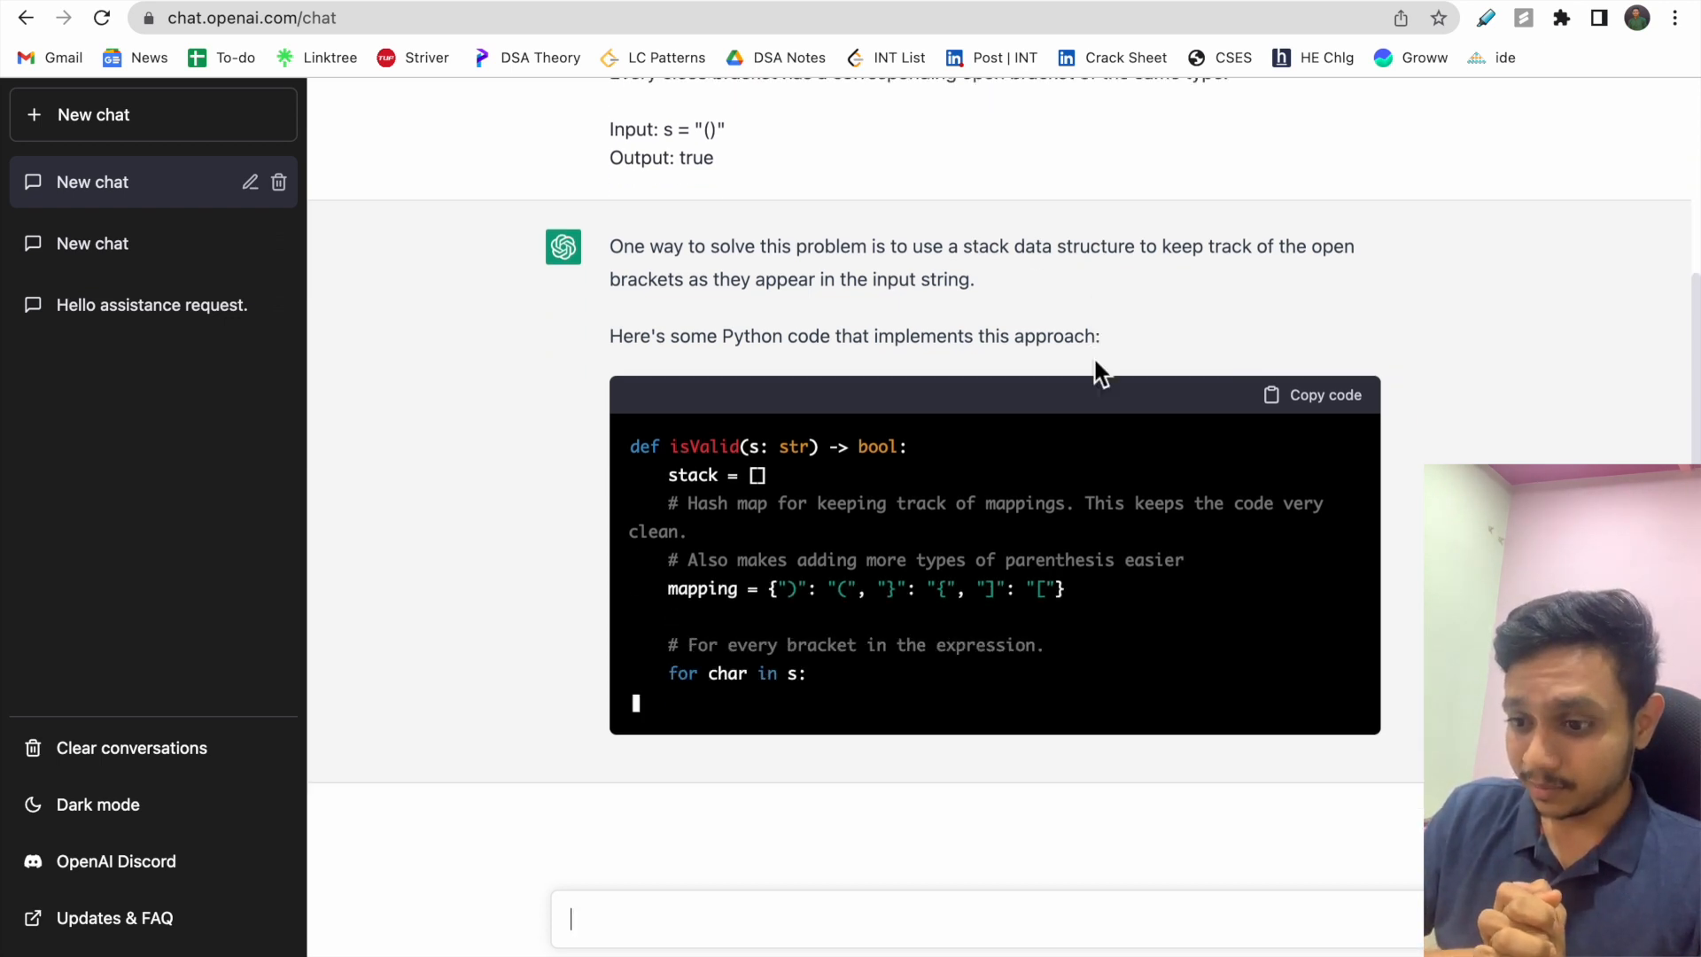
Review ChatGPT's finished stack-based answer and select the response for copying into LeetCode
scroll(down, 3)
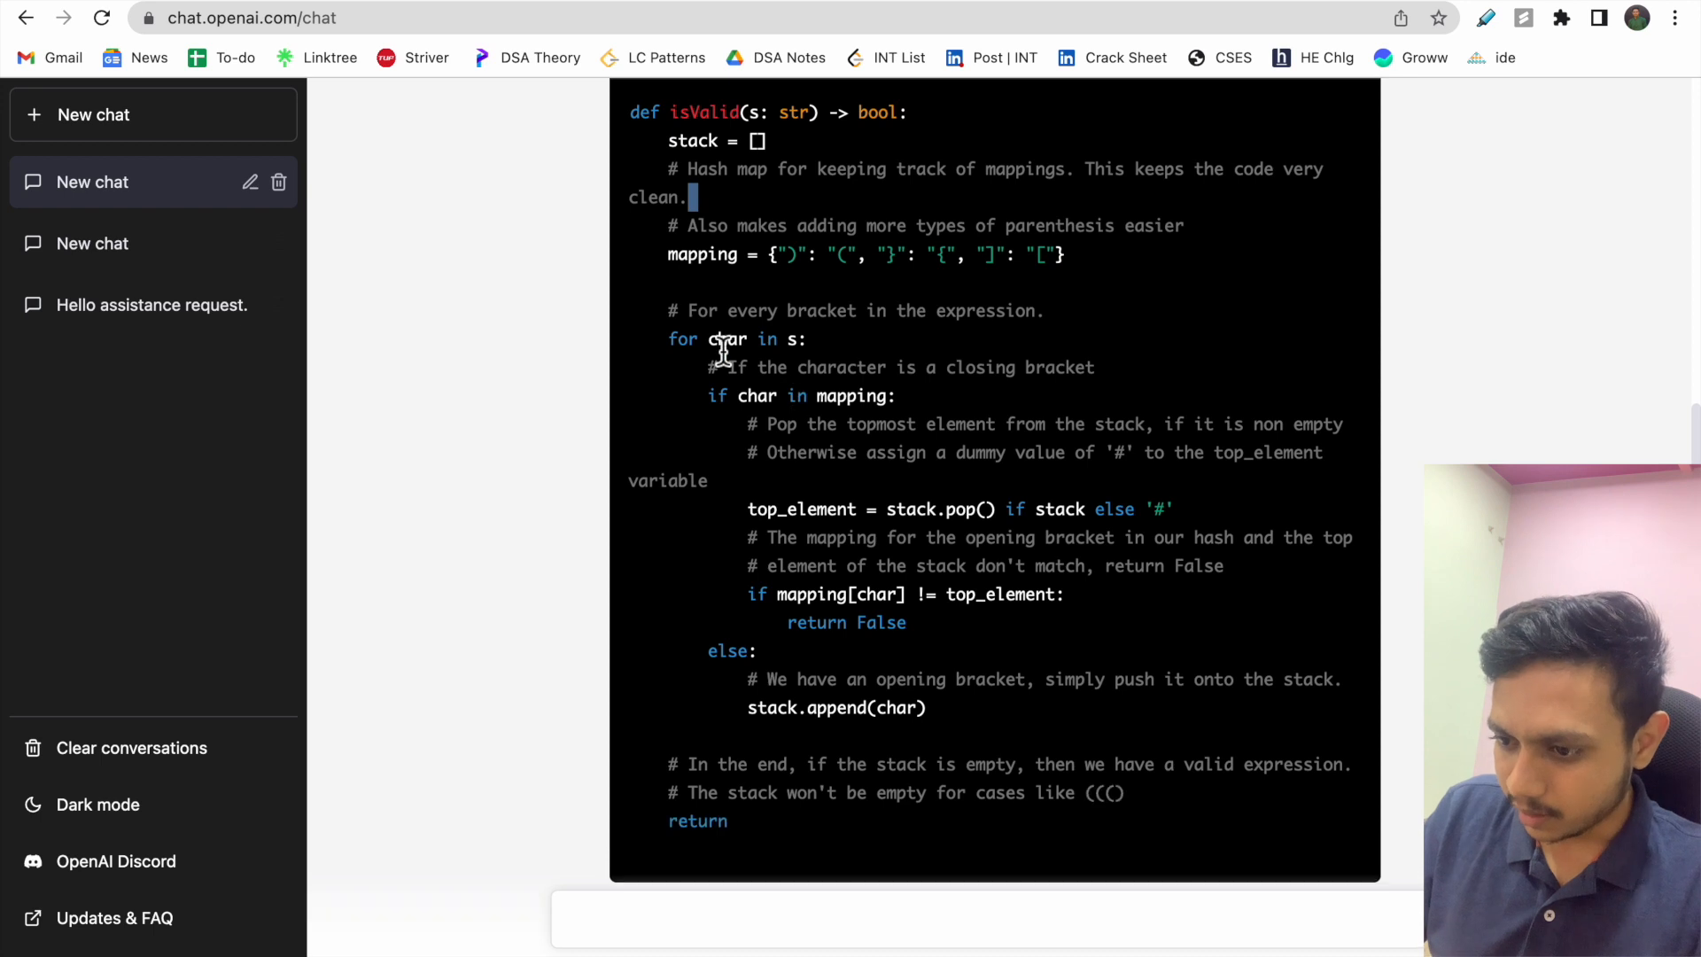
text(not stack)
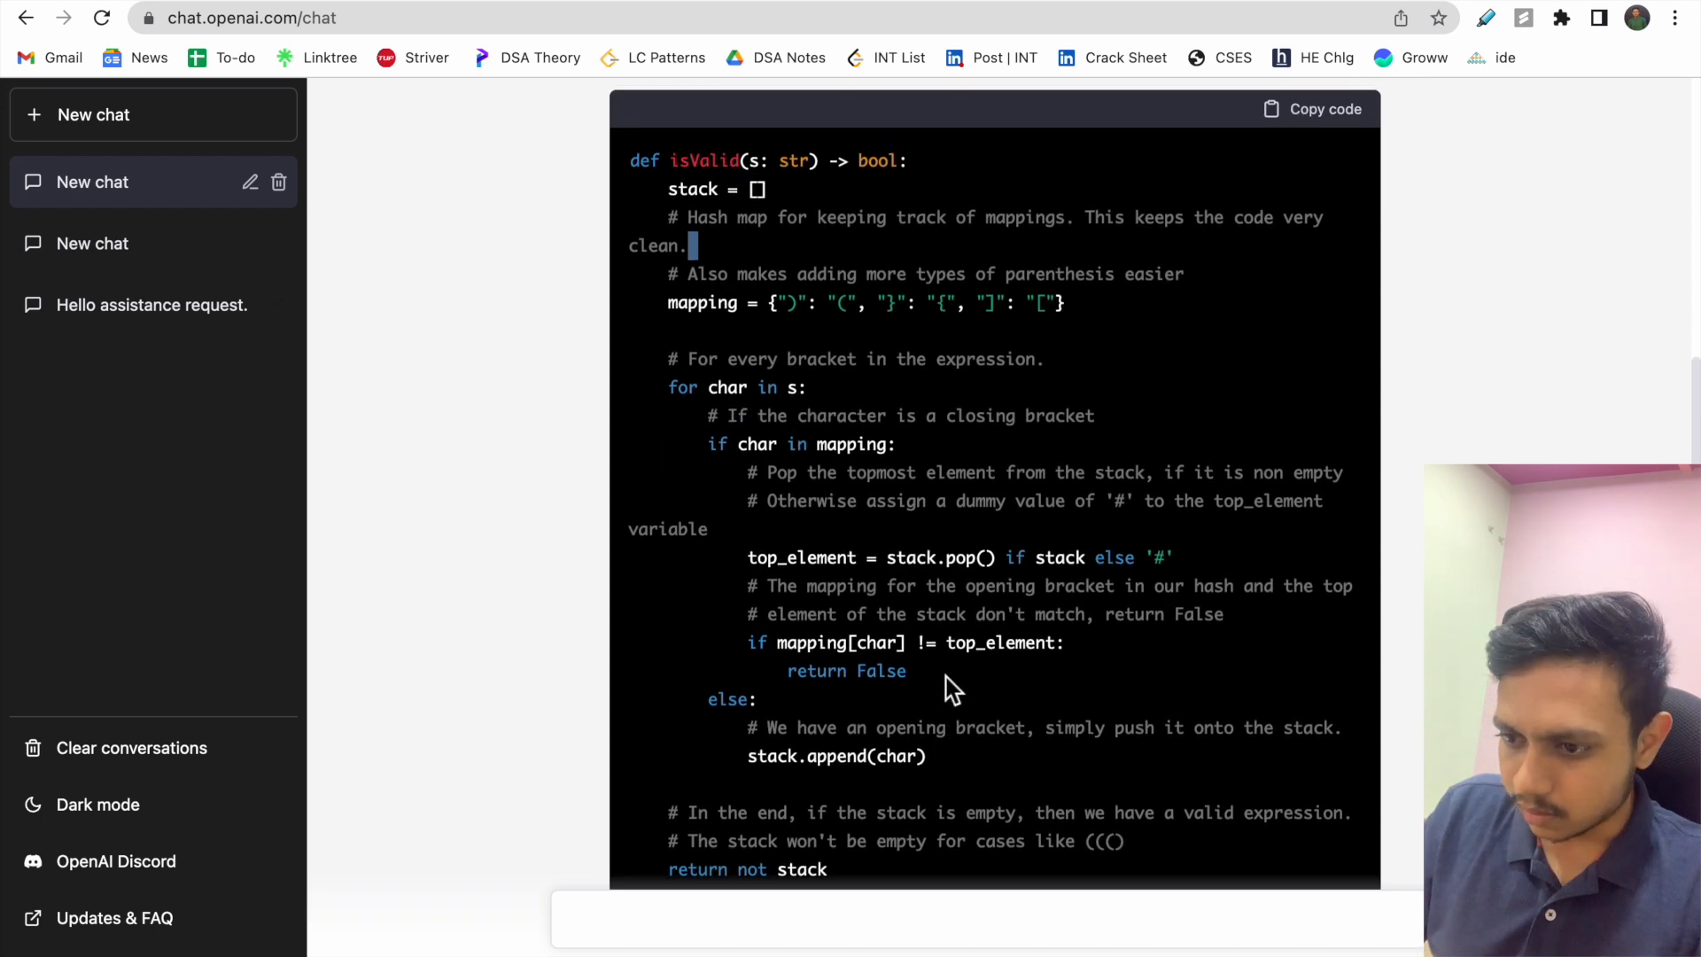
mouse_move(1182, 572)
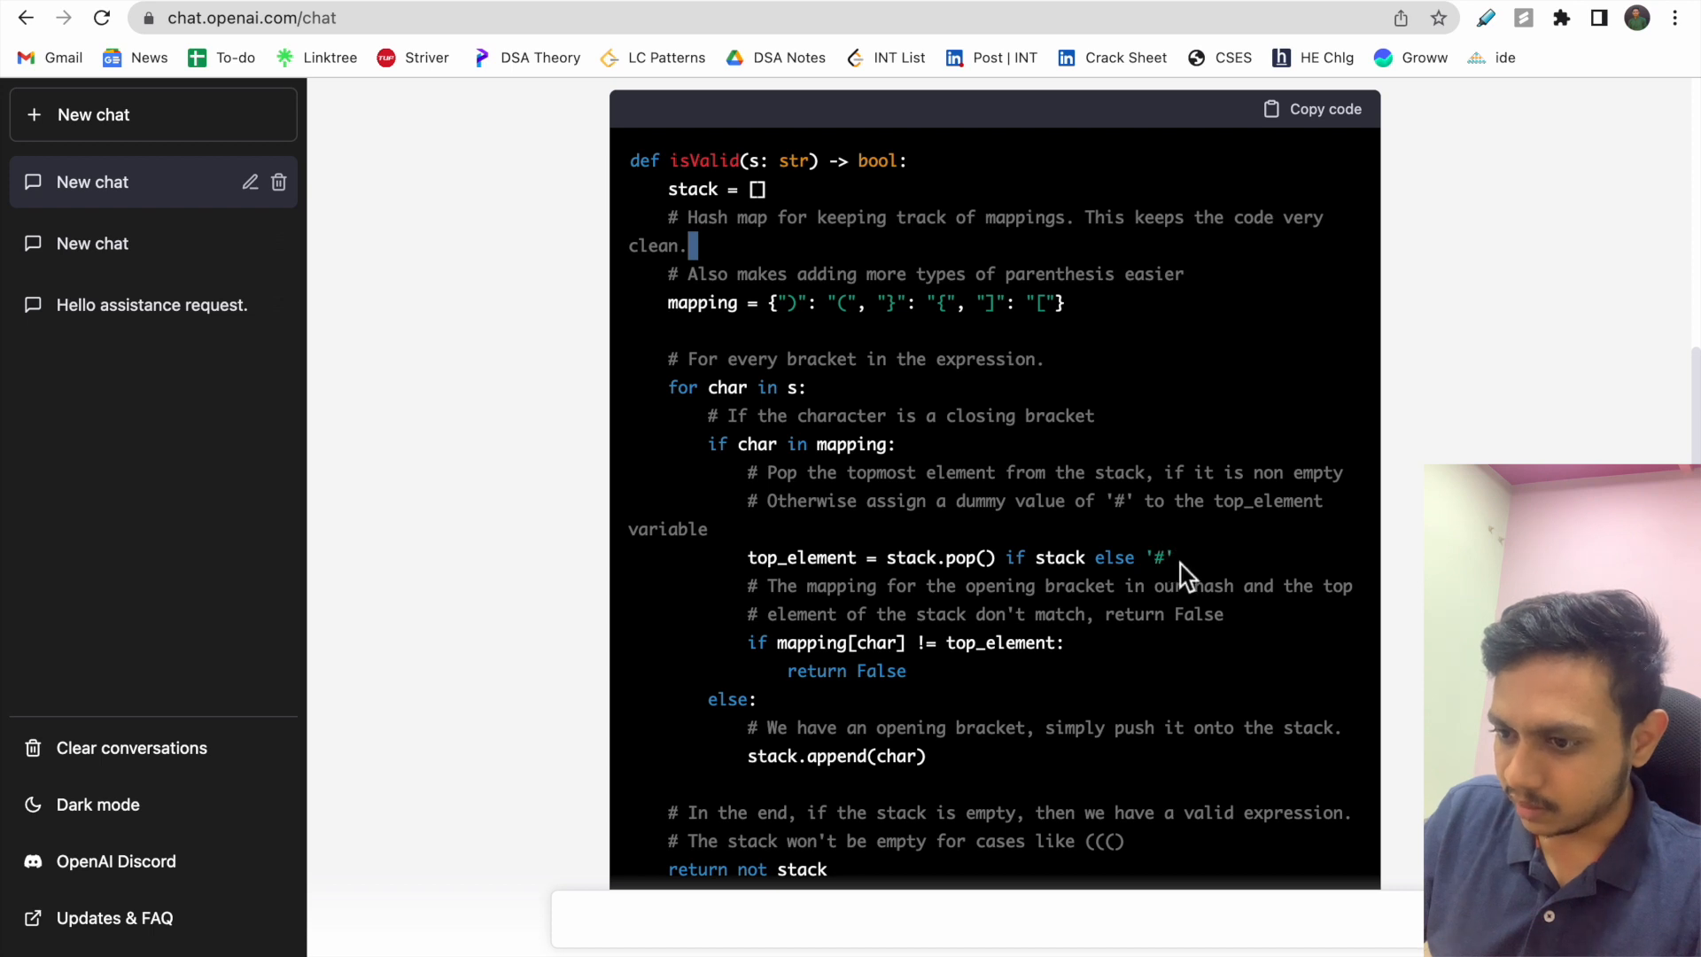
double_click(702, 303)
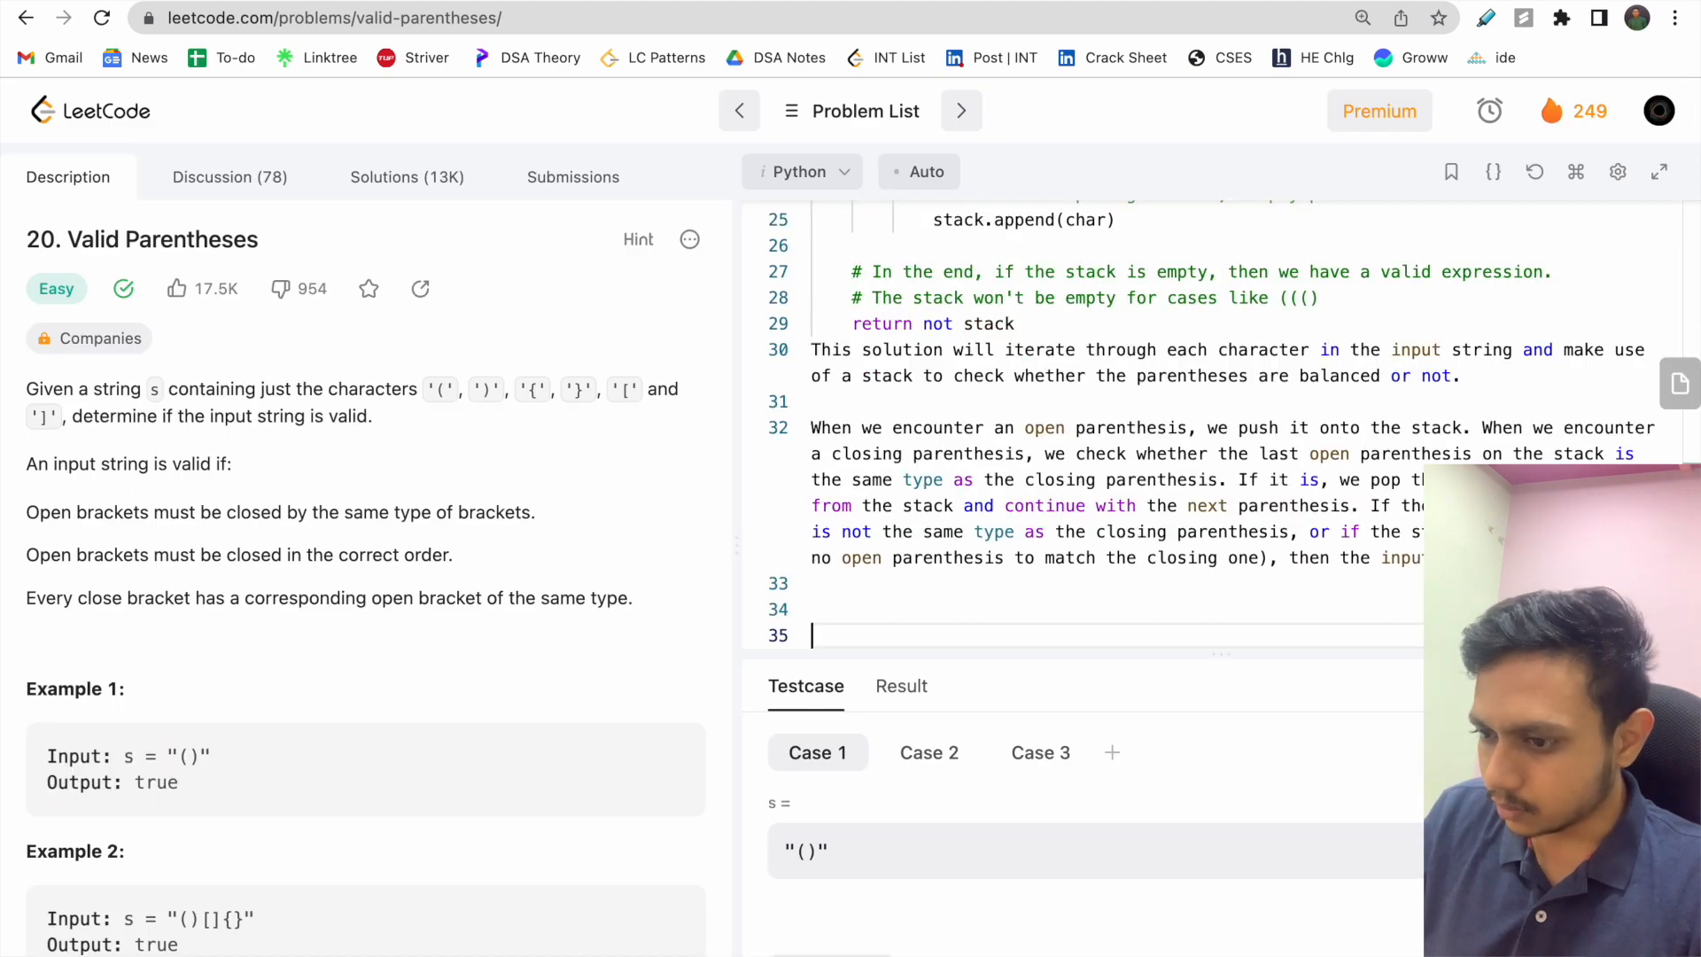
Strip the pasted explanation text so only the stack code remains under isValid, then run it
drag(911, 427, 1421, 558)
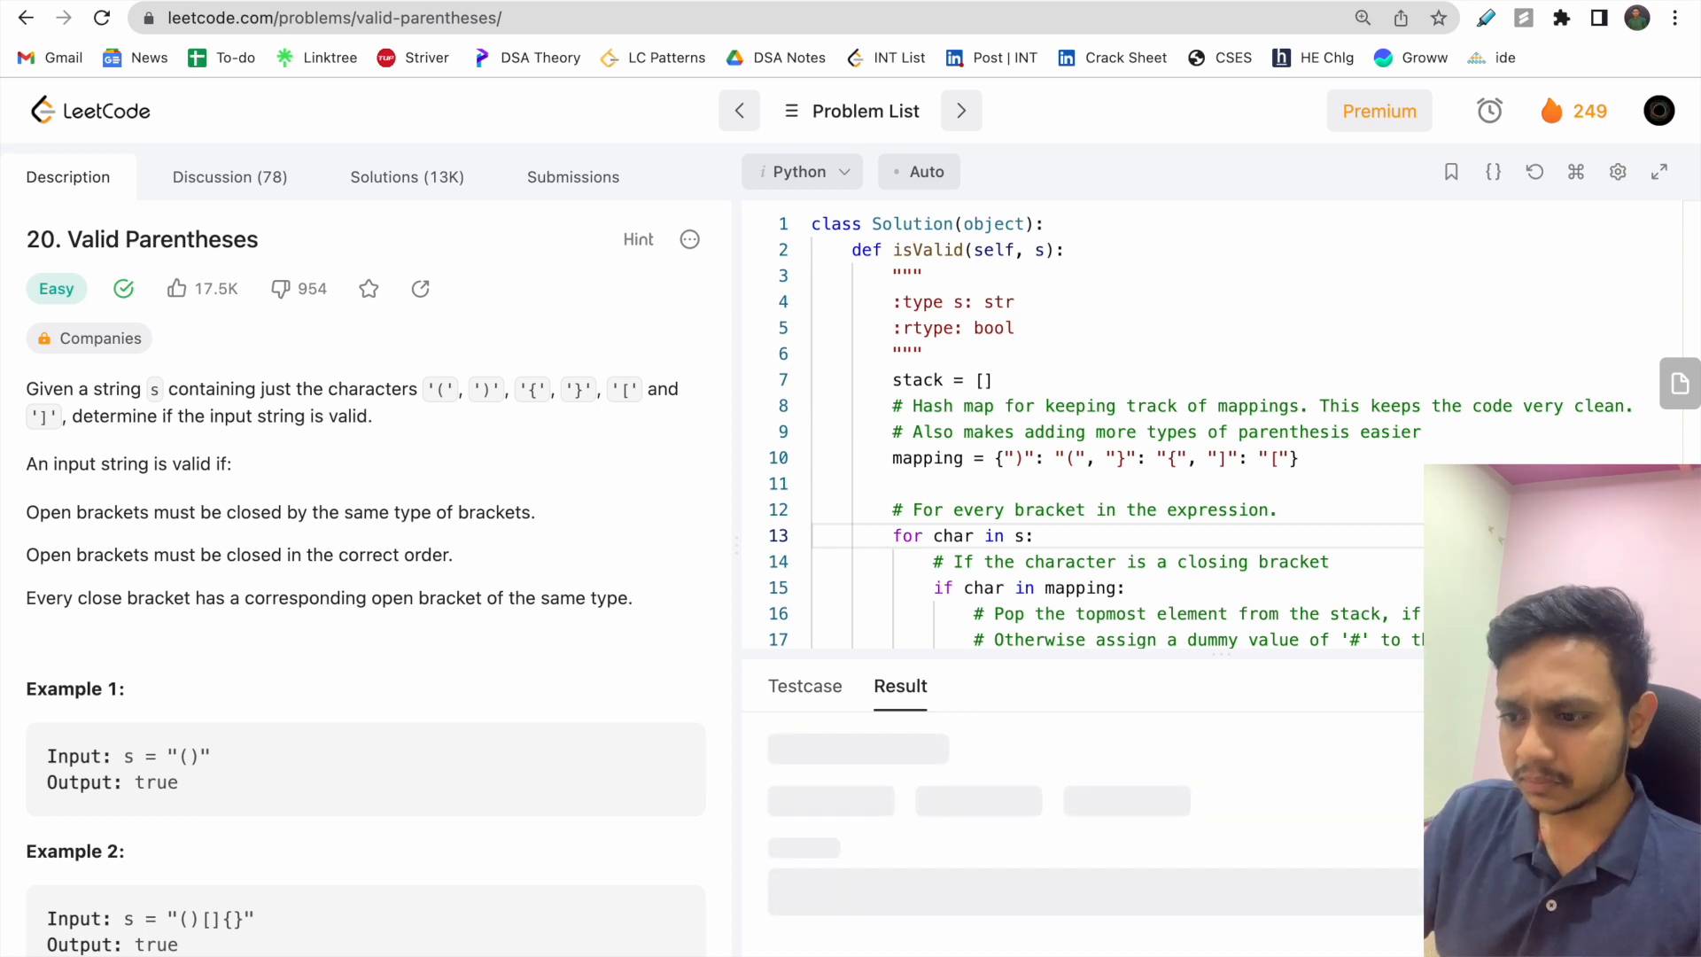
Submit Valid Parentheses and get Accepted, then return to the list and open '47. Permutations II'
click(573, 177)
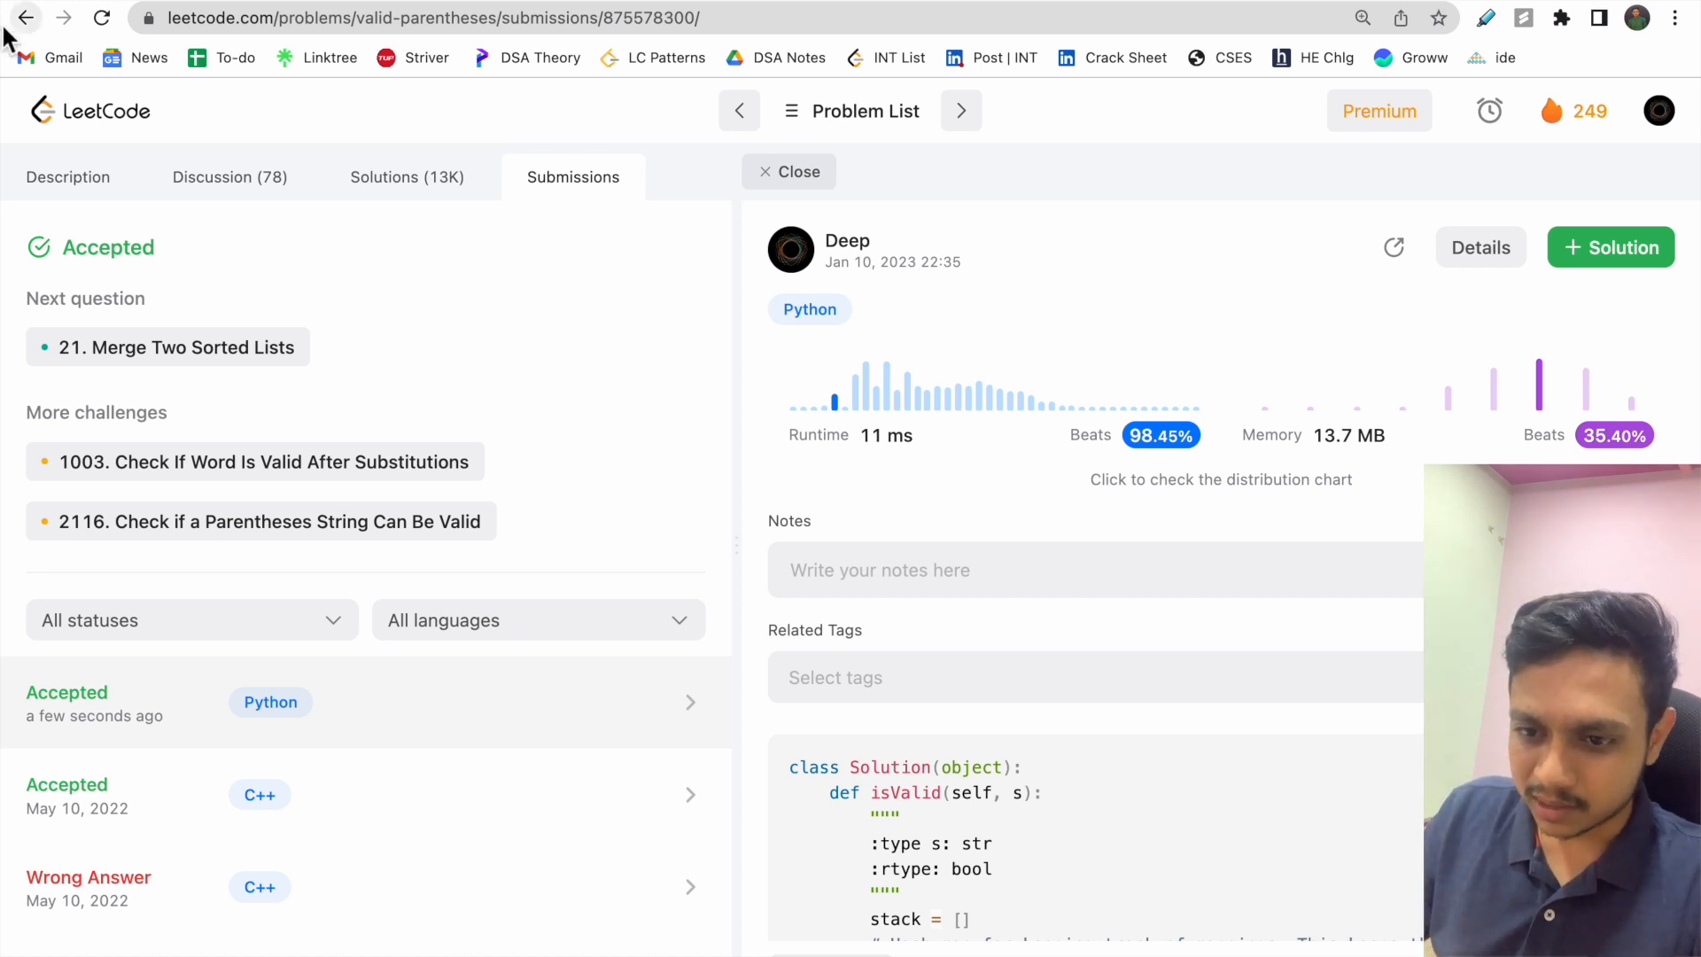
click(23, 17)
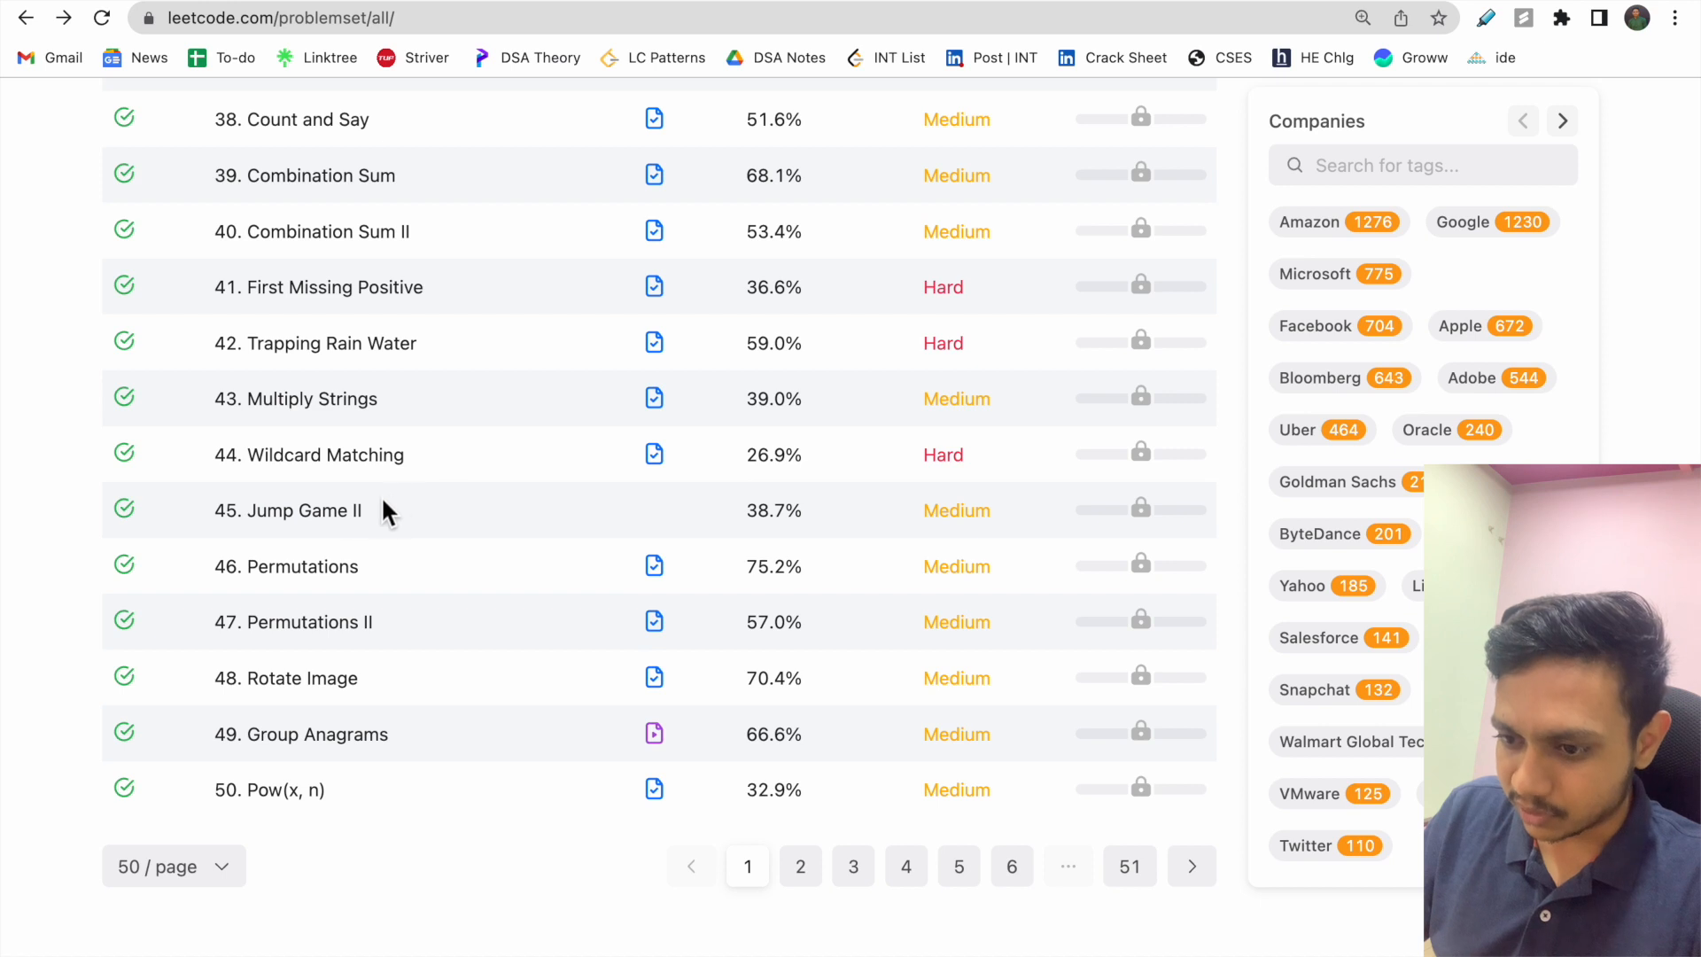
mouse_move(326, 510)
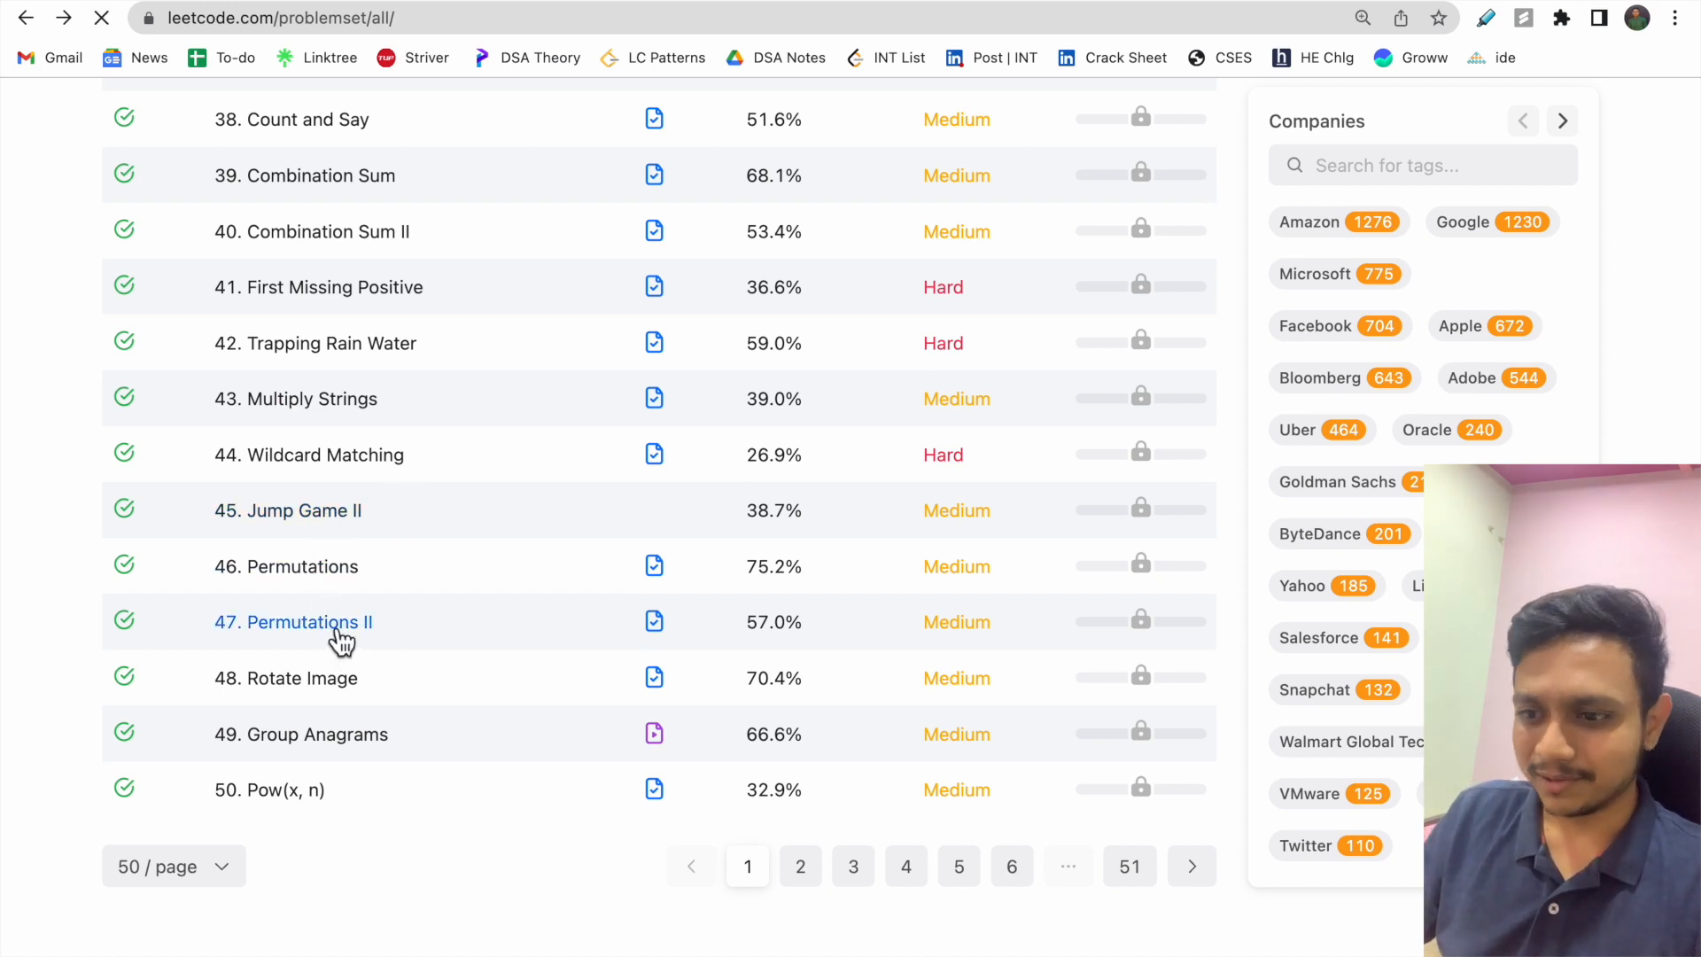
click(292, 622)
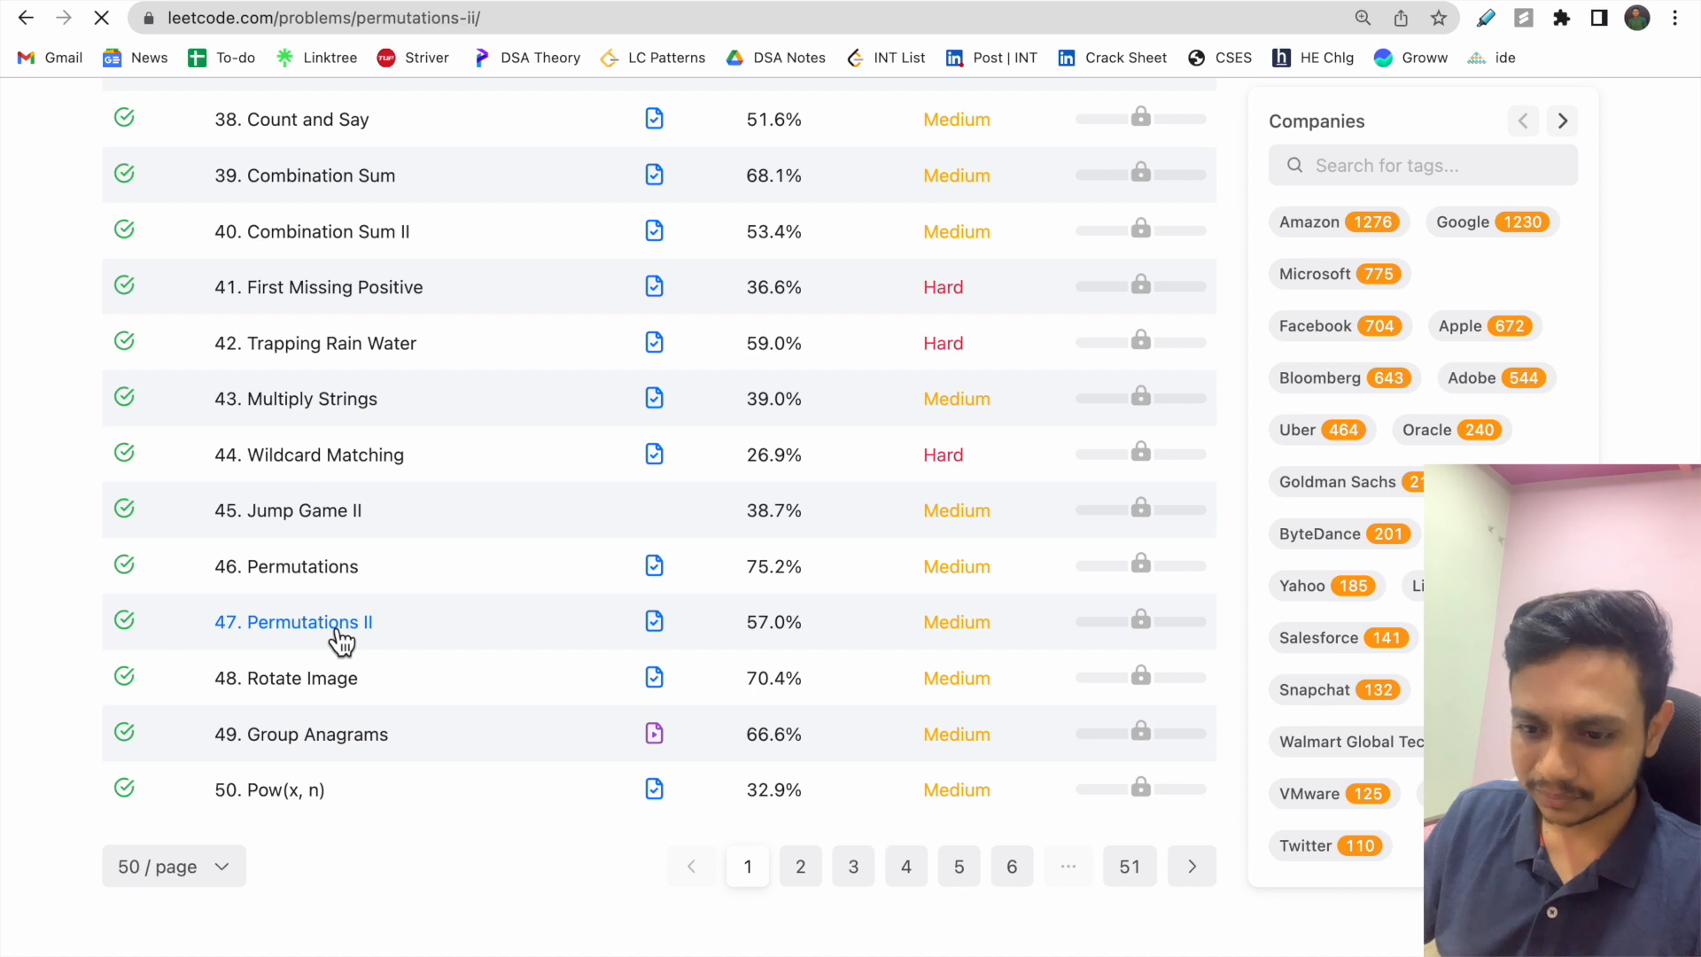
Draft the ChatGPT follow-up 'Can you solve this question efficiently'
click(292, 622)
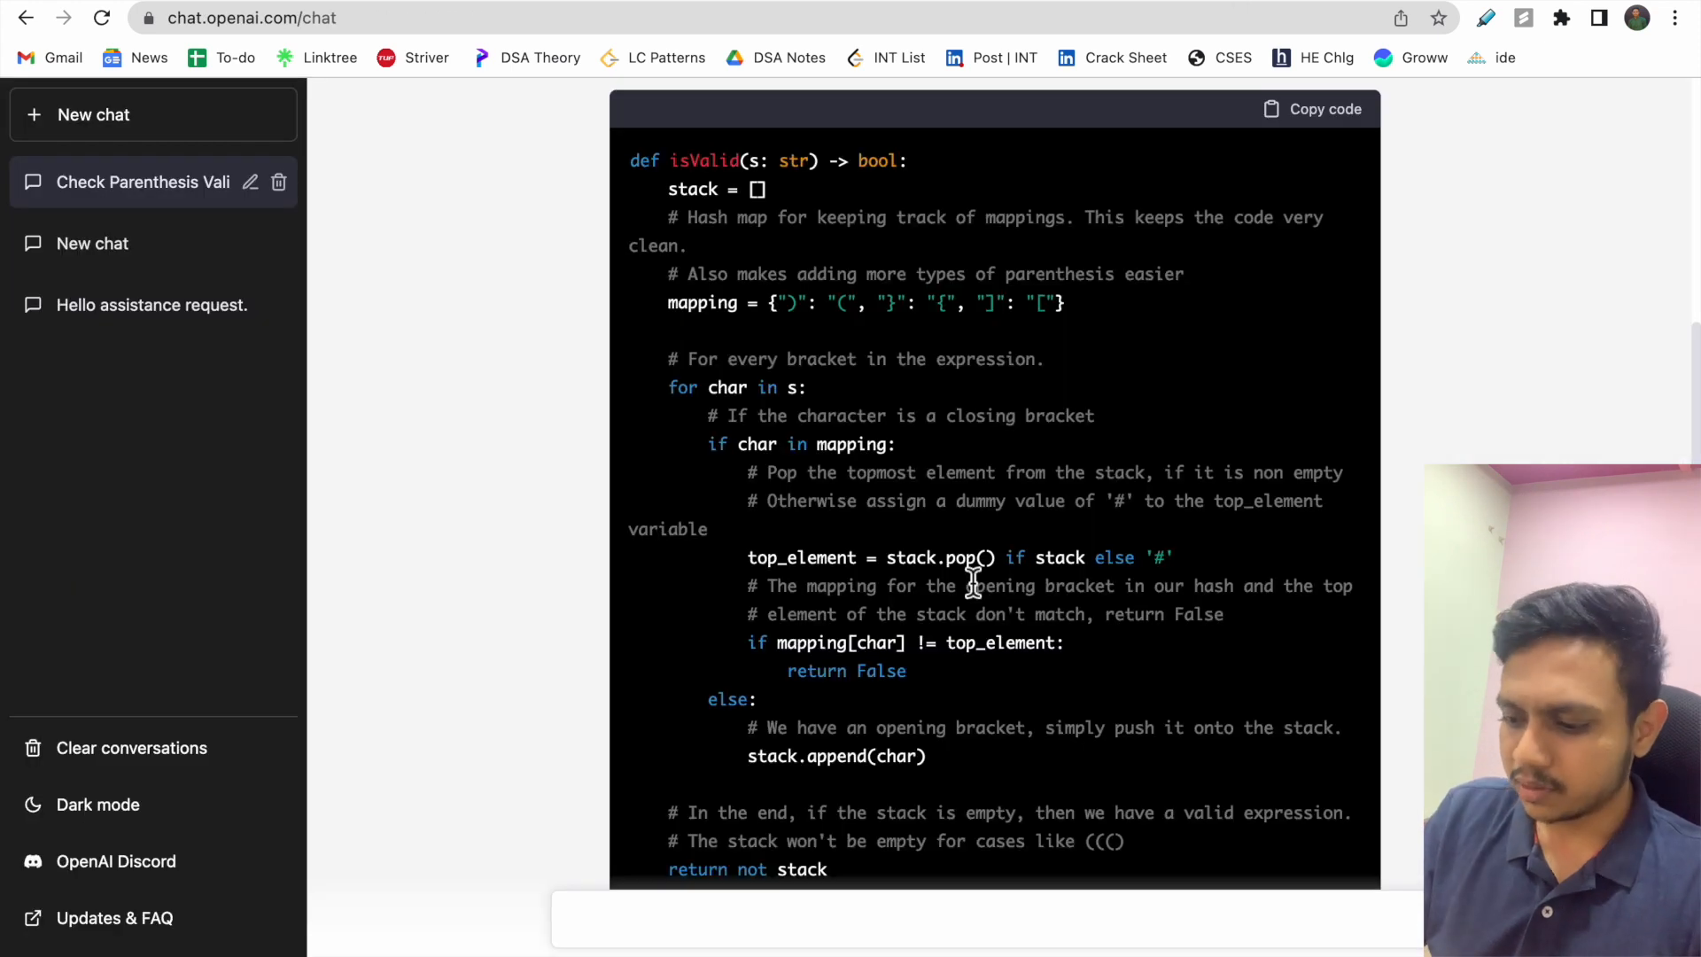
text(C)
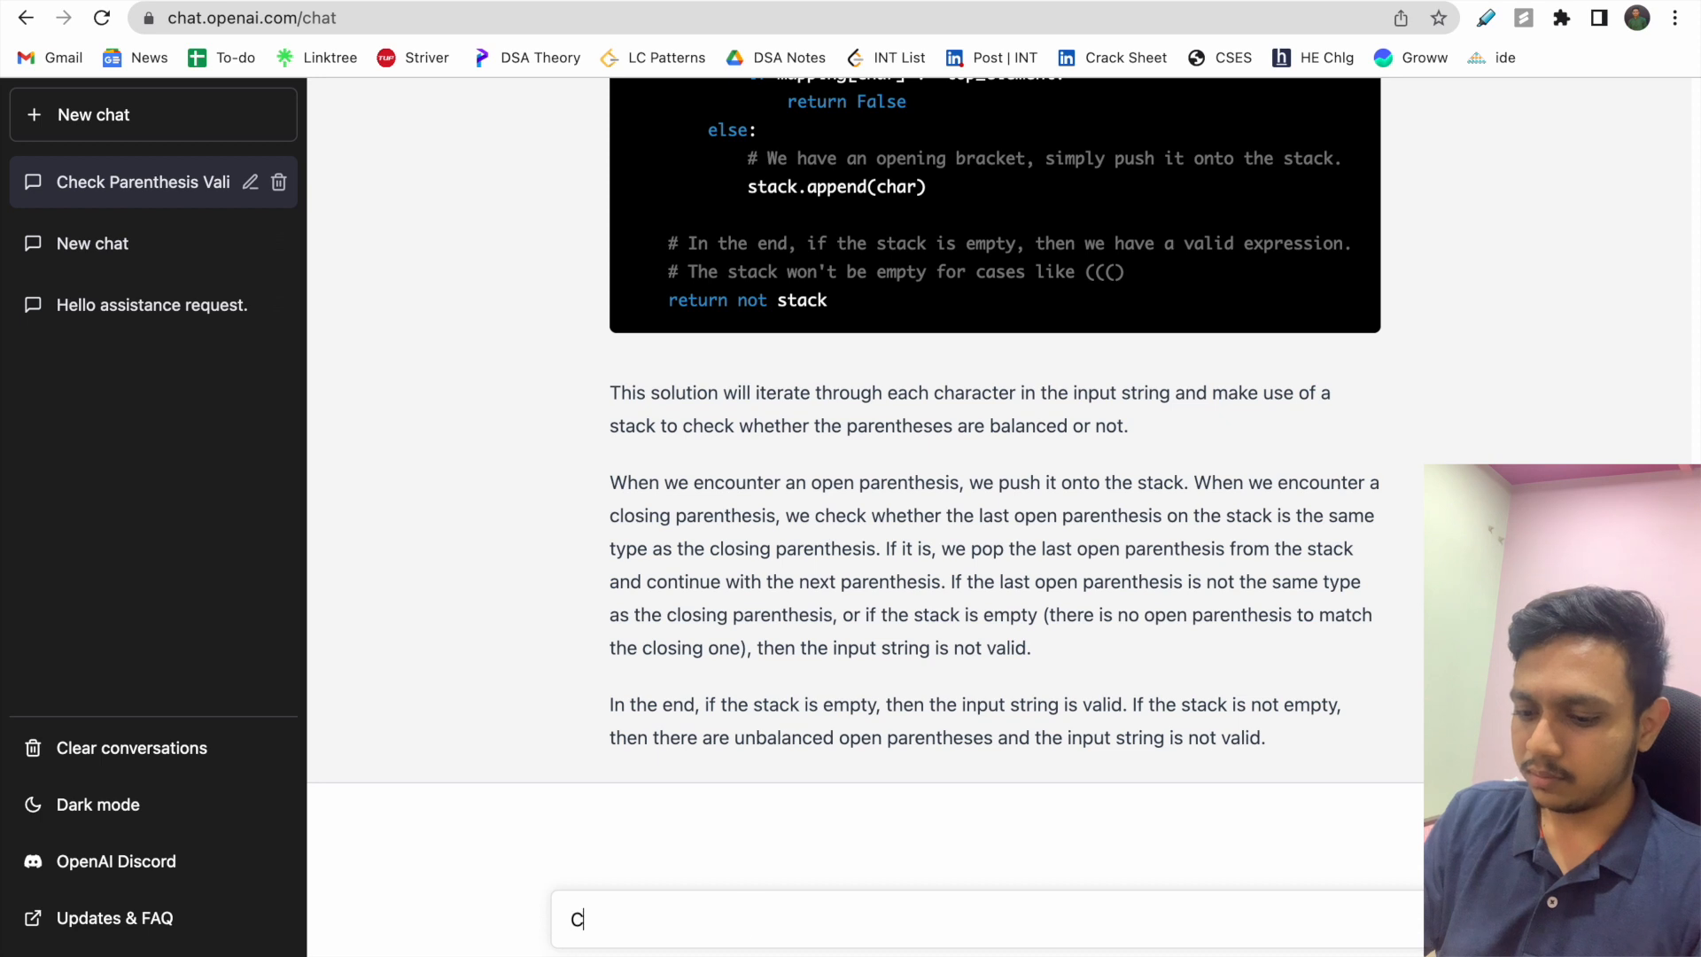
text(an you solve)
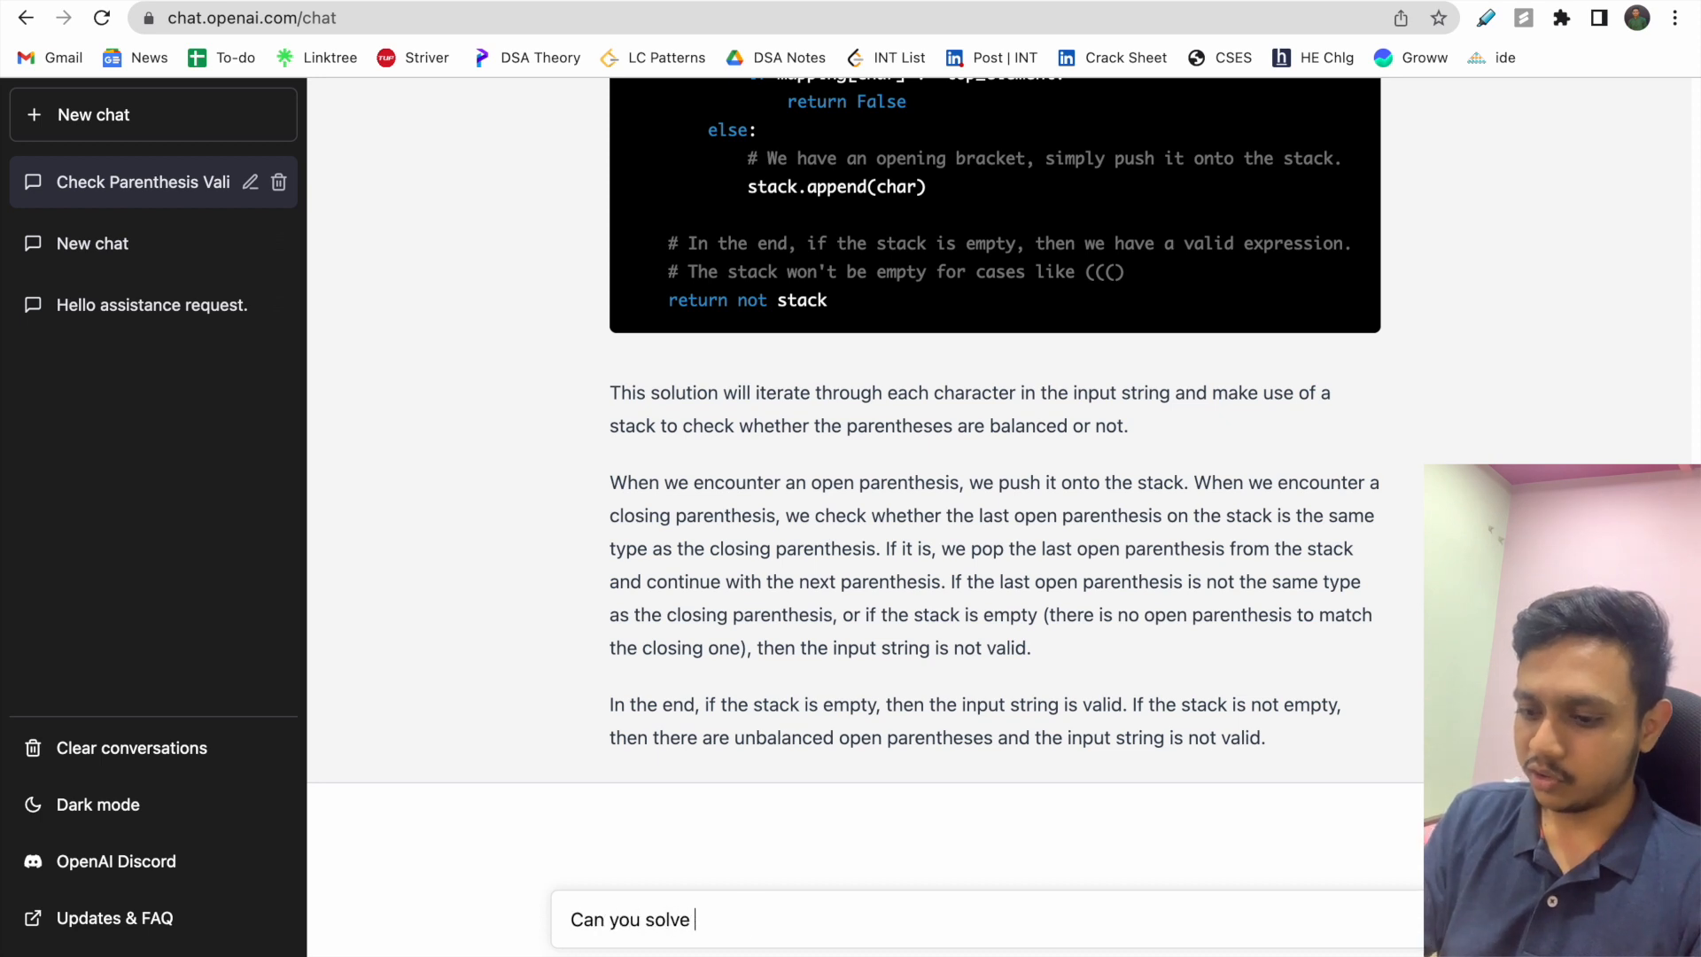
text(this question)
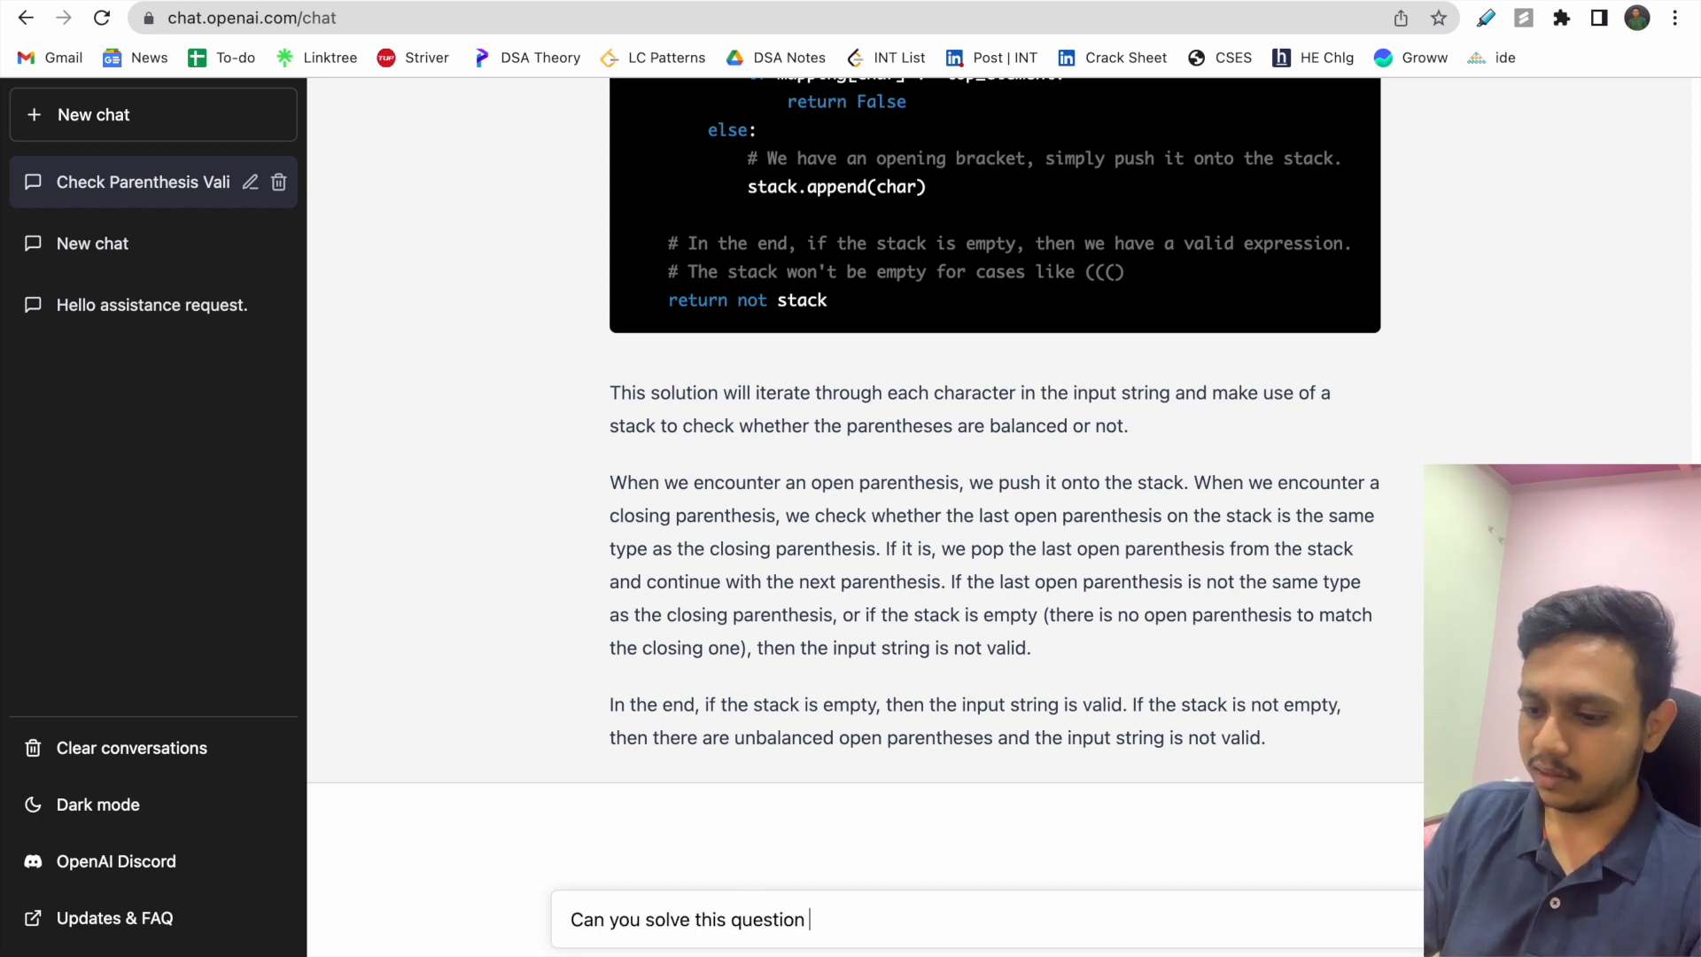
text(efficiently)
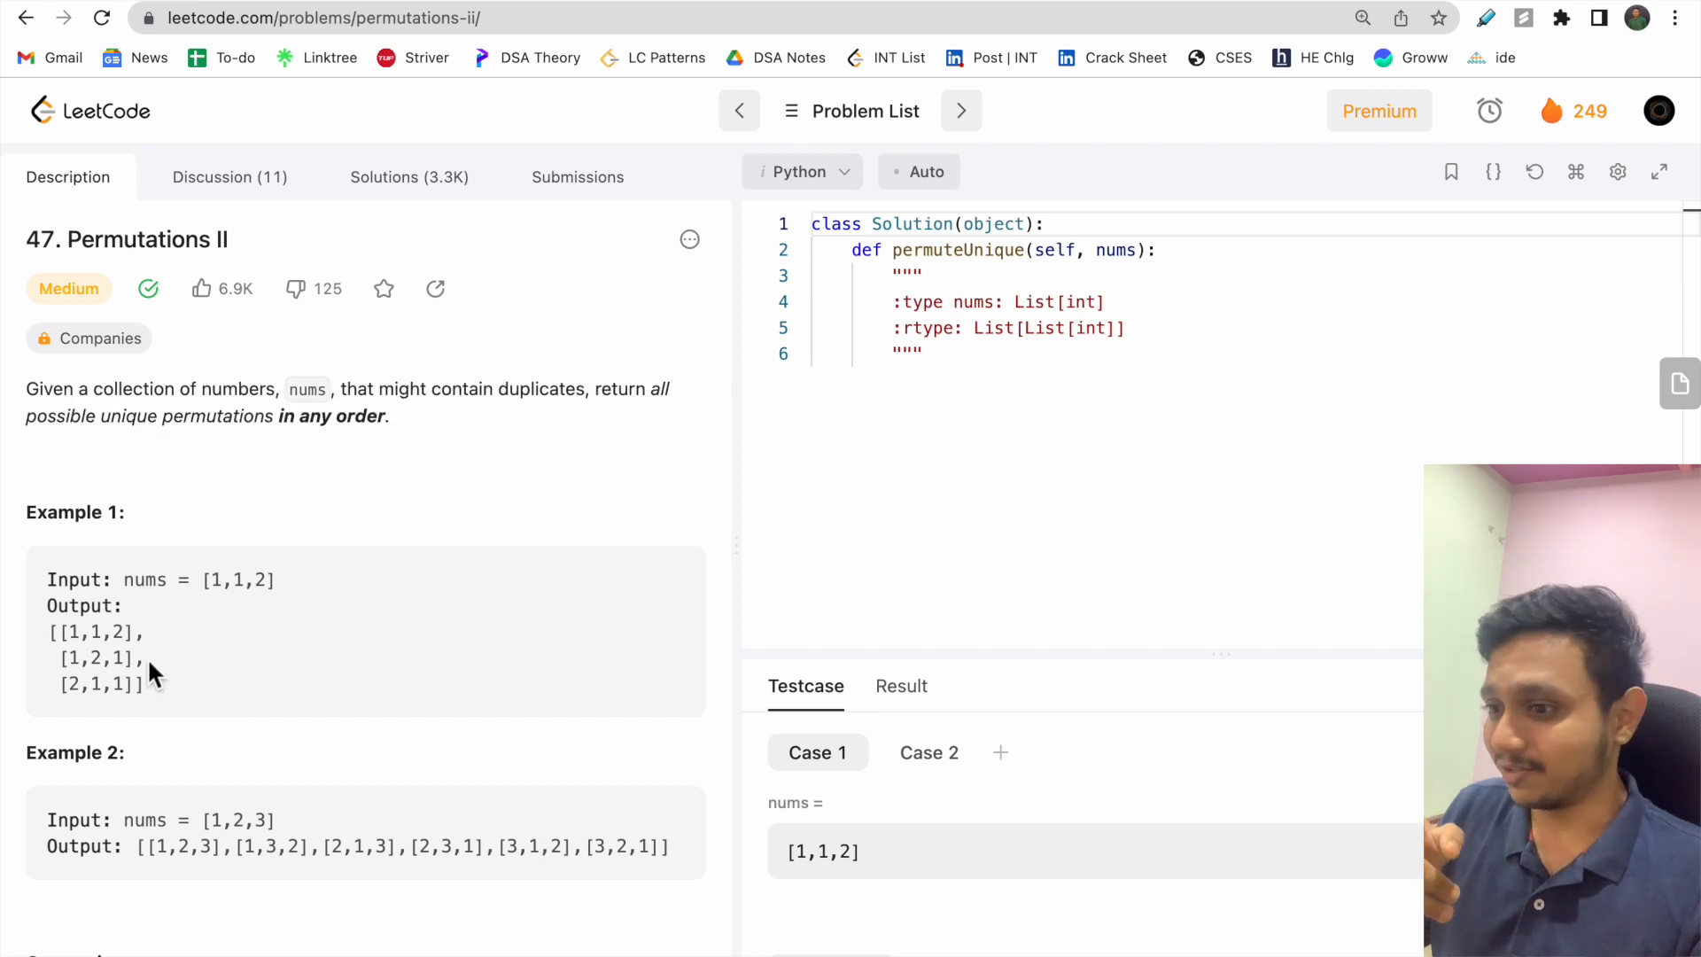
Send the Permutations II statement and Example 1 to ChatGPT and read through its backtracking solution
drag(46, 579, 156, 684)
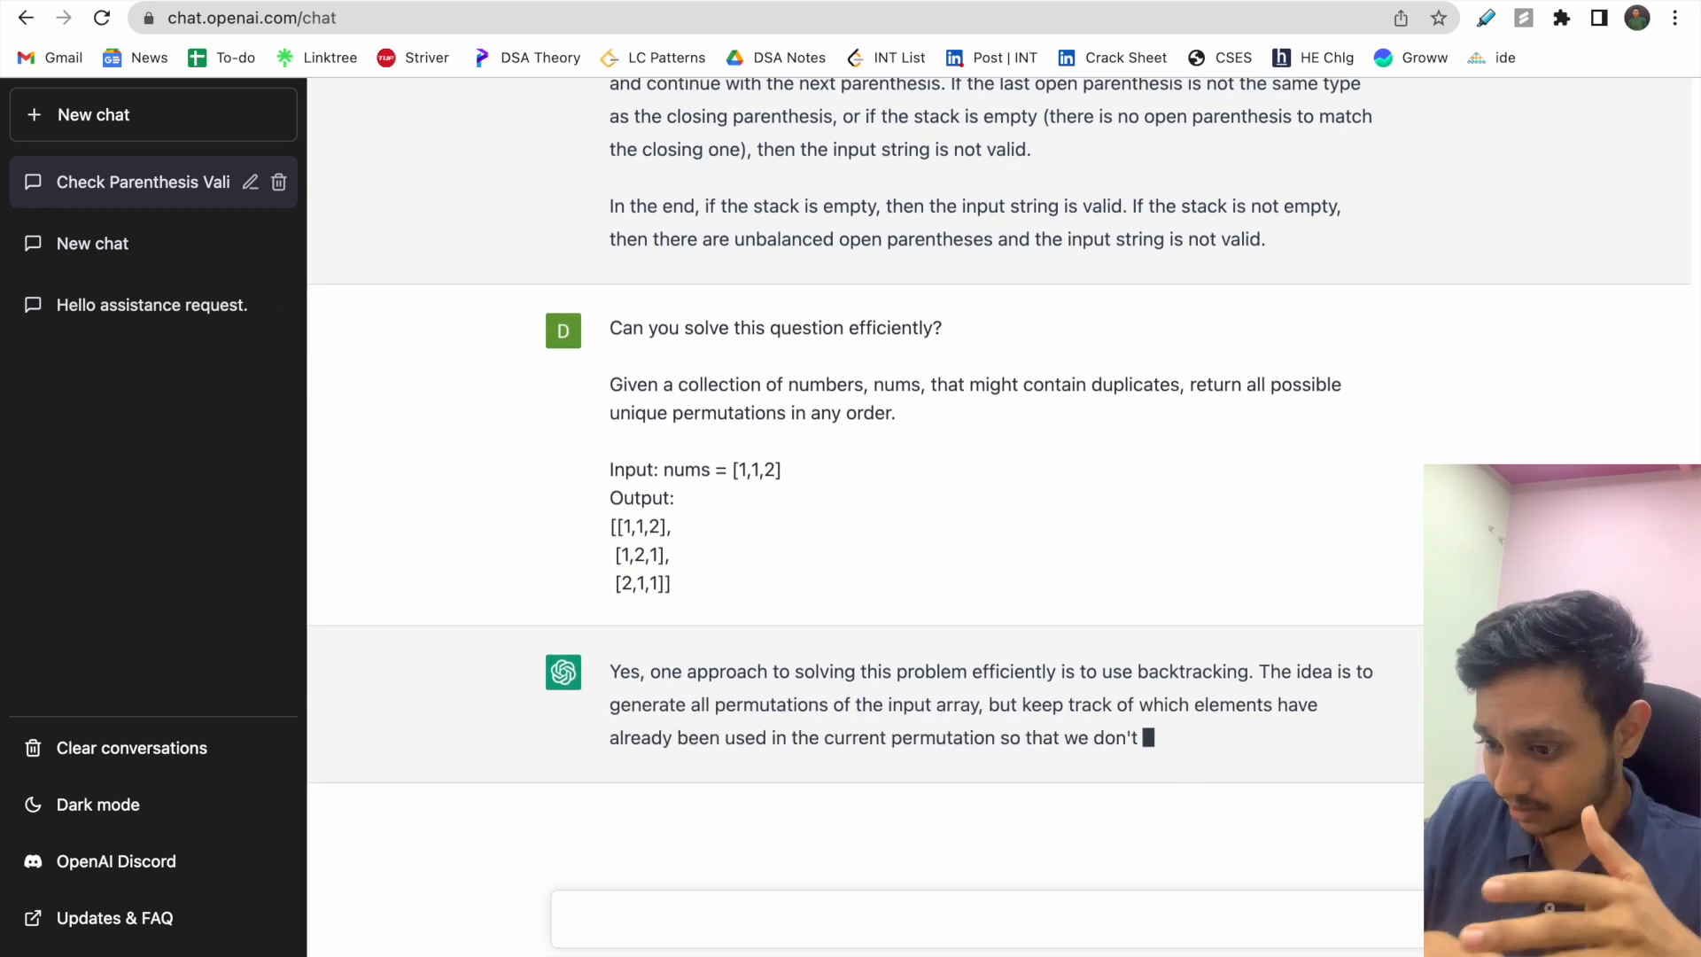
scroll(down, 3)
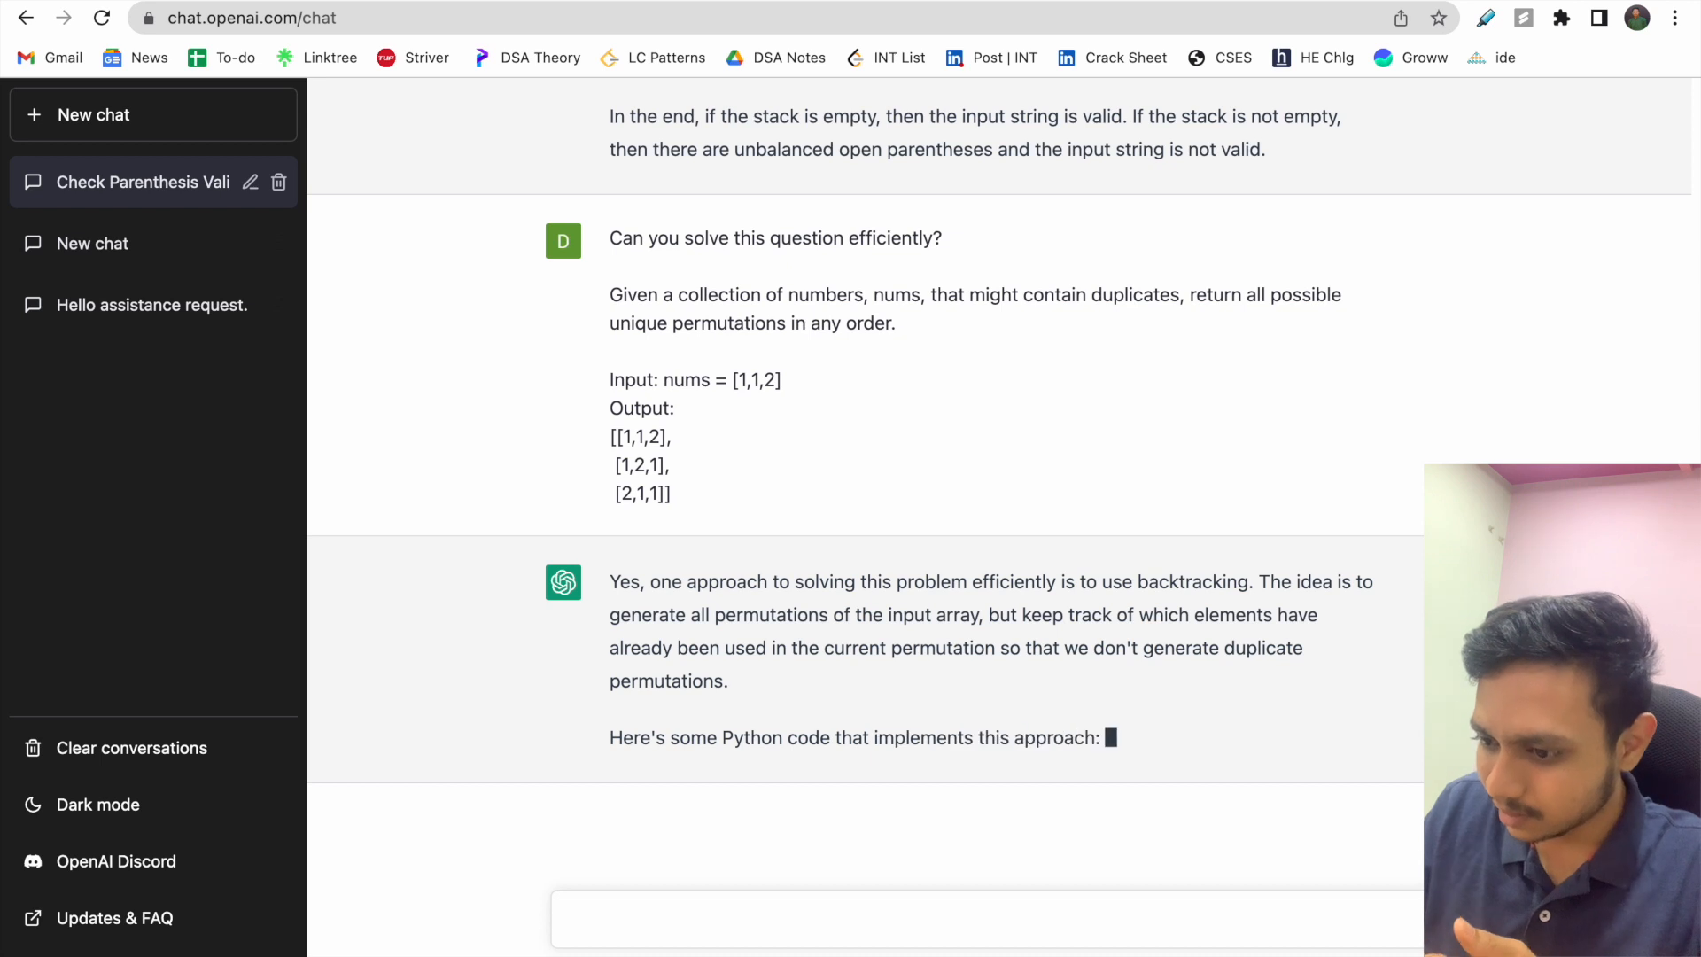
scroll(down, 3)
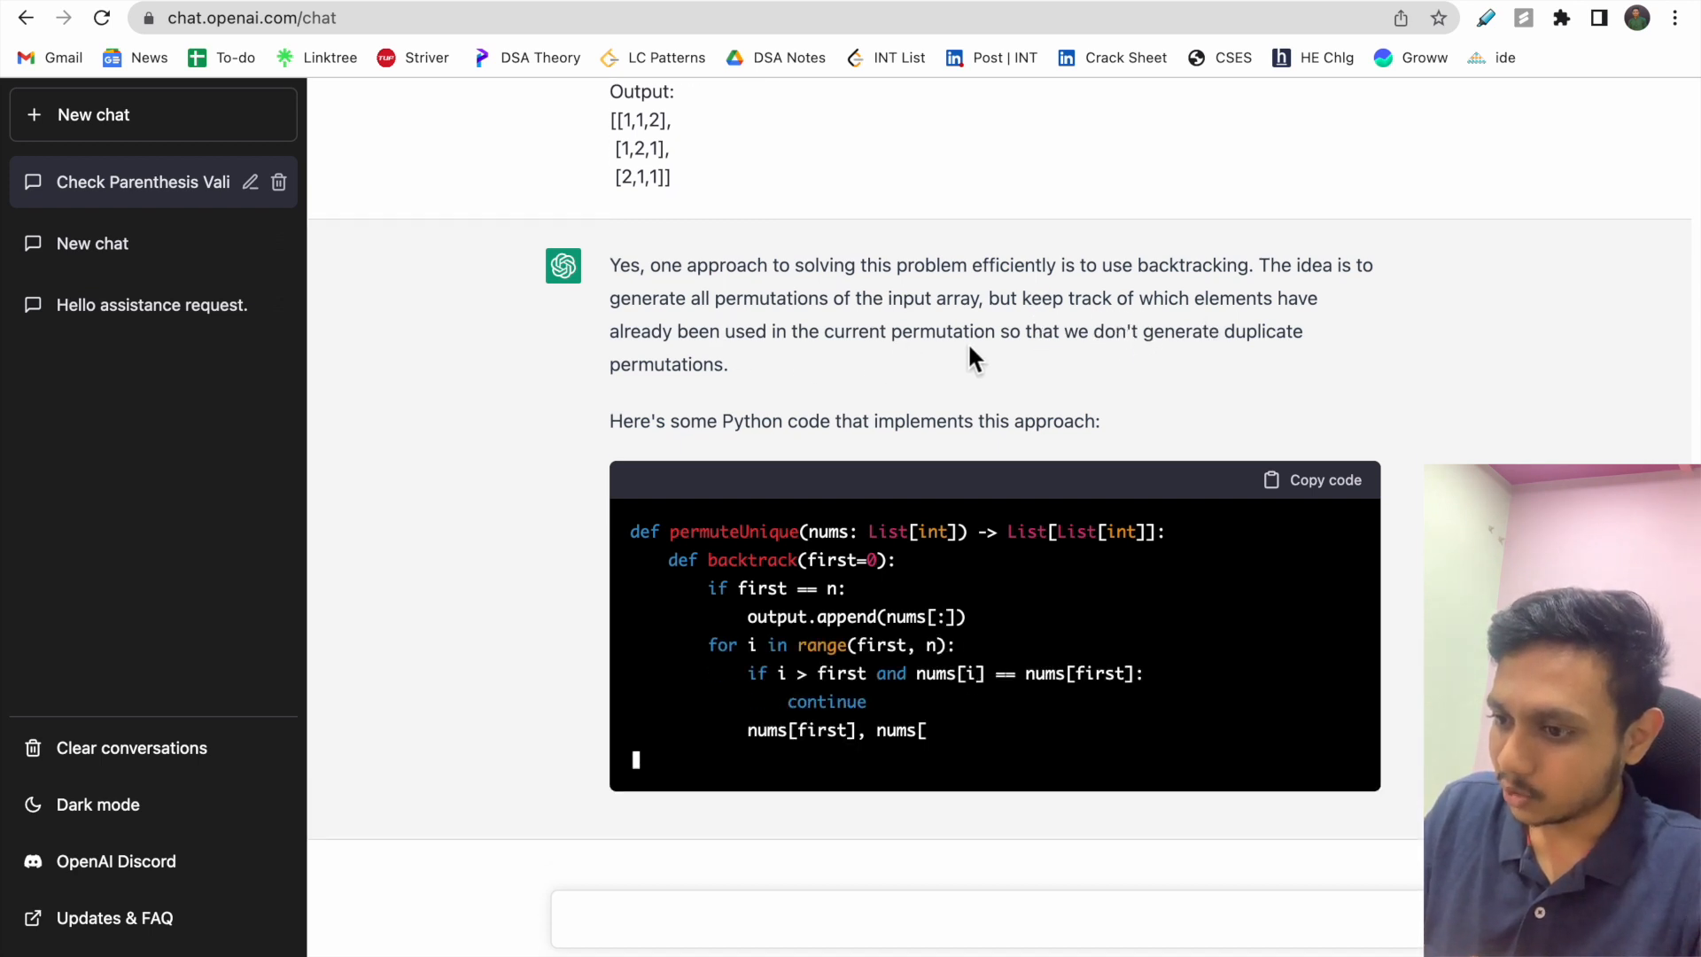
scroll(down, 3)
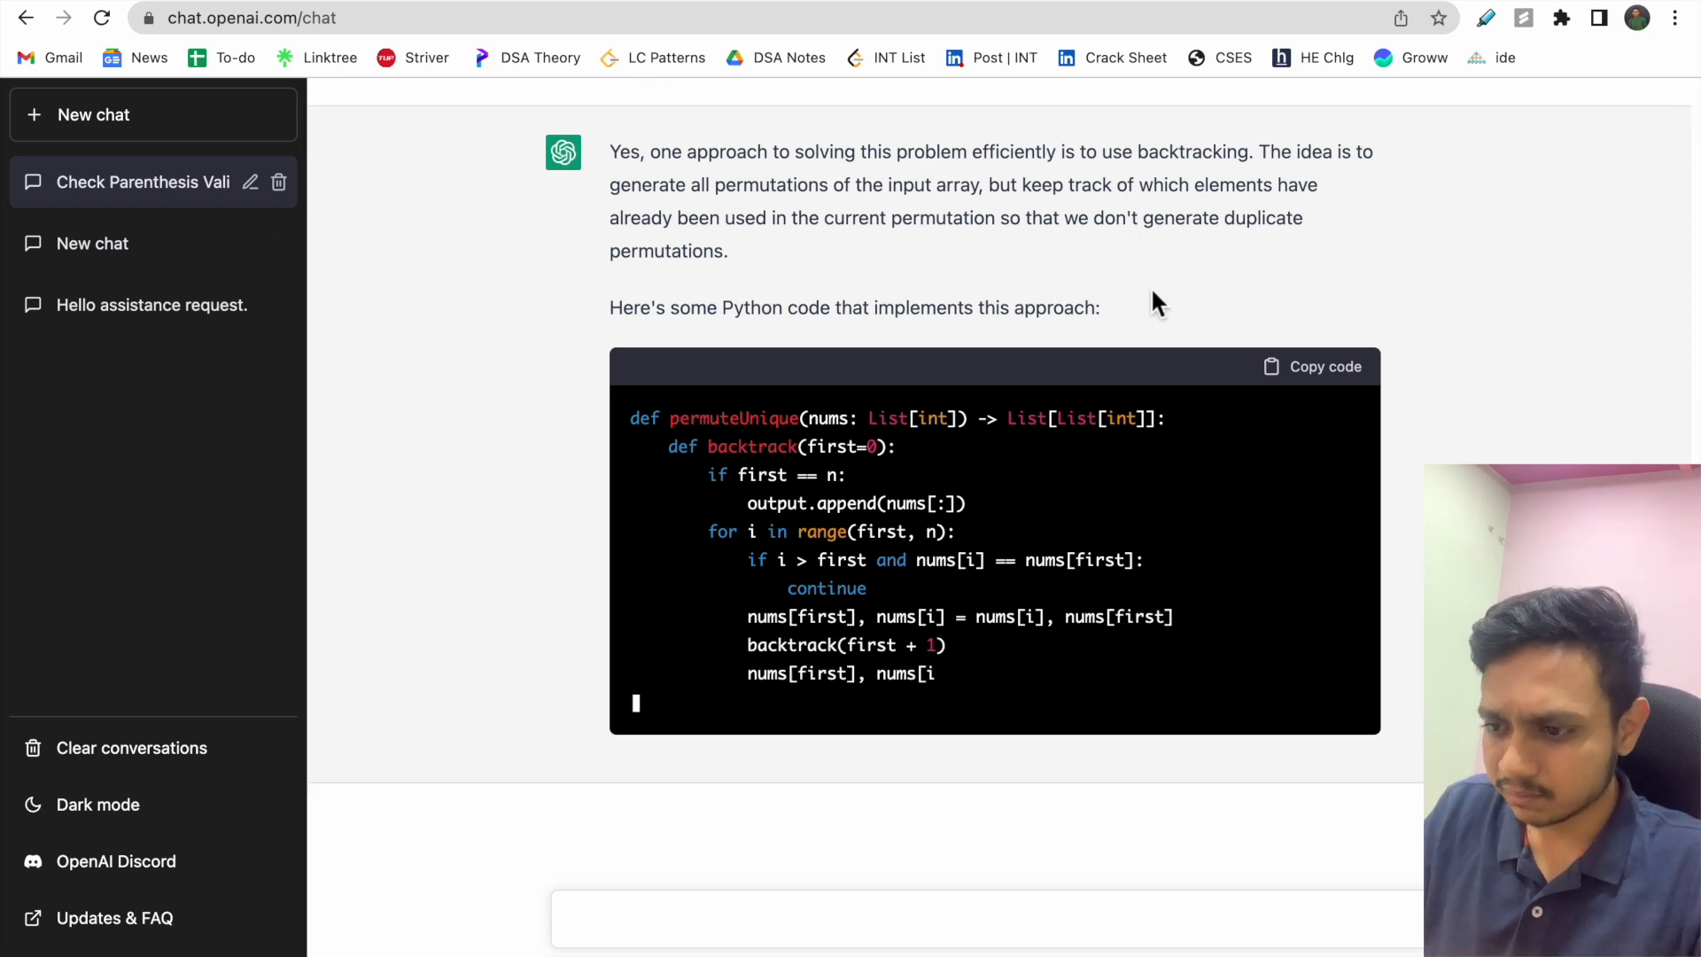
scroll(down, 3)
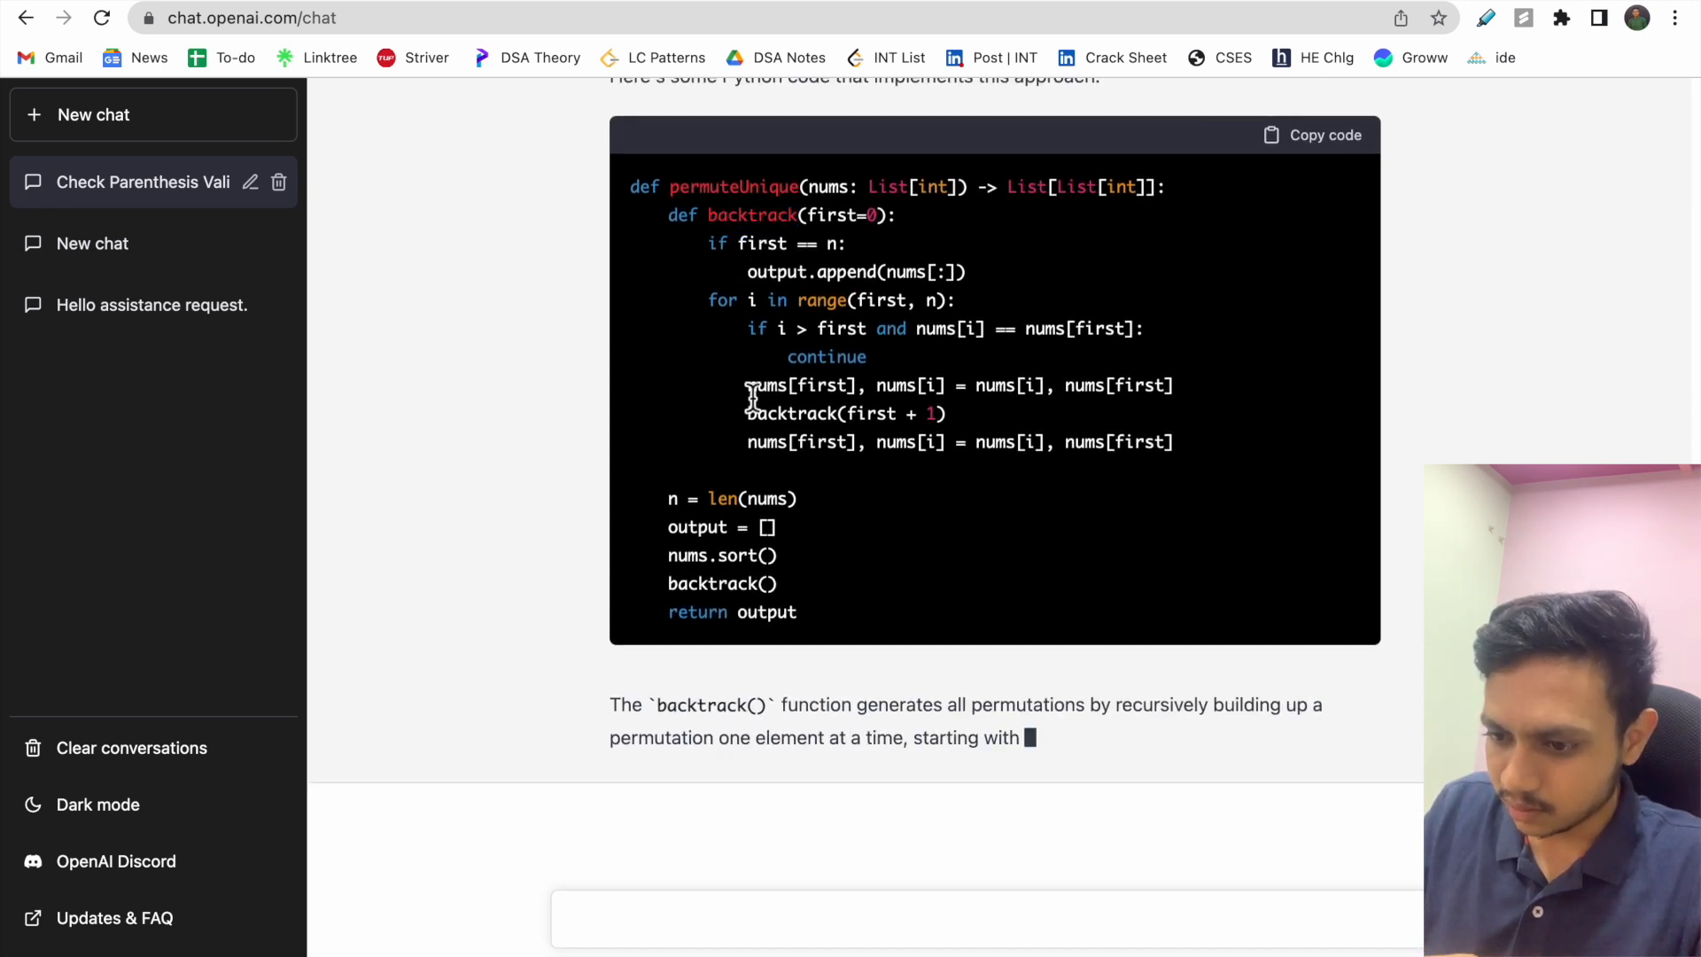
scroll(down, 3)
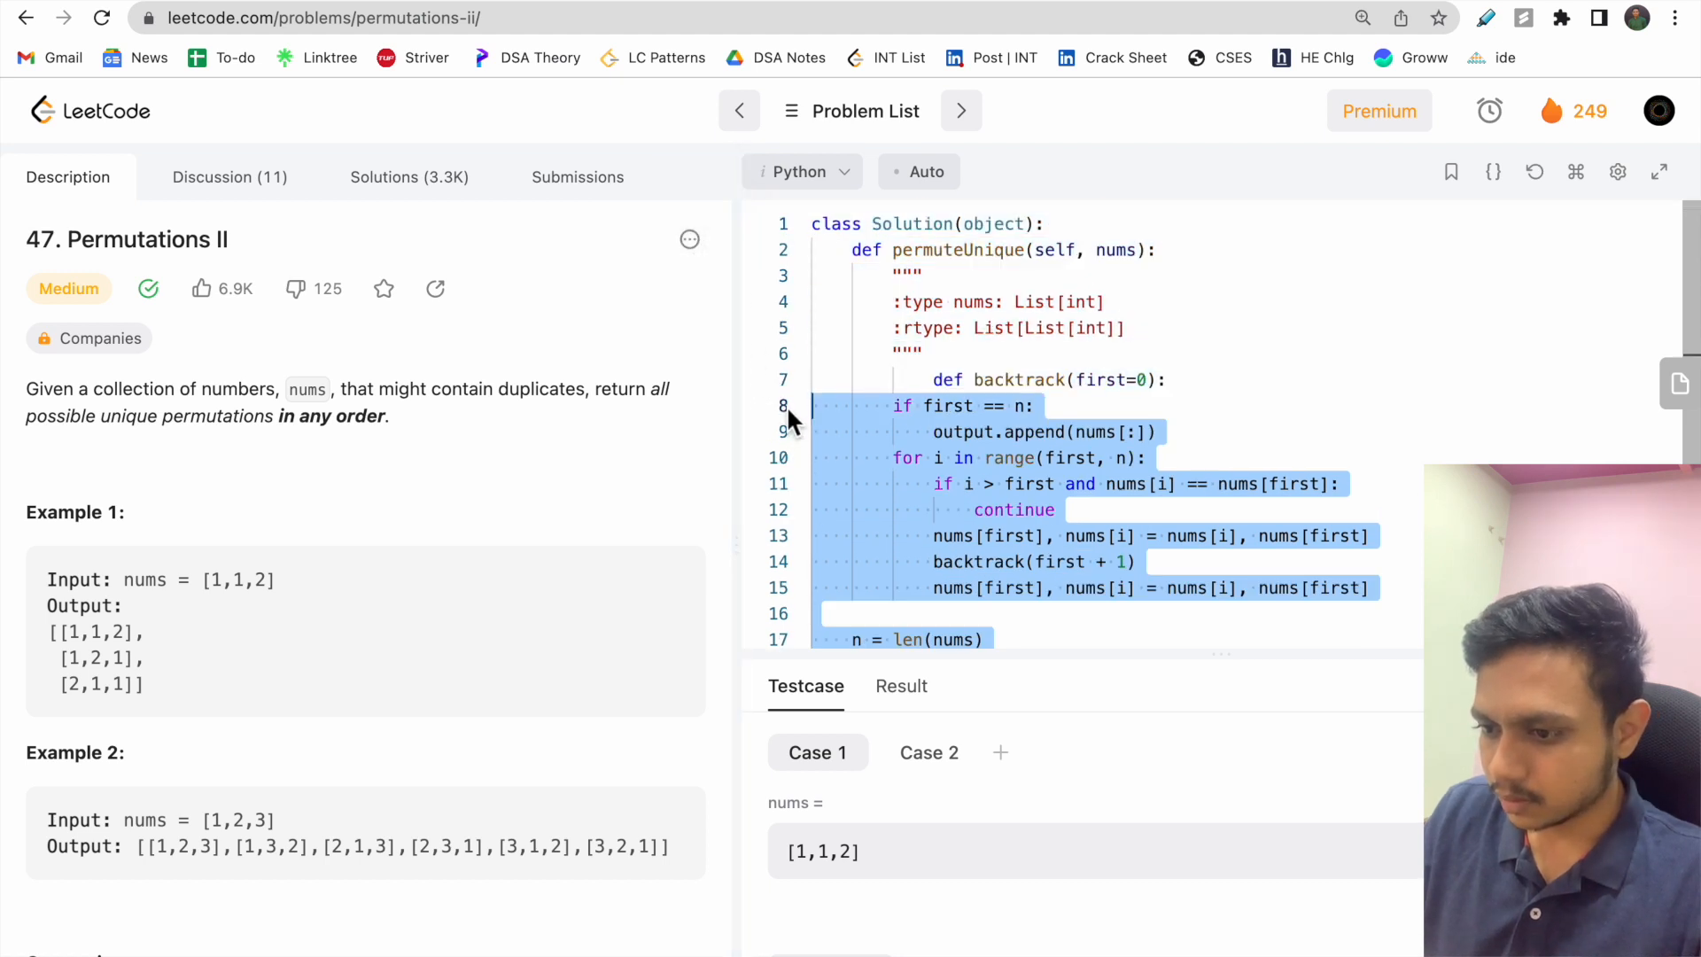
Submit ChatGPT's permuteUnique code and review the Wrong Answer result on input [2,2,1,1]
scroll(down, 3)
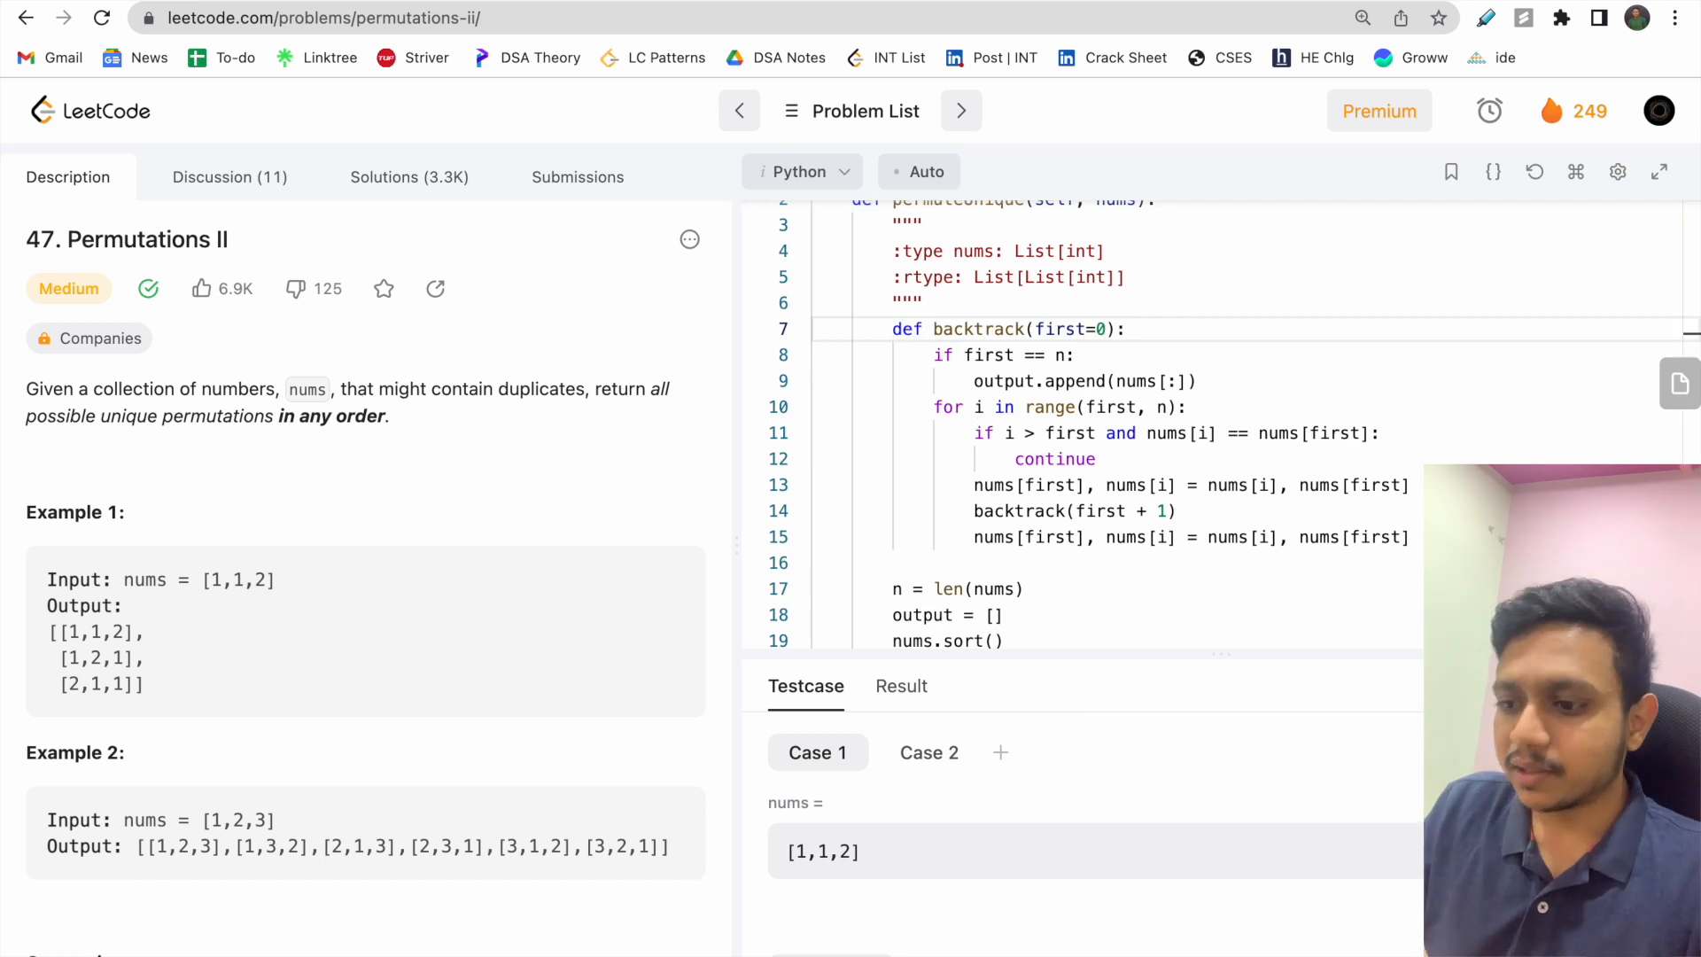
click(901, 686)
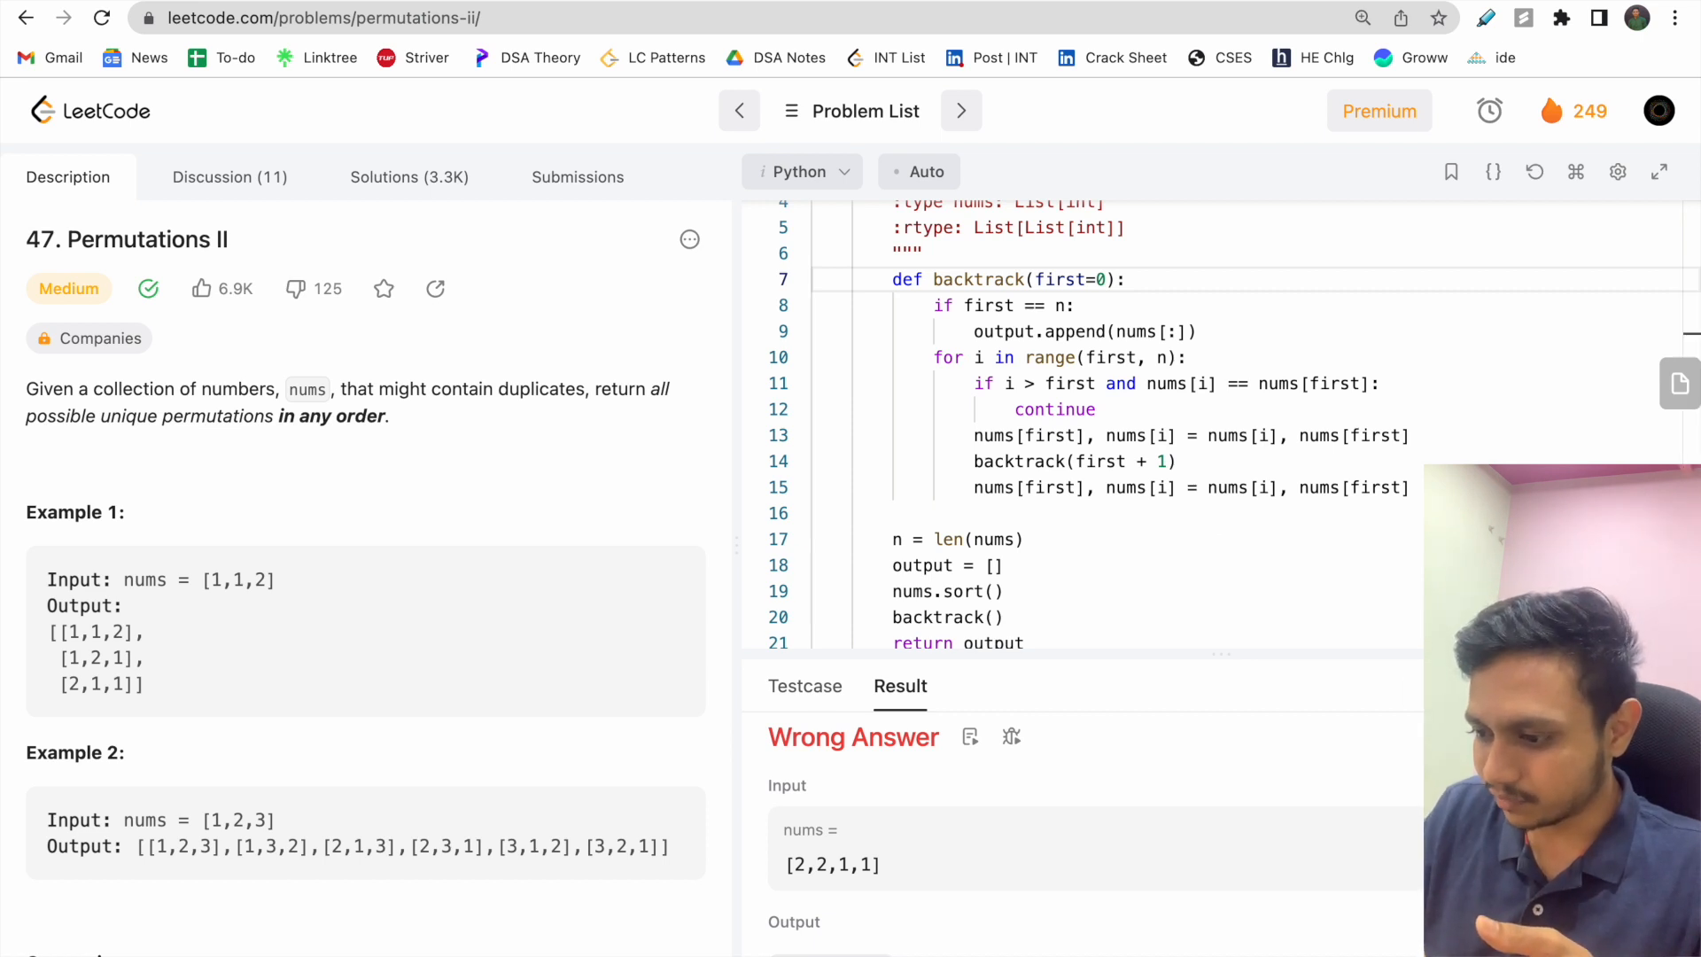
scroll(down, 3)
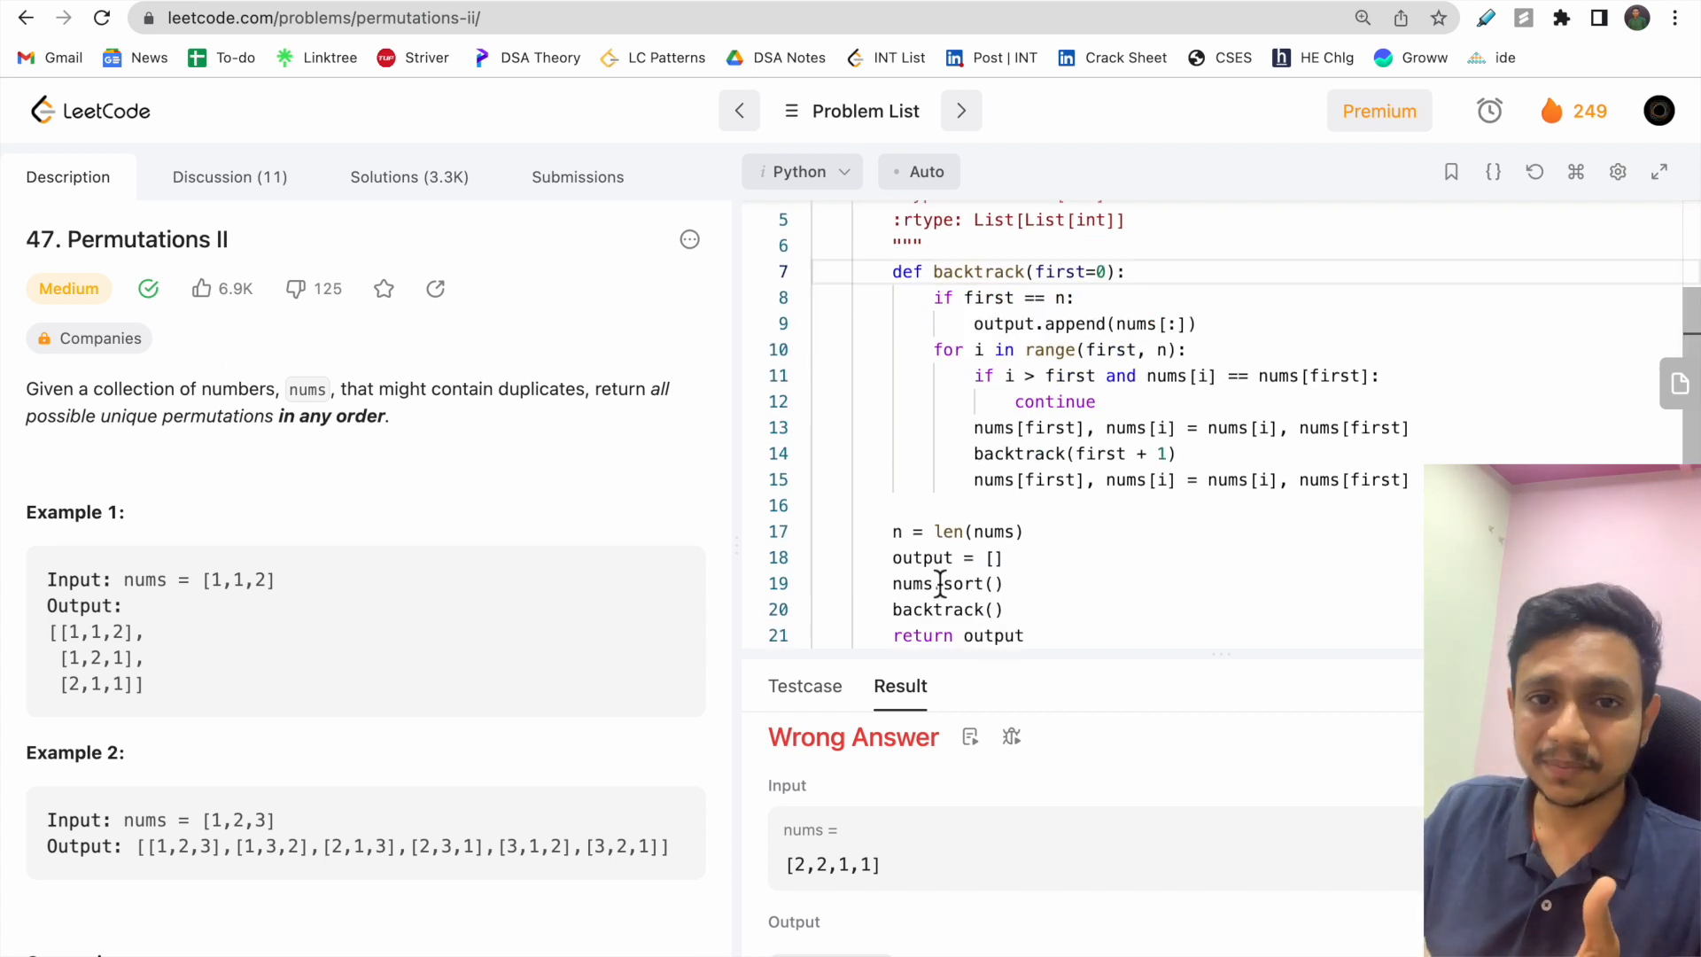
mouse_move(587, 49)
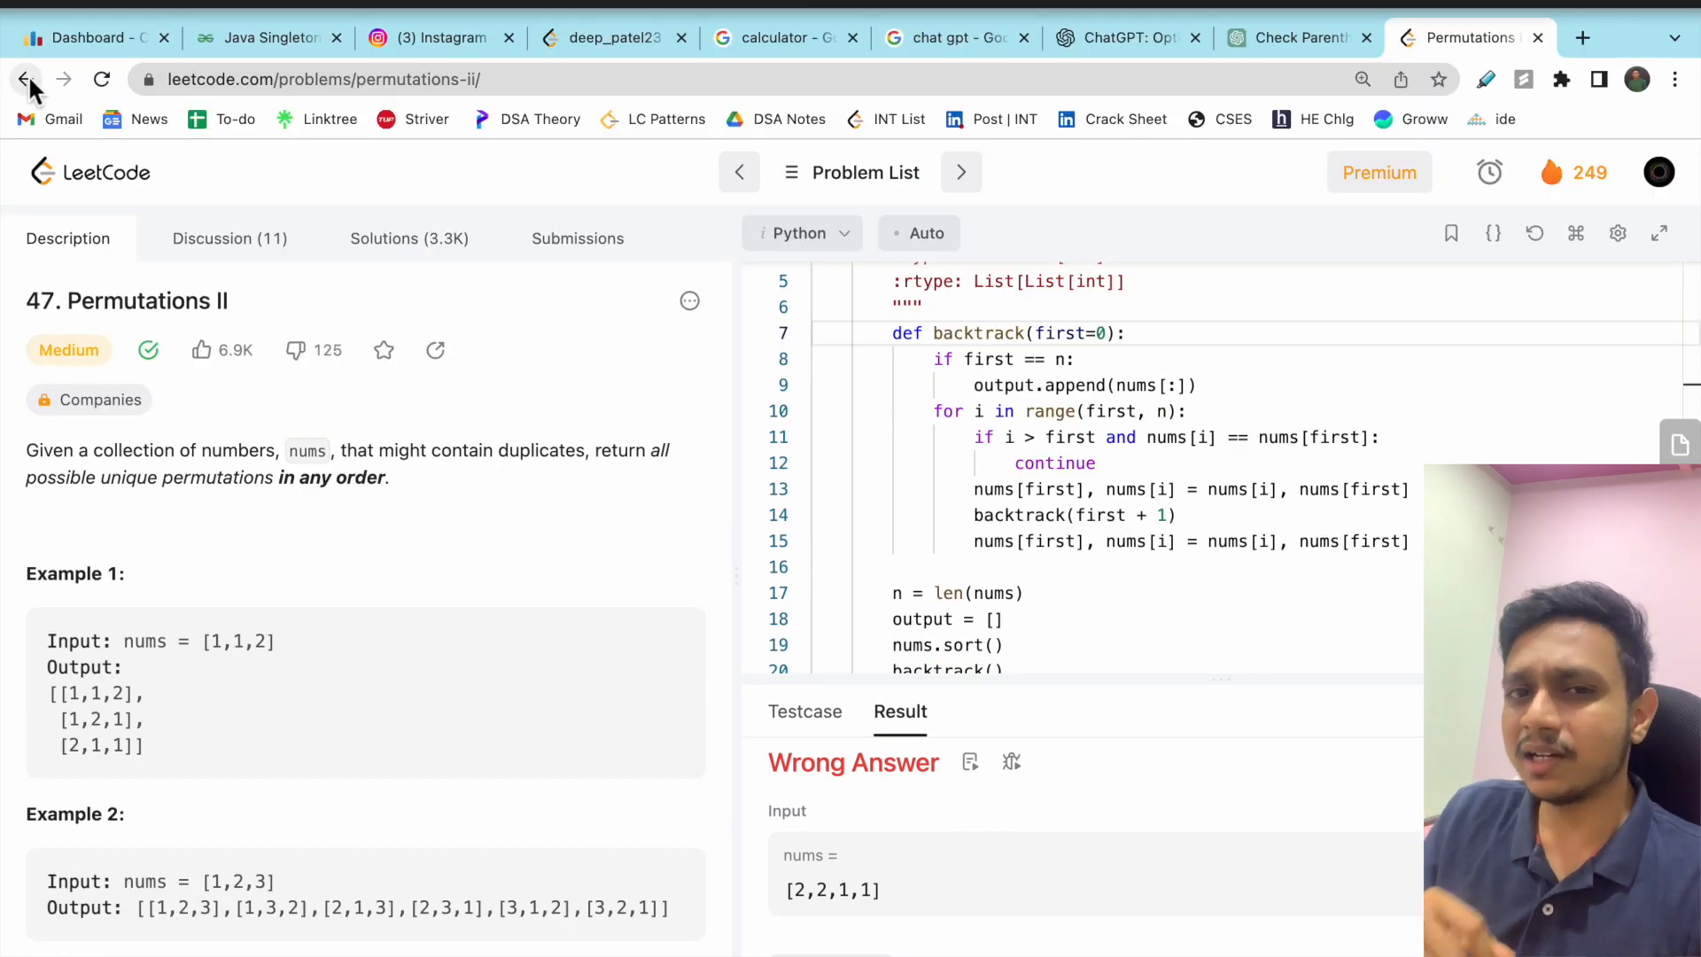
mouse_move(30, 85)
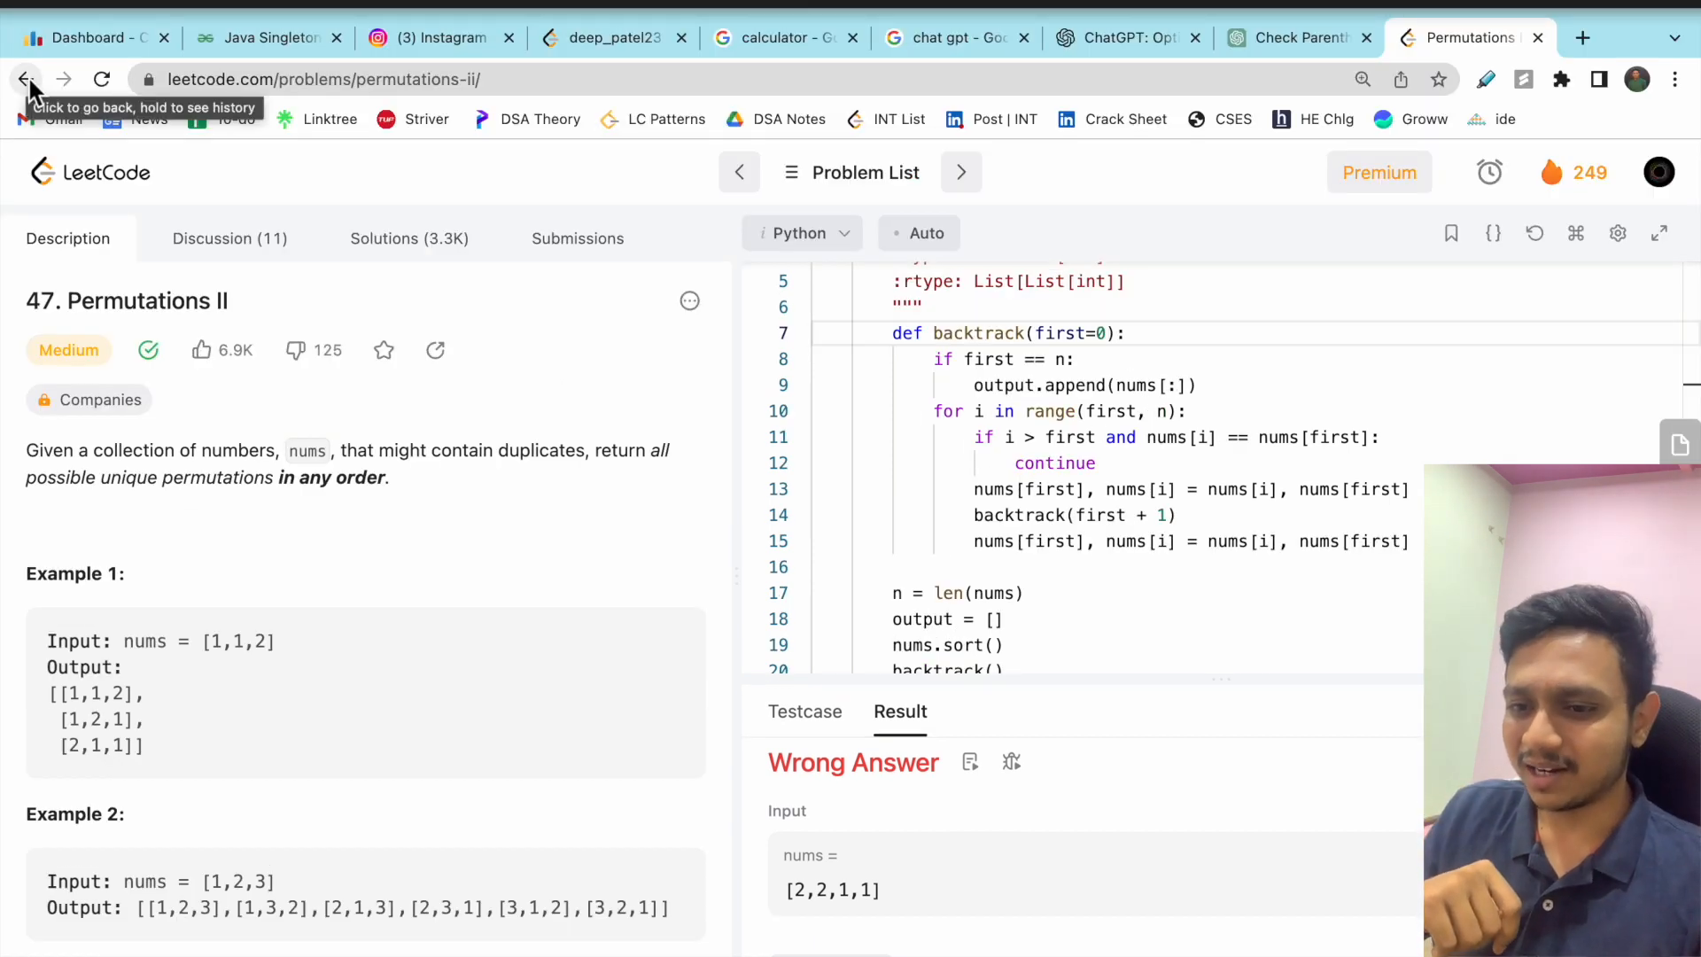
Return to the problemset and open the Hash Table tag's problem list, scrolling toward Group Anagrams
click(27, 78)
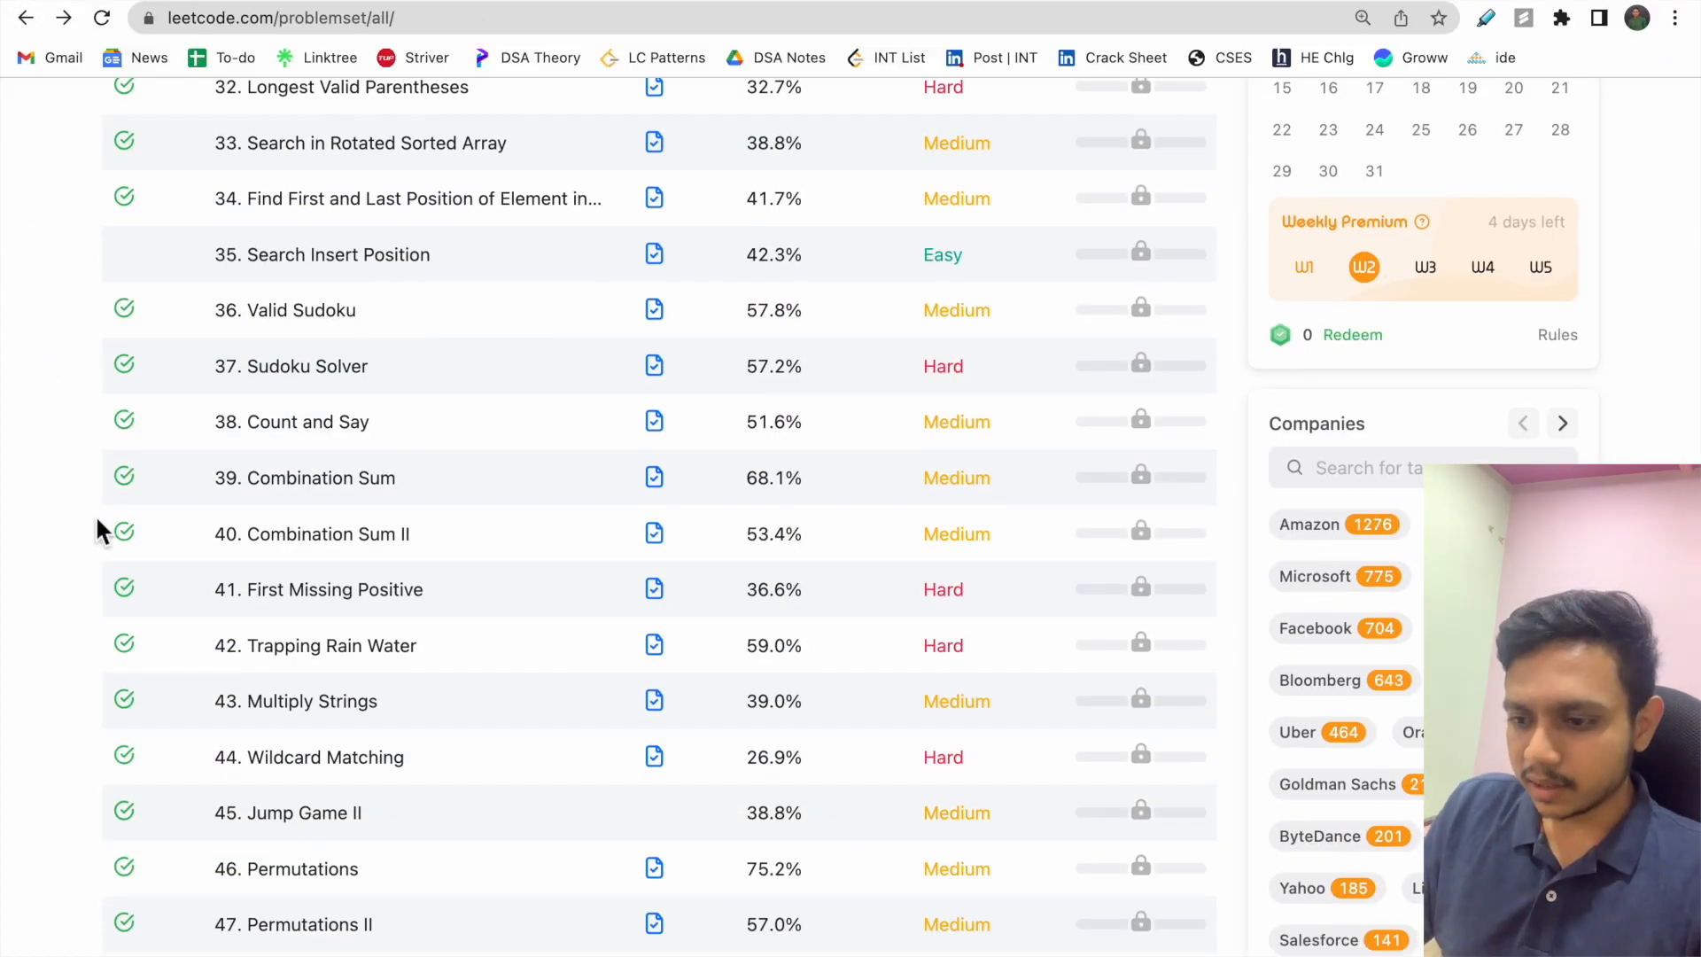
scroll(down, 3)
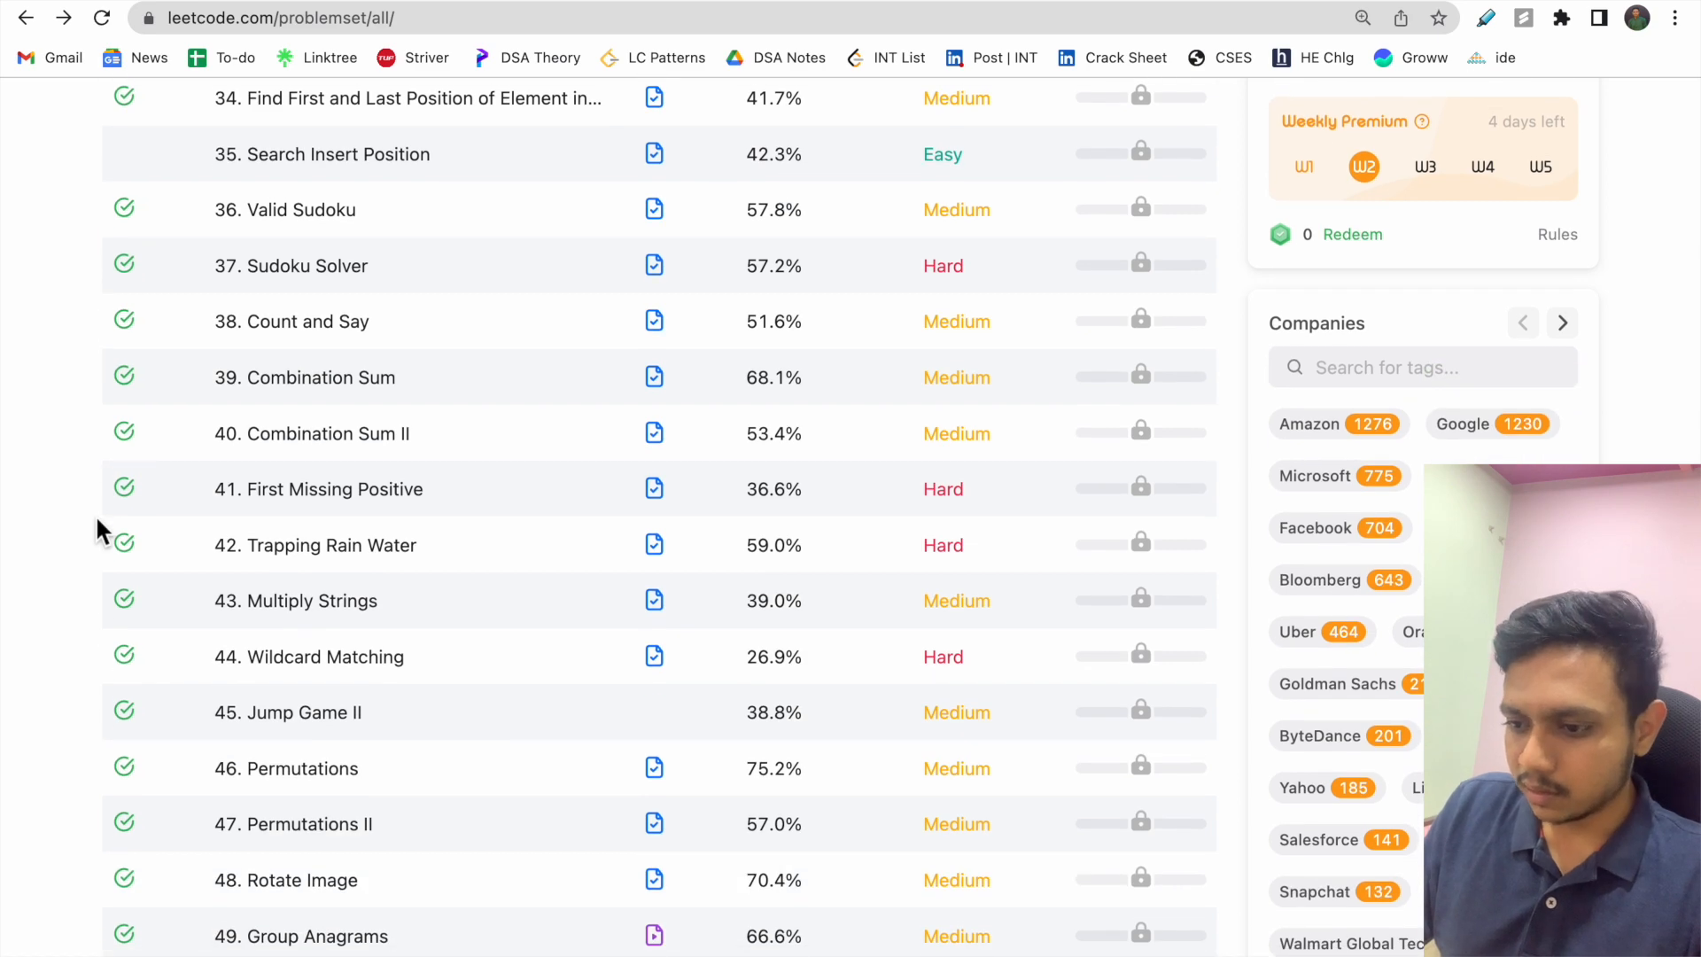
scroll(down, 3)
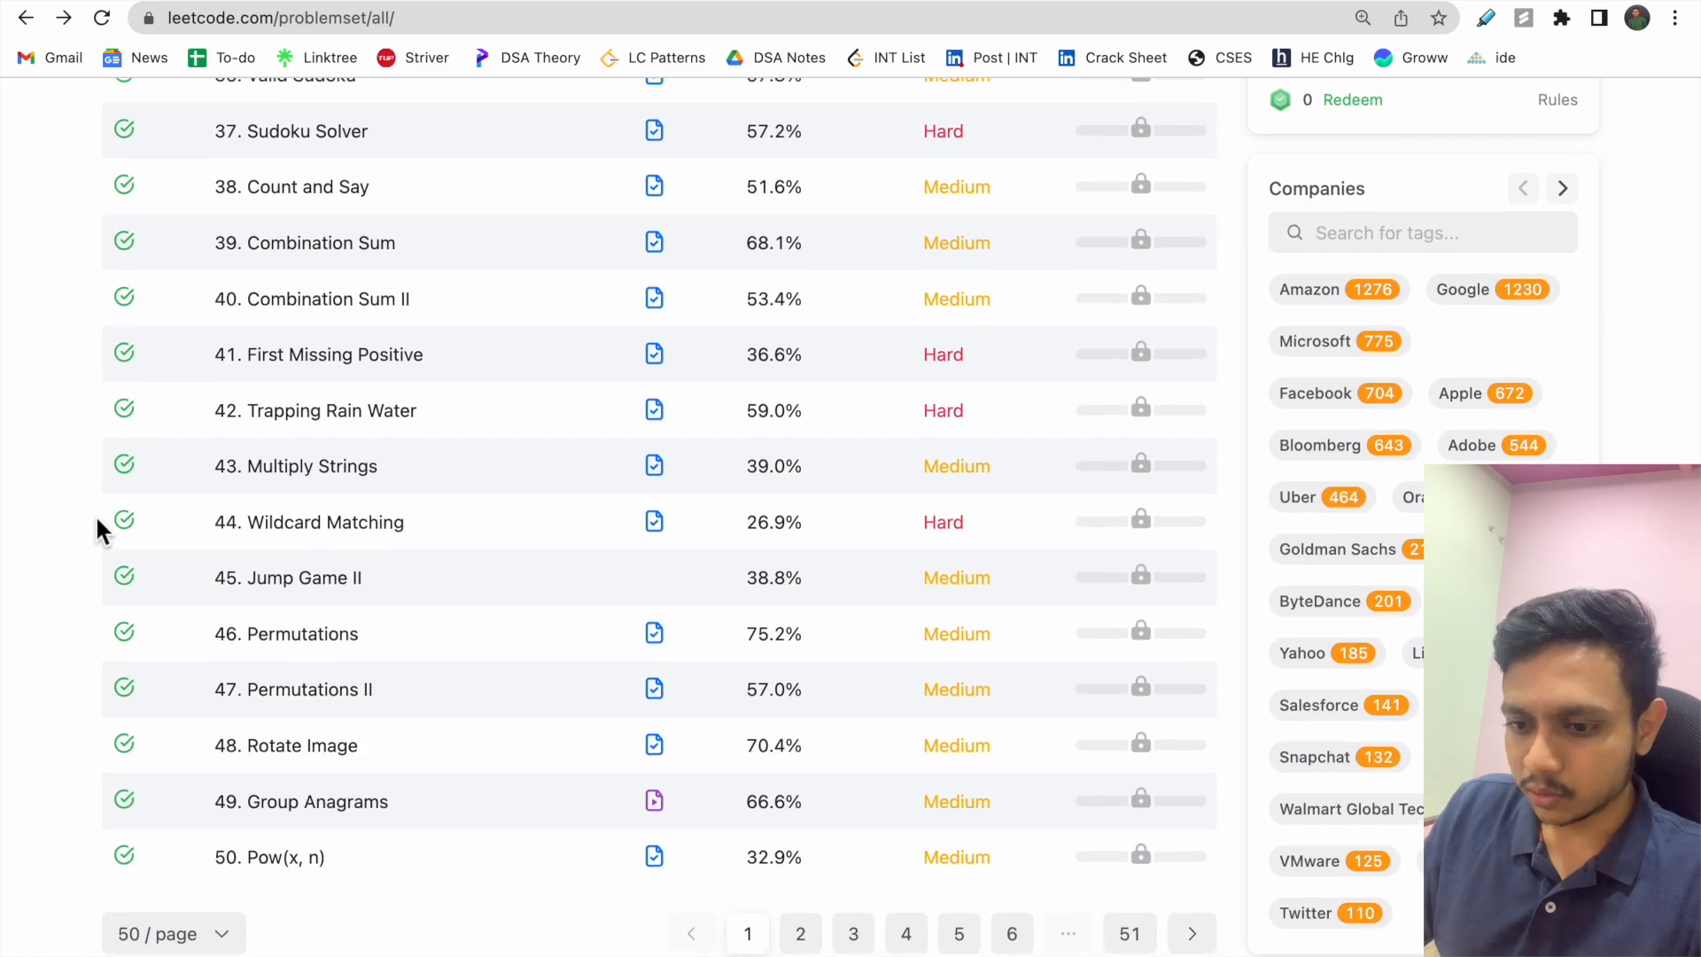
scroll(down, 3)
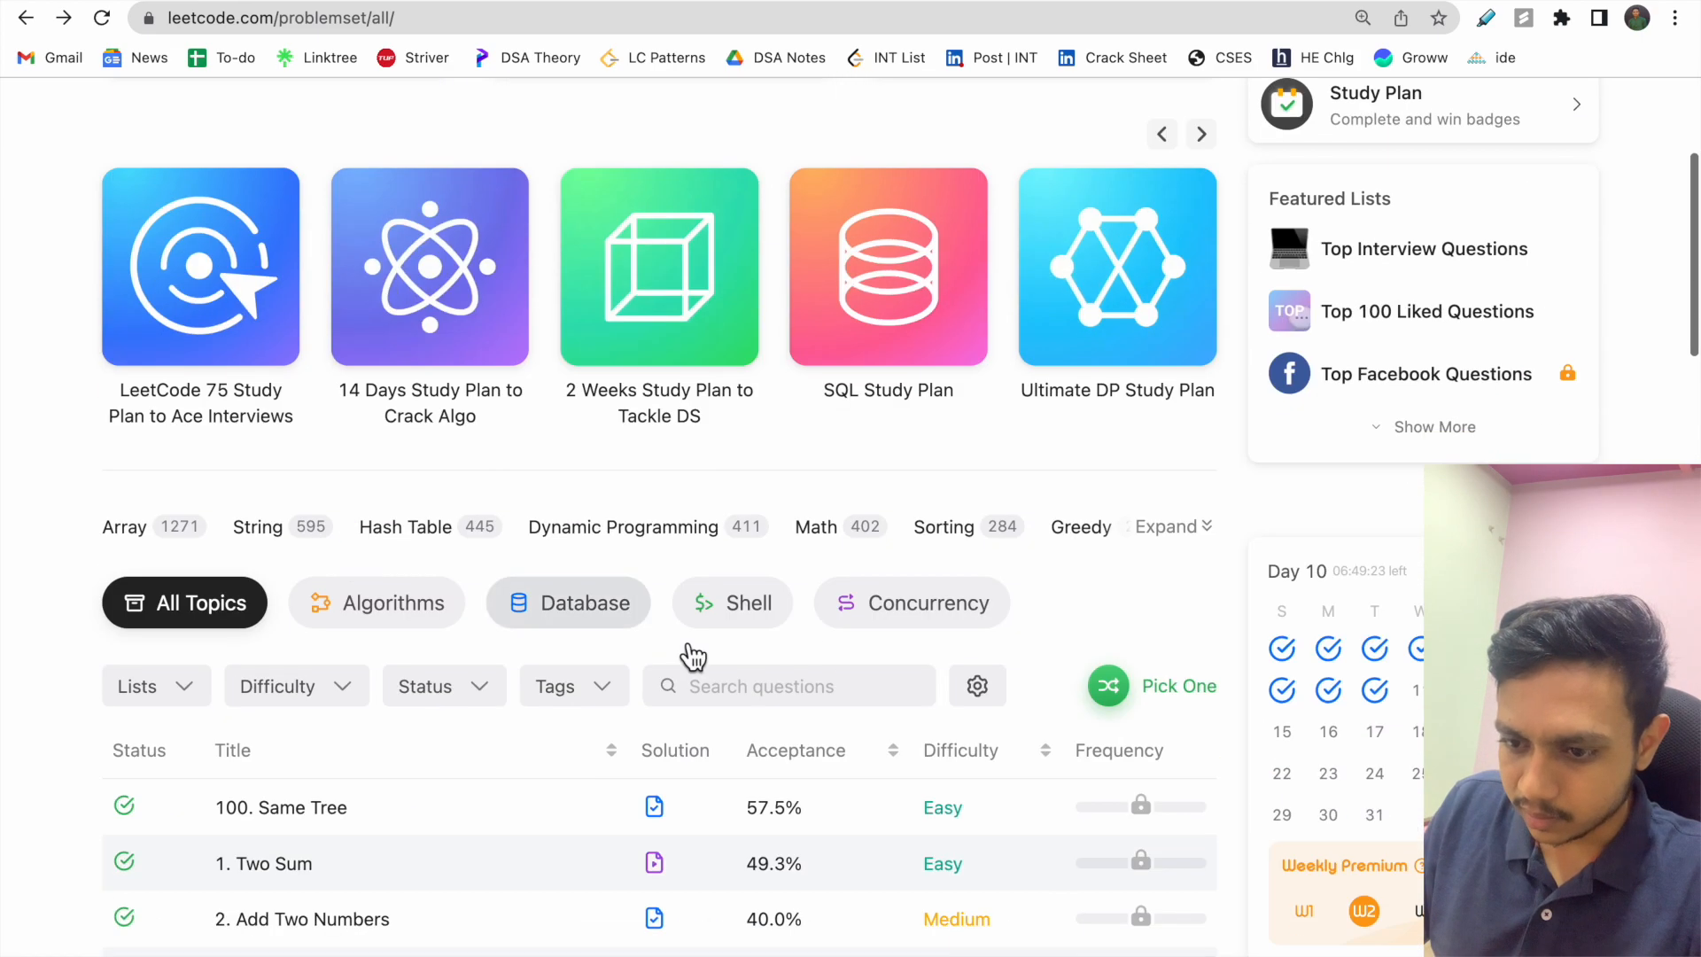
scroll(down, 3)
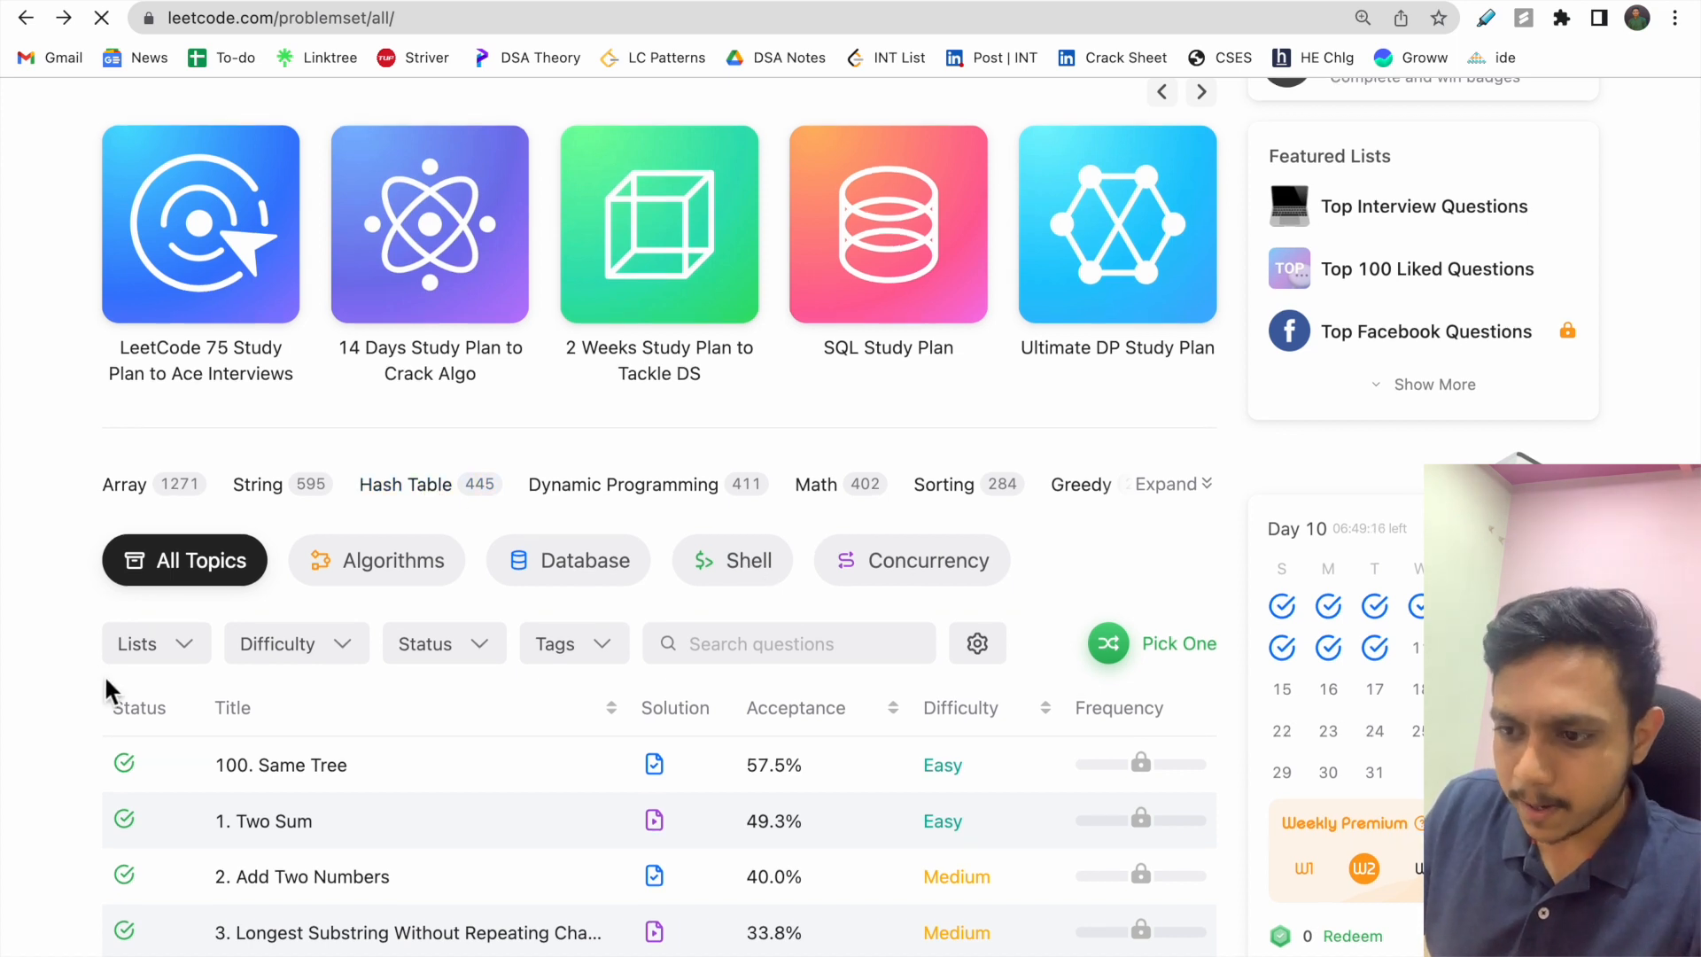
click(404, 484)
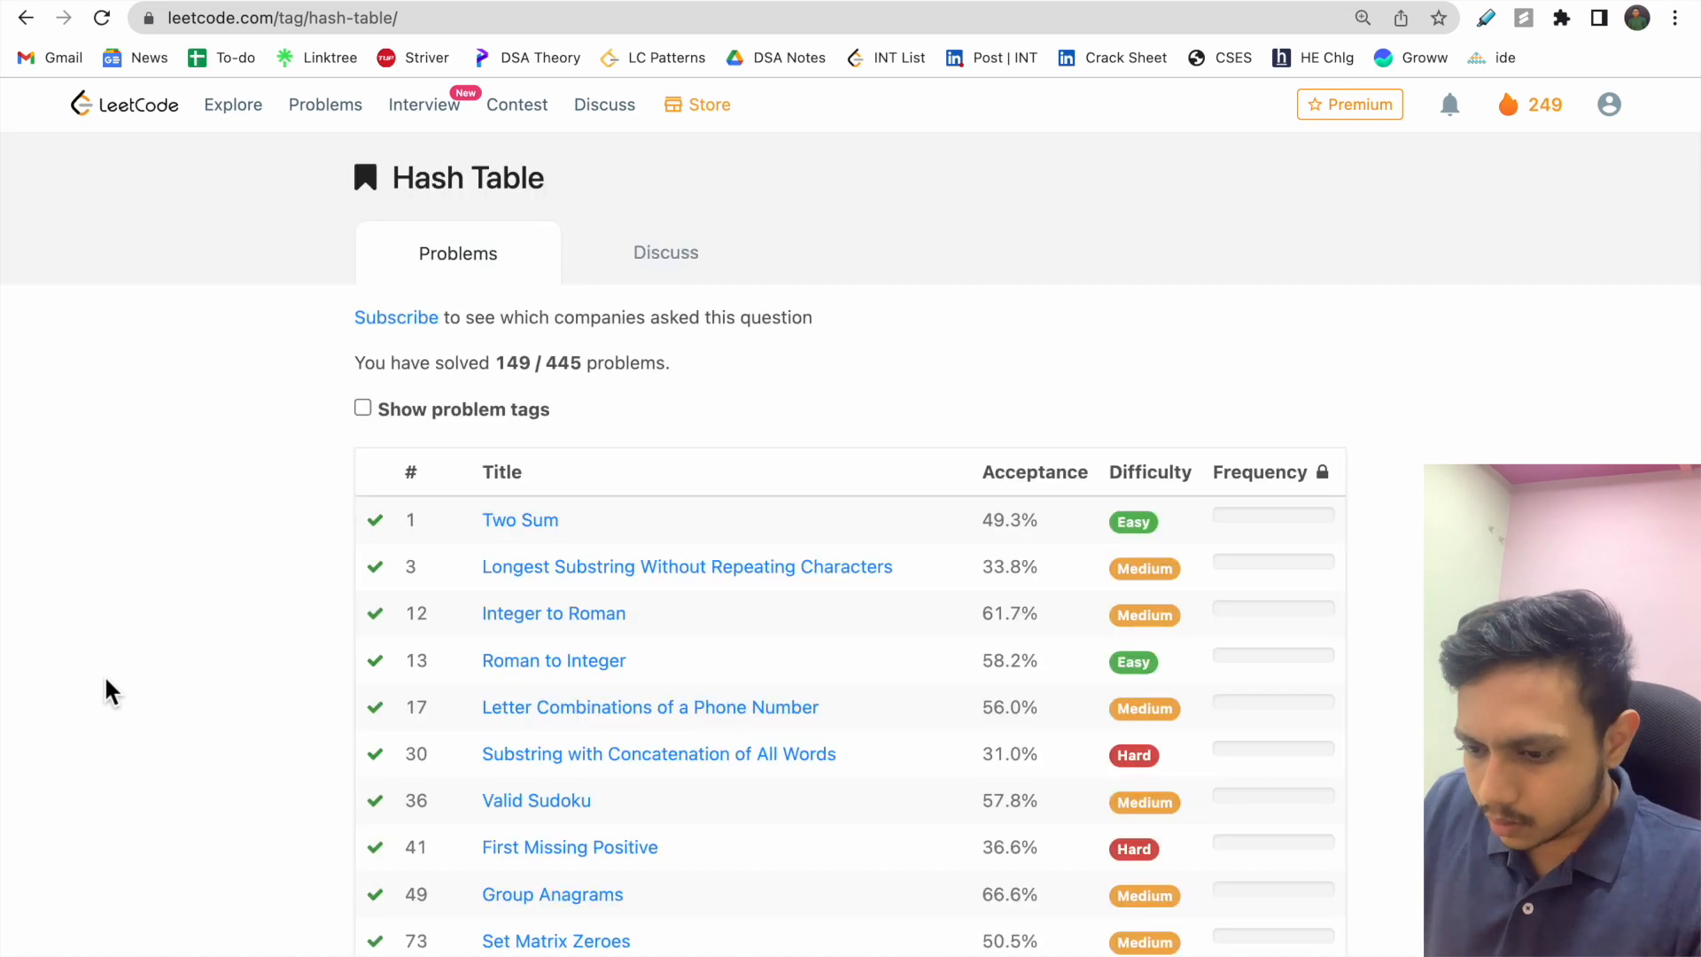
scroll(down, 3)
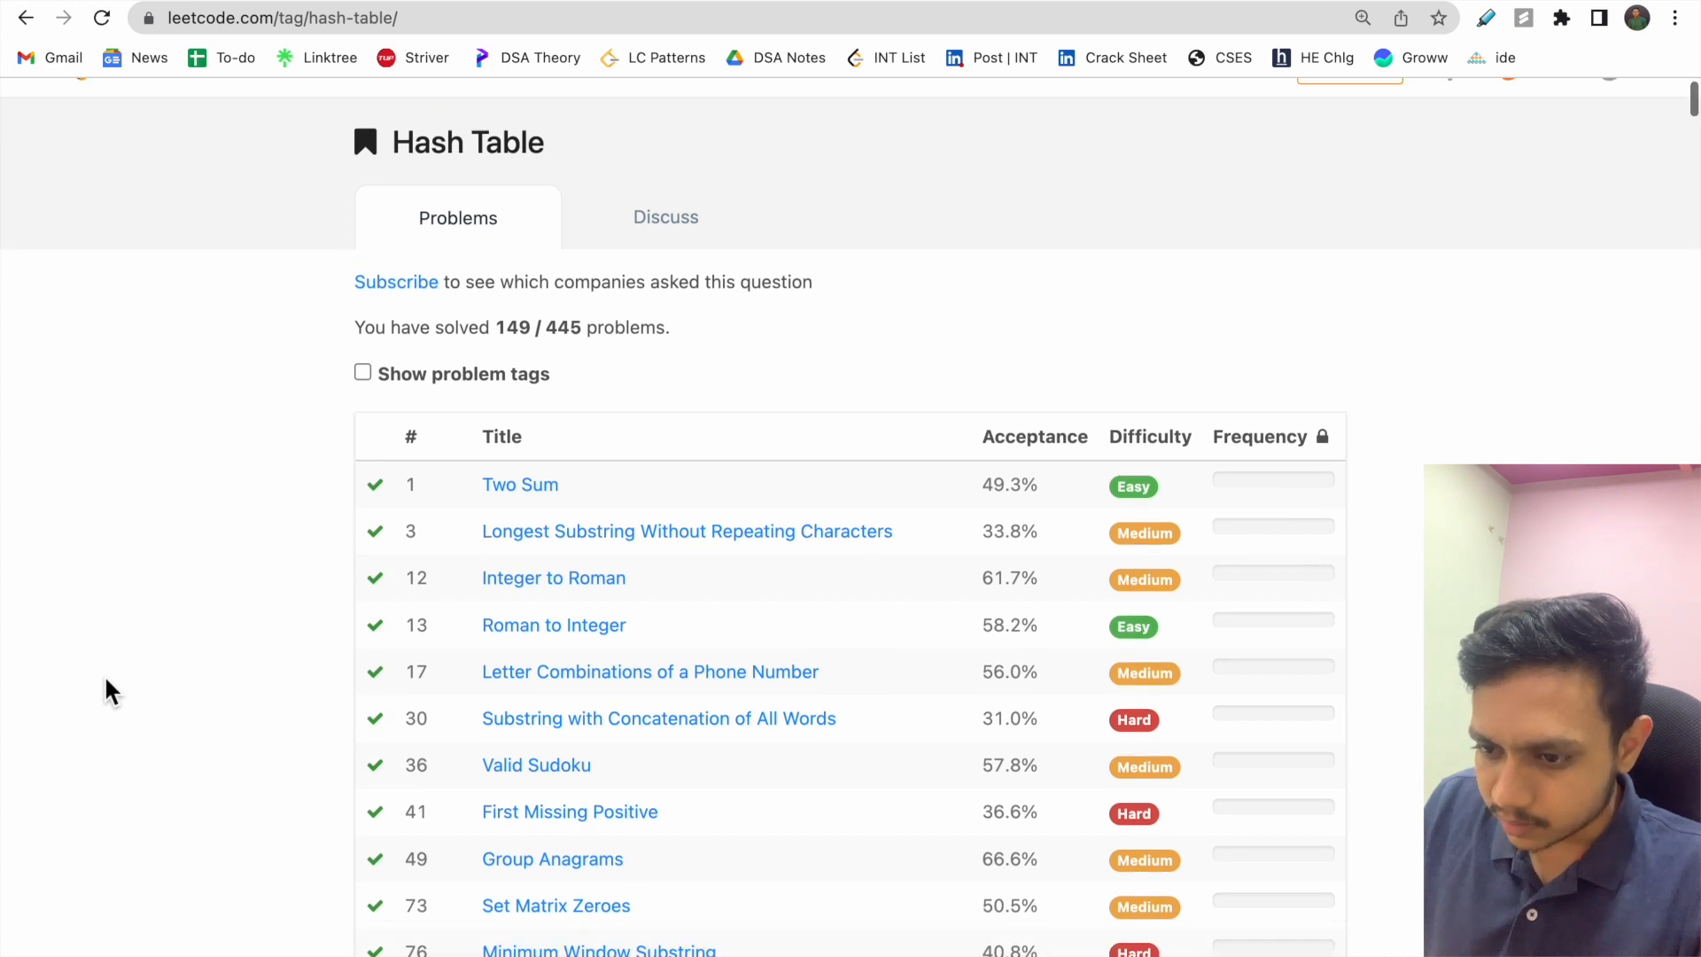
scroll(down, 3)
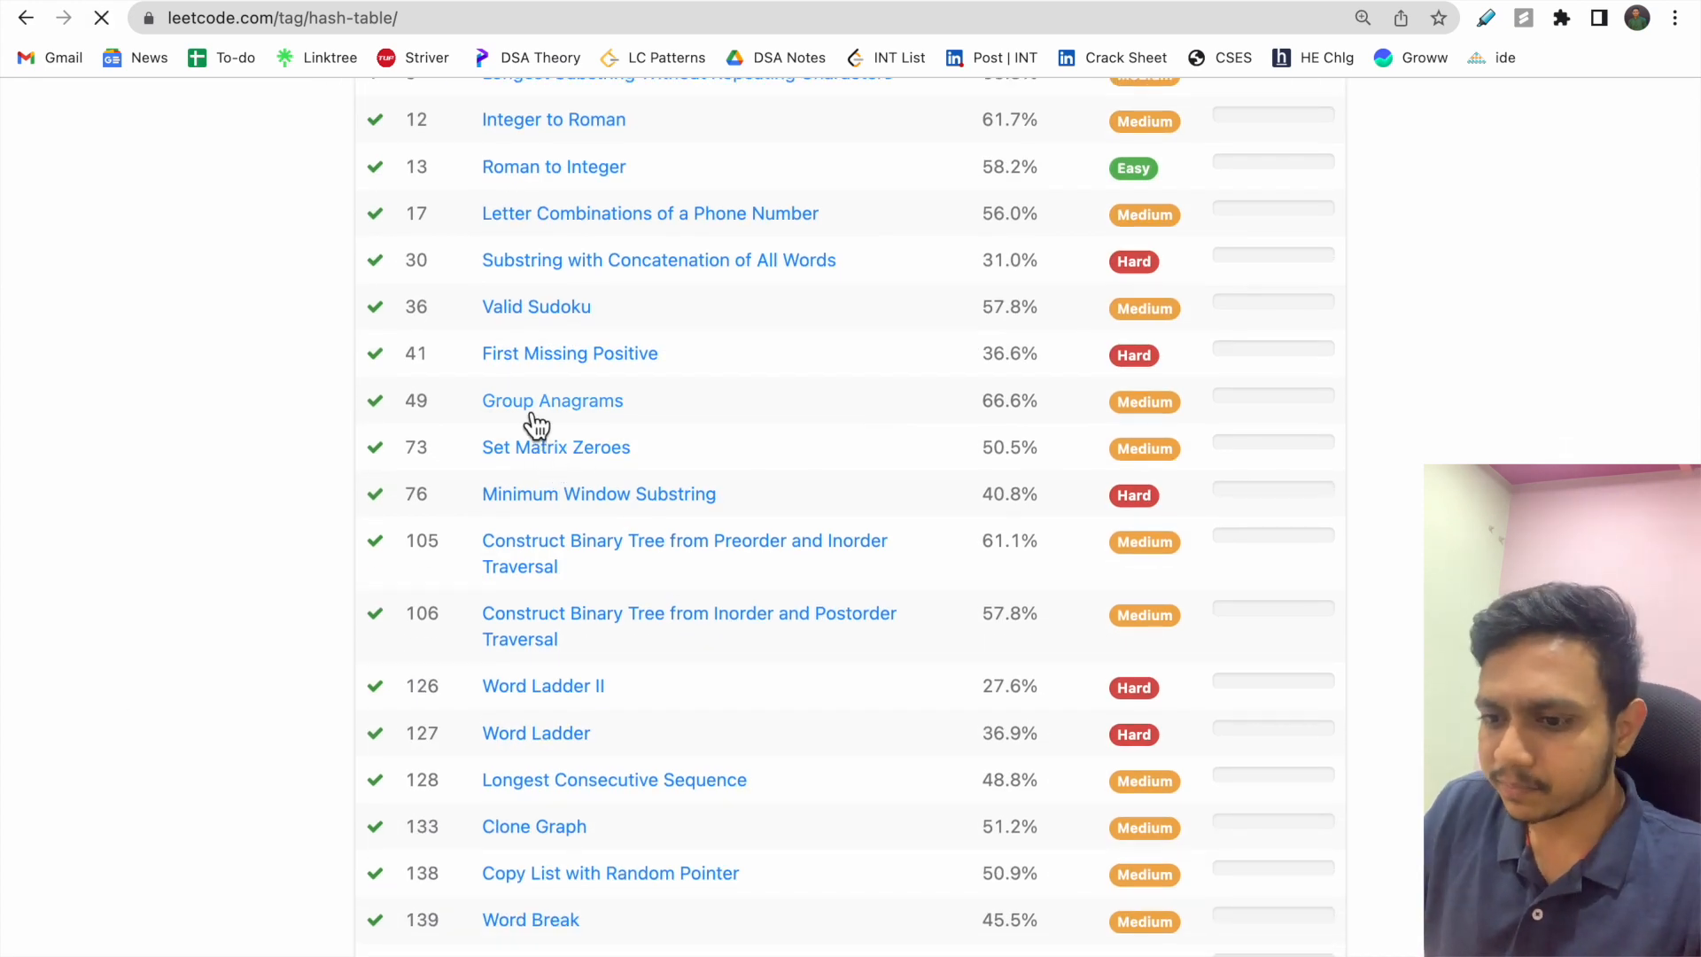
Open Group Anagrams and select its problem description to copy for ChatGPT
click(553, 401)
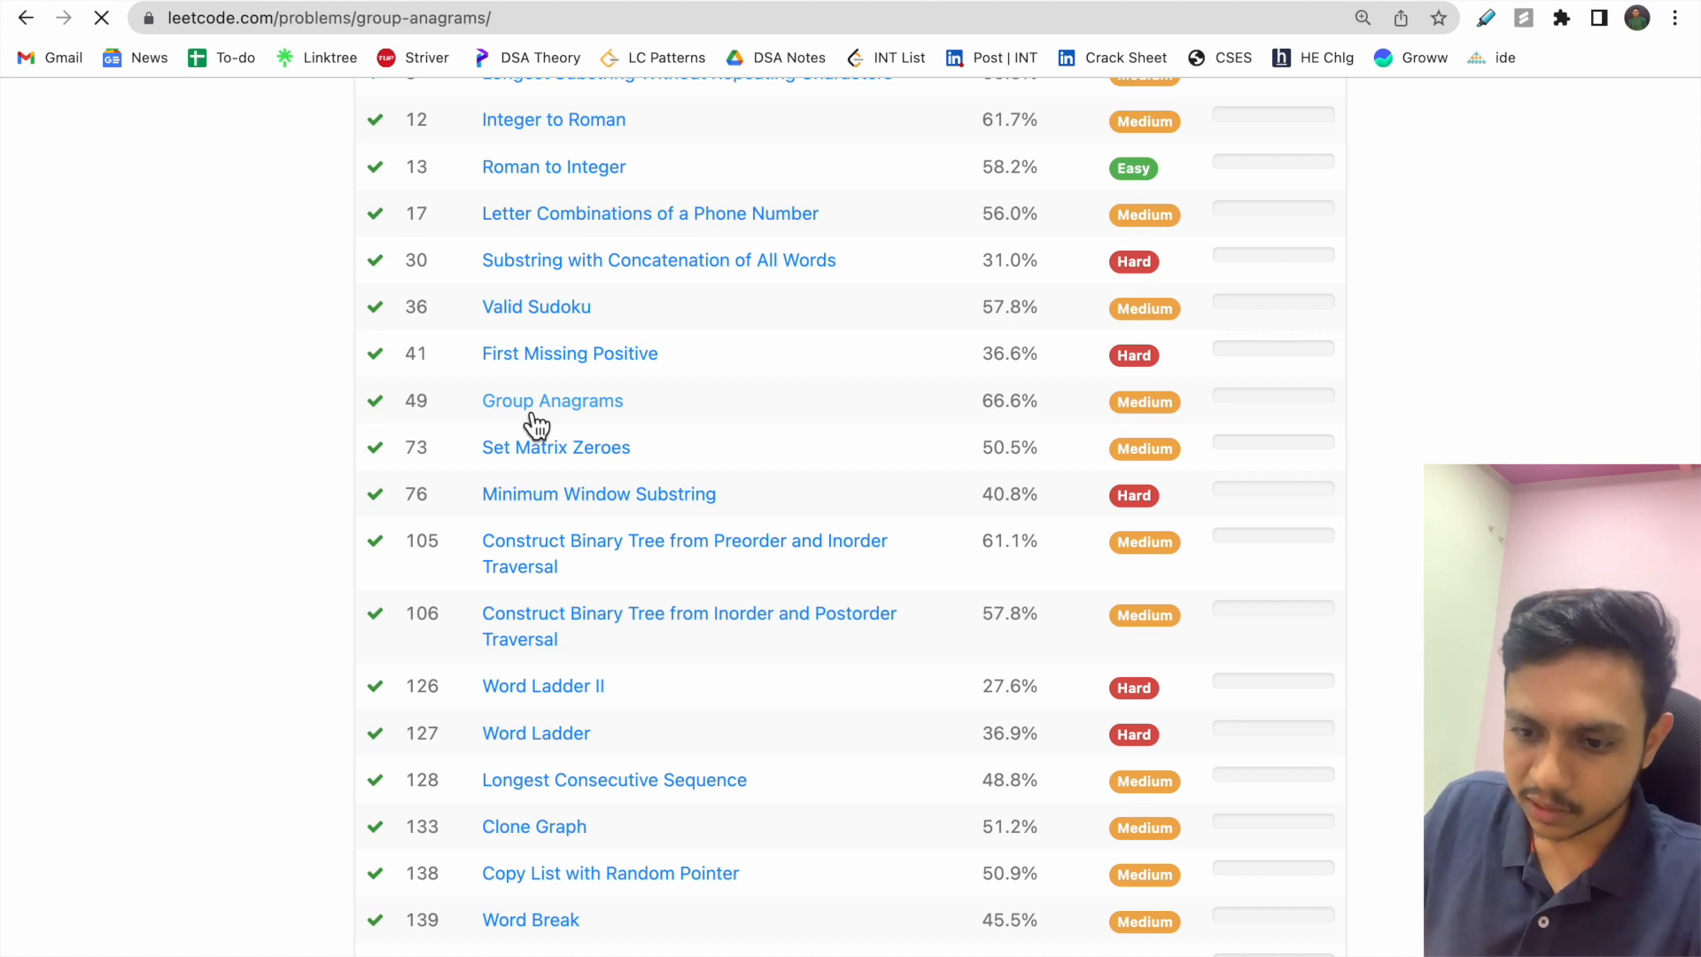
click(553, 401)
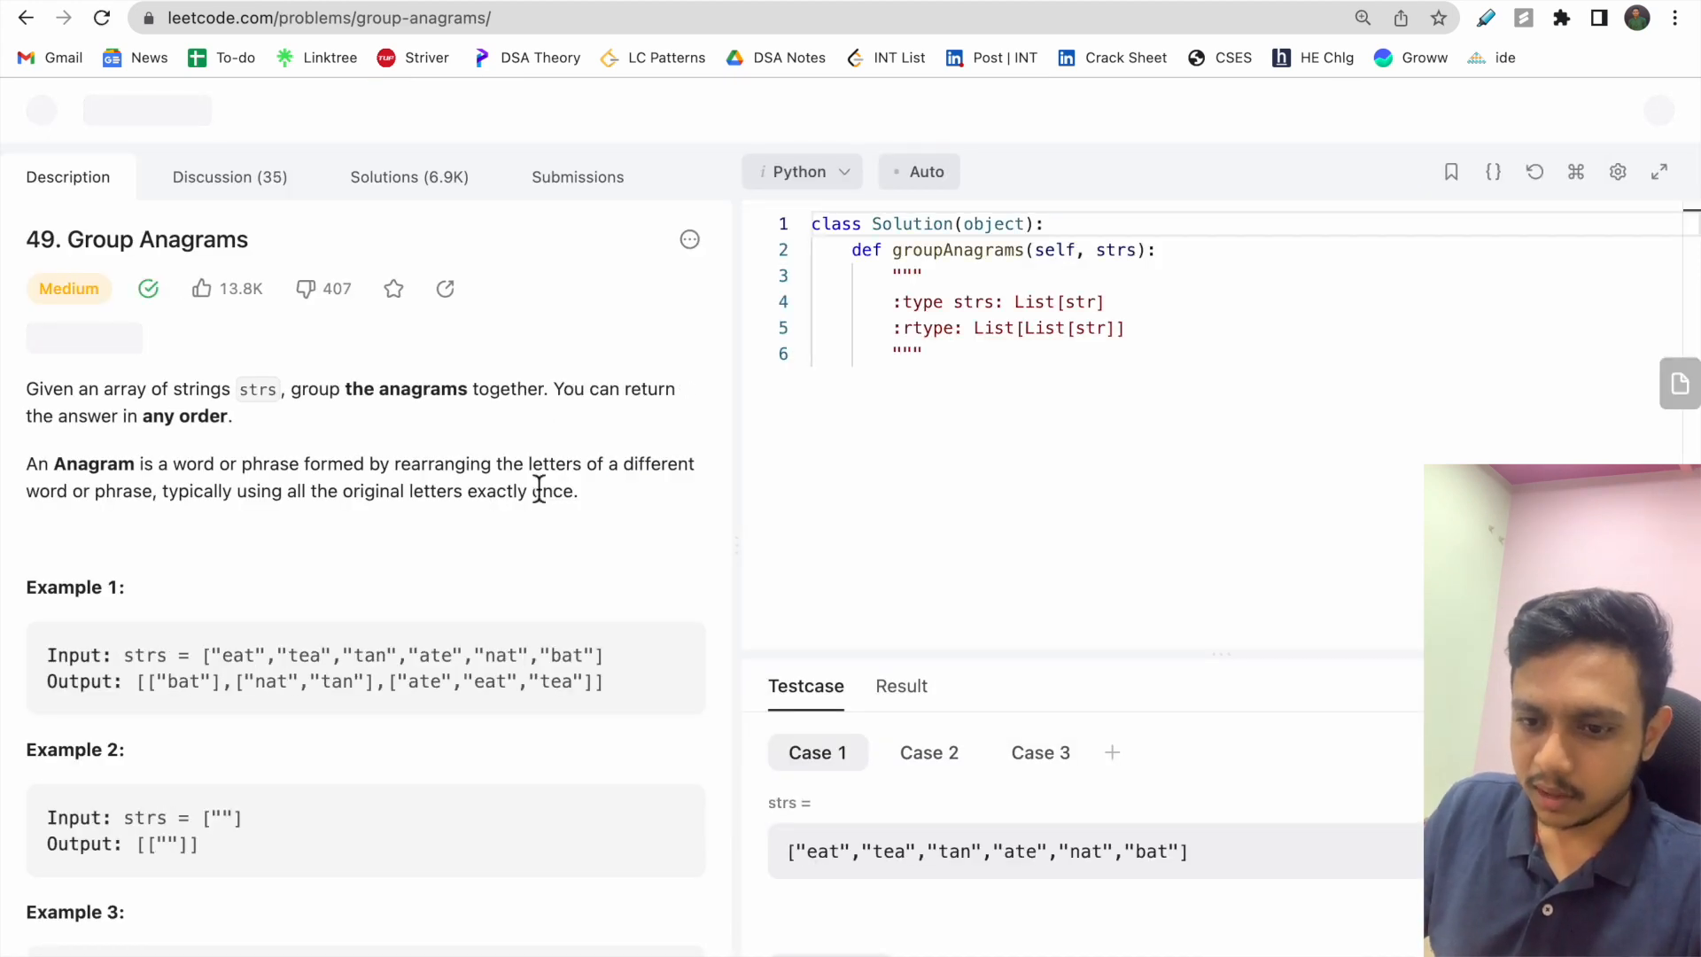
drag(23, 389, 578, 491)
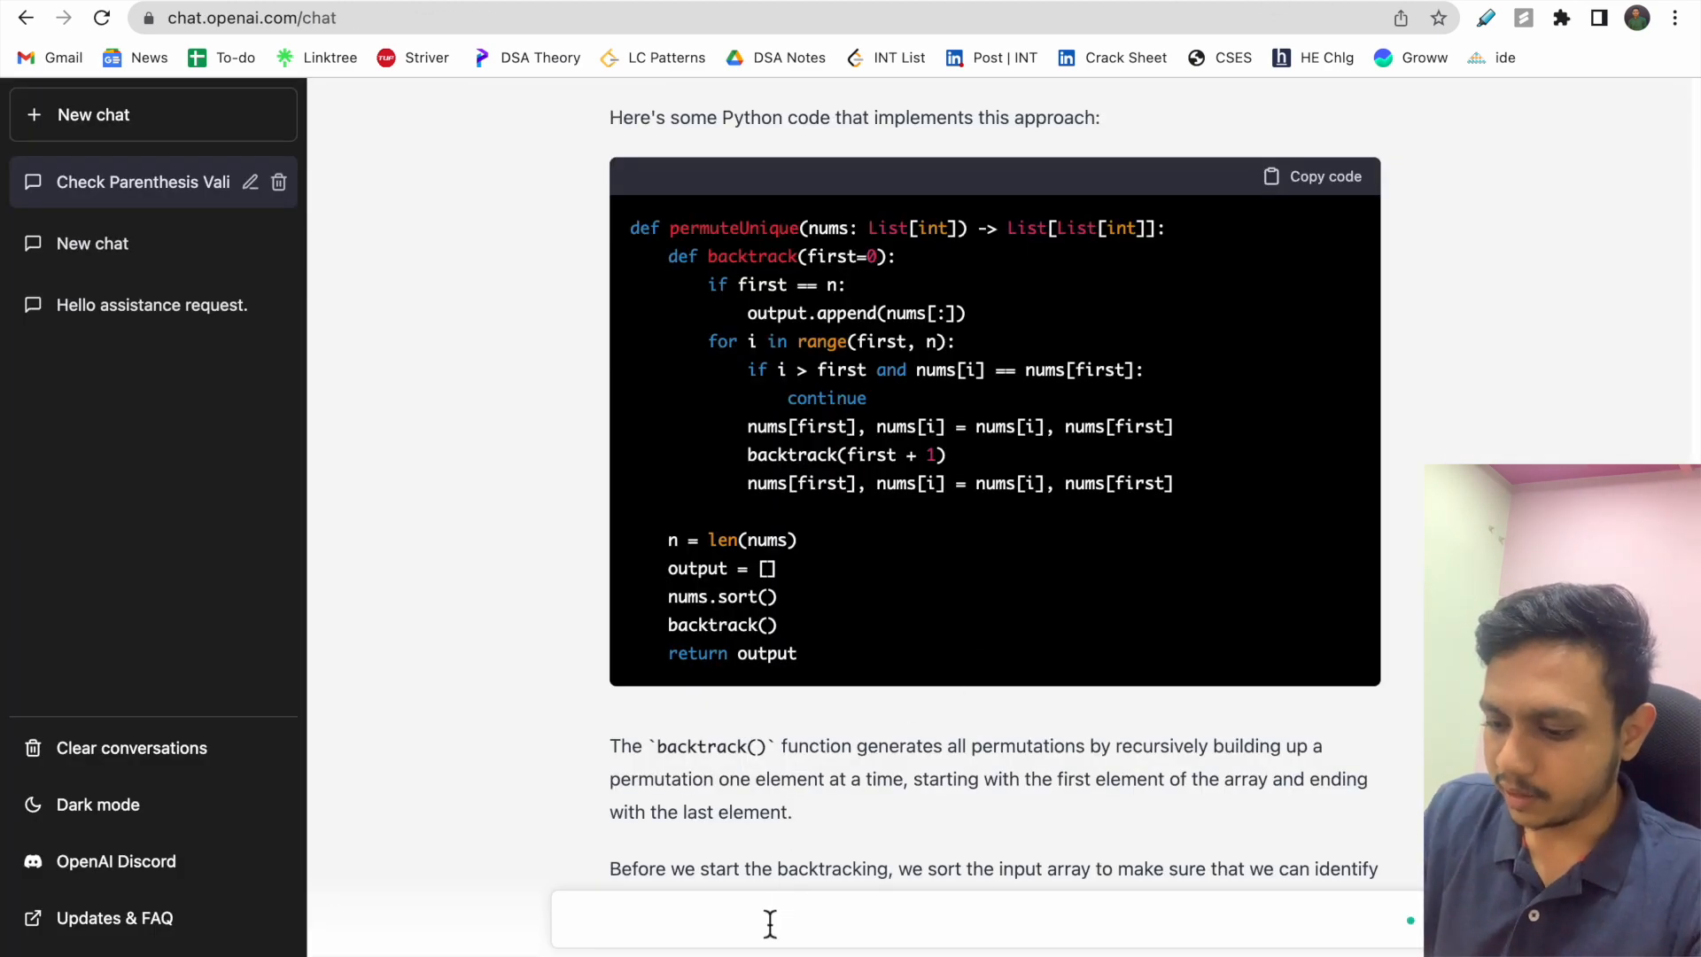
Ask ChatGPT 'Can you ... coding question?' and copy Group Anagrams Example 1 from the LeetCode tab
text(Can you solve this)
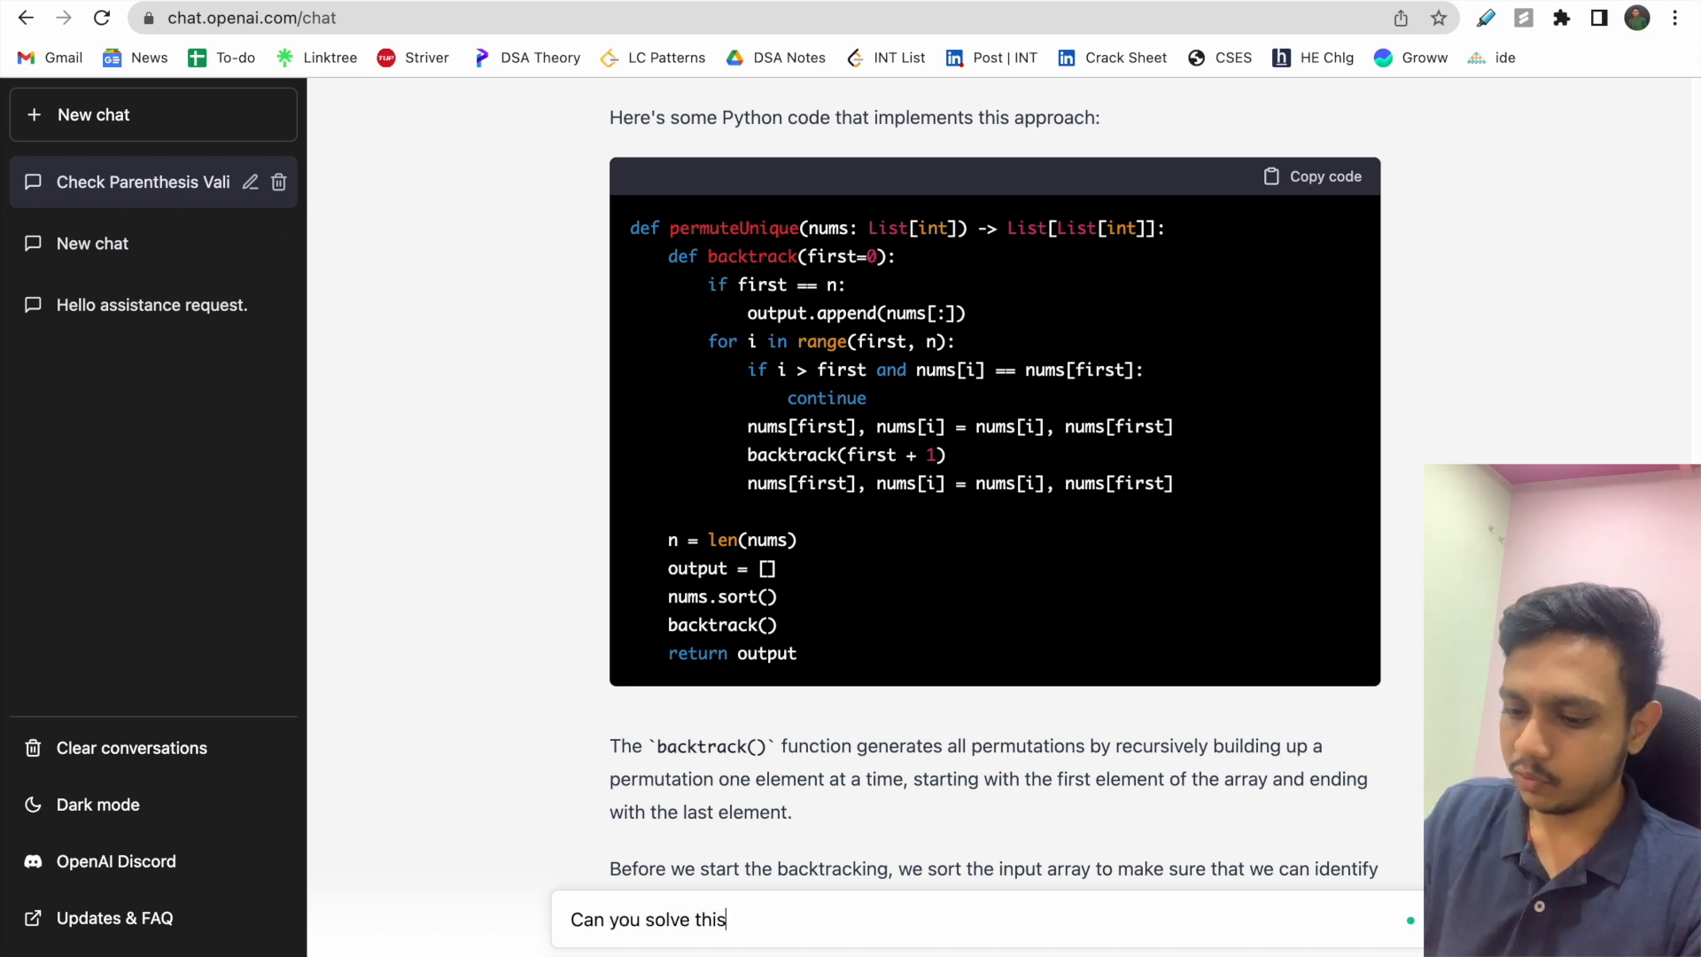
text(coding ques)
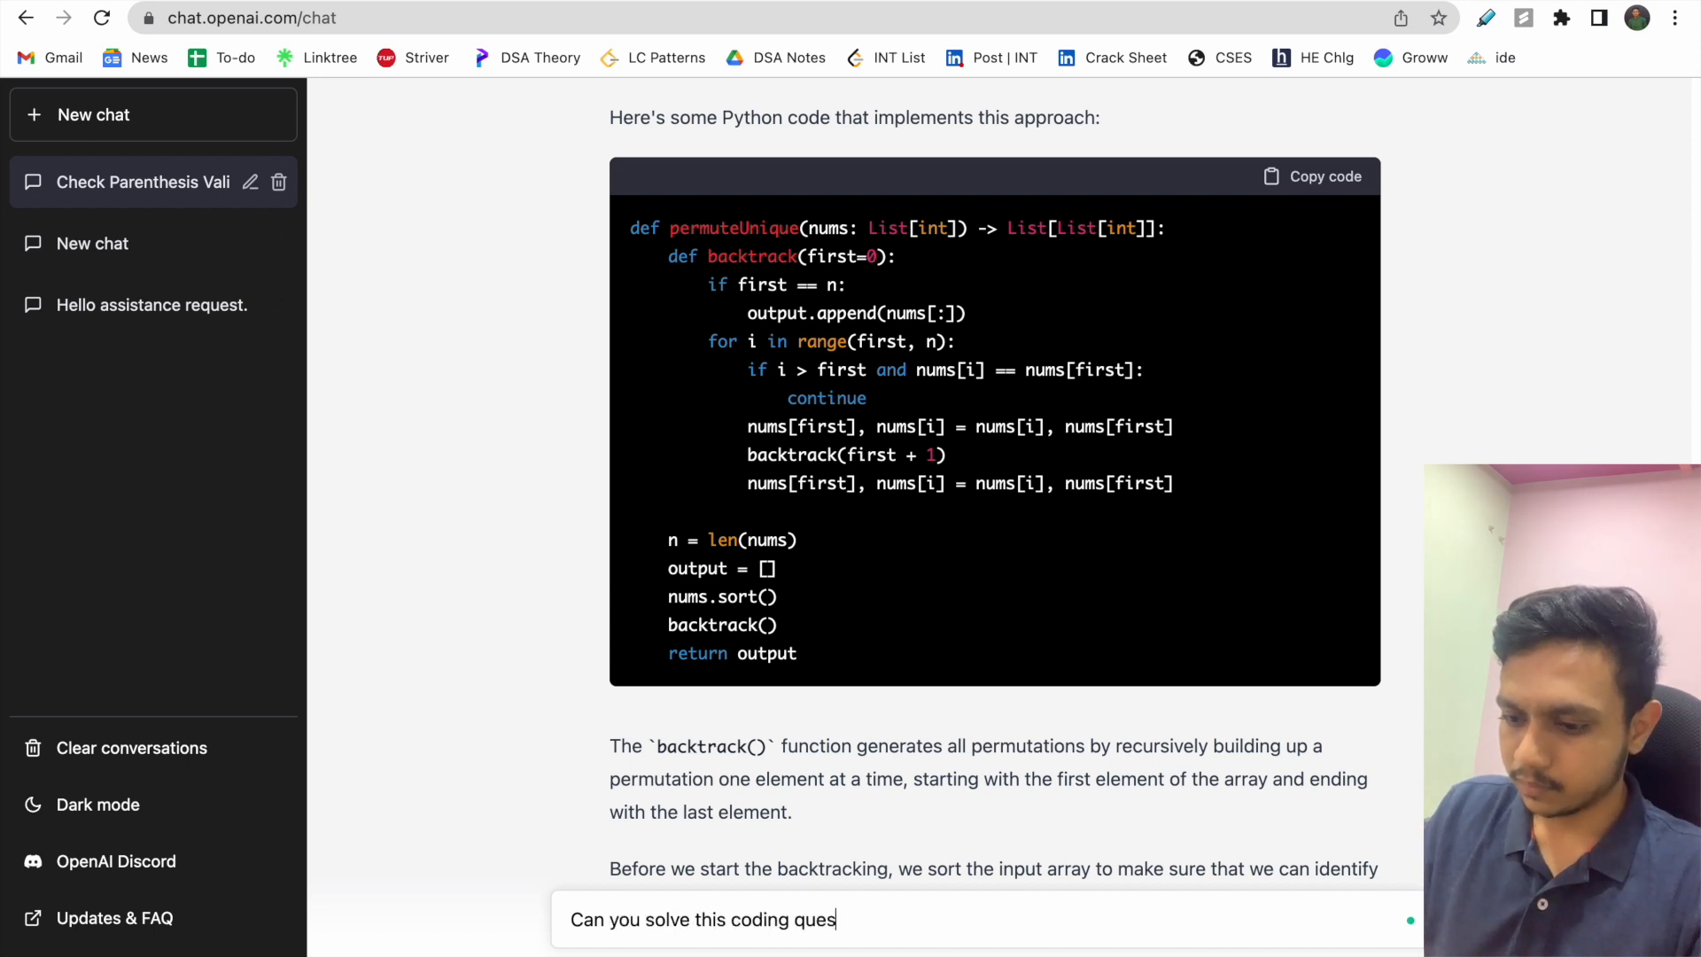
text(tion?)
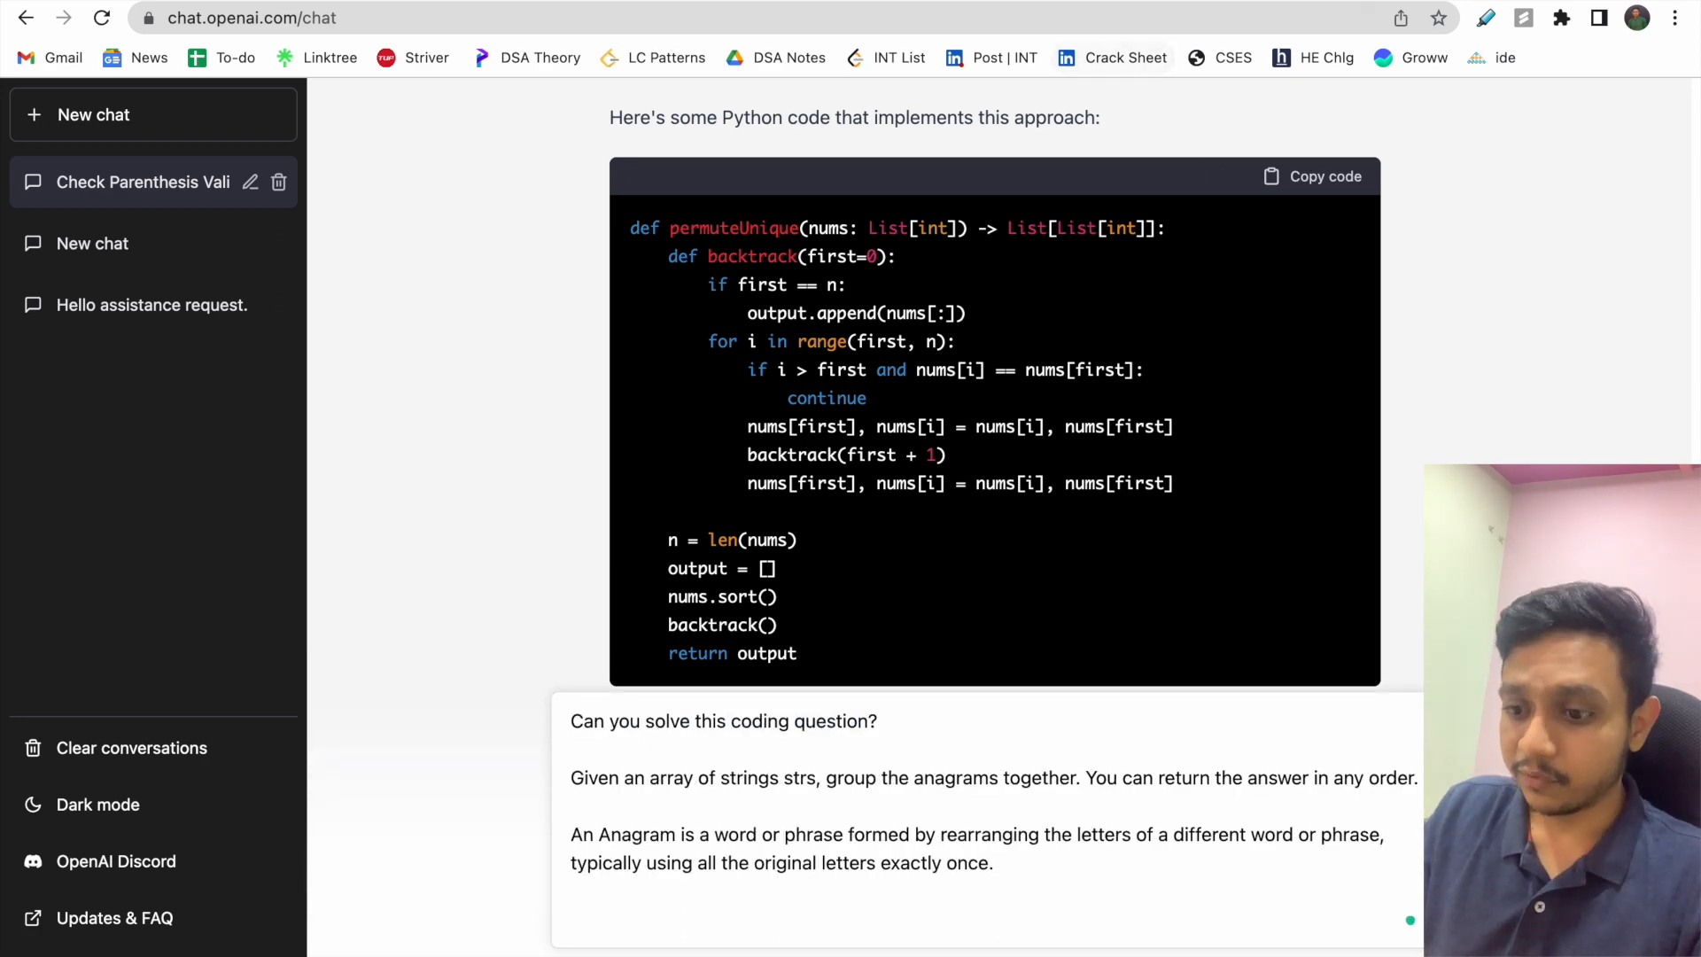
click(254, 18)
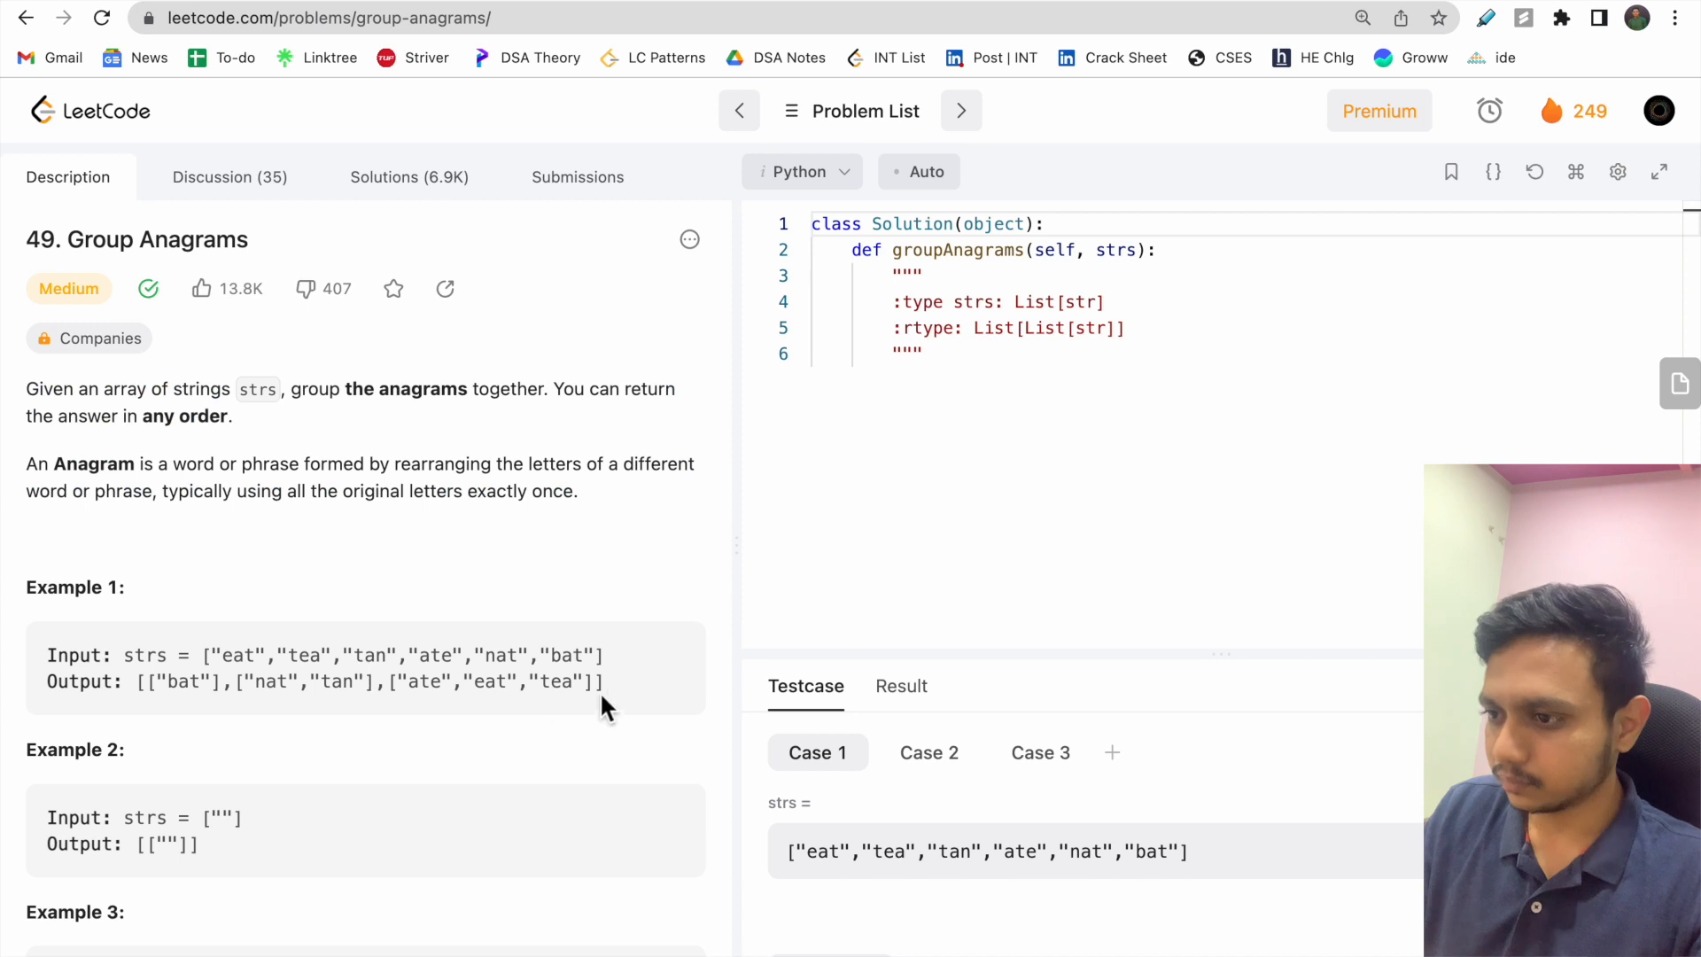
drag(46, 654, 608, 680)
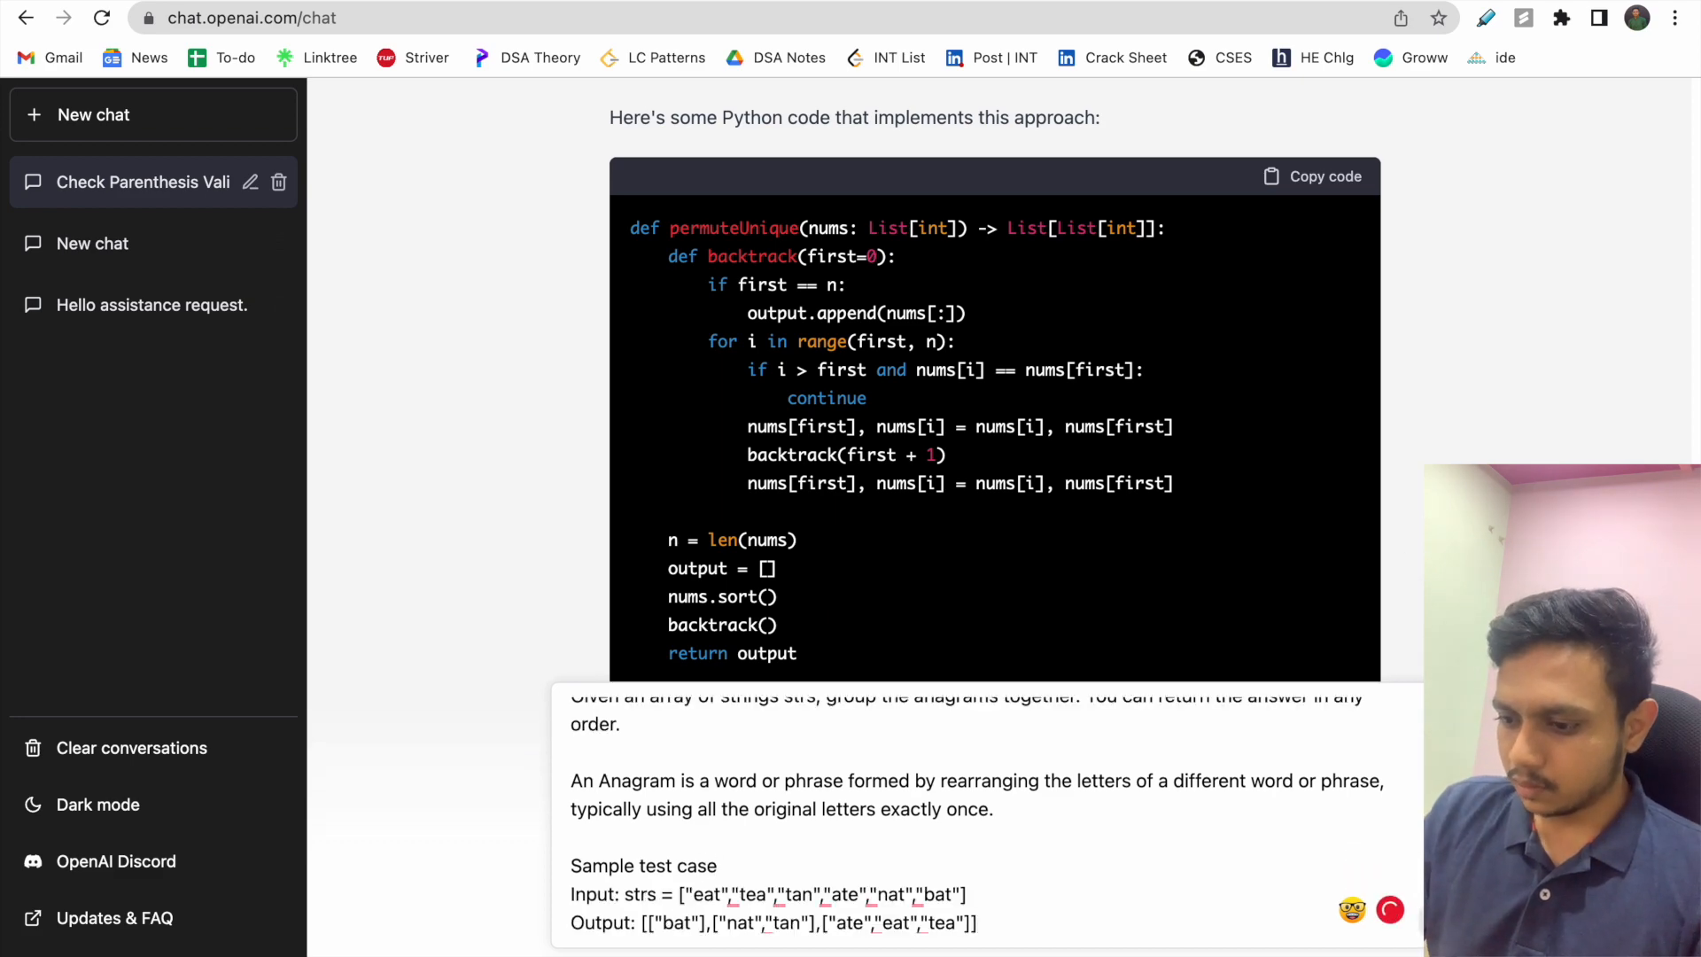
Read through ChatGPT's hash-map Python solution for Group Anagrams
scroll(down, 3)
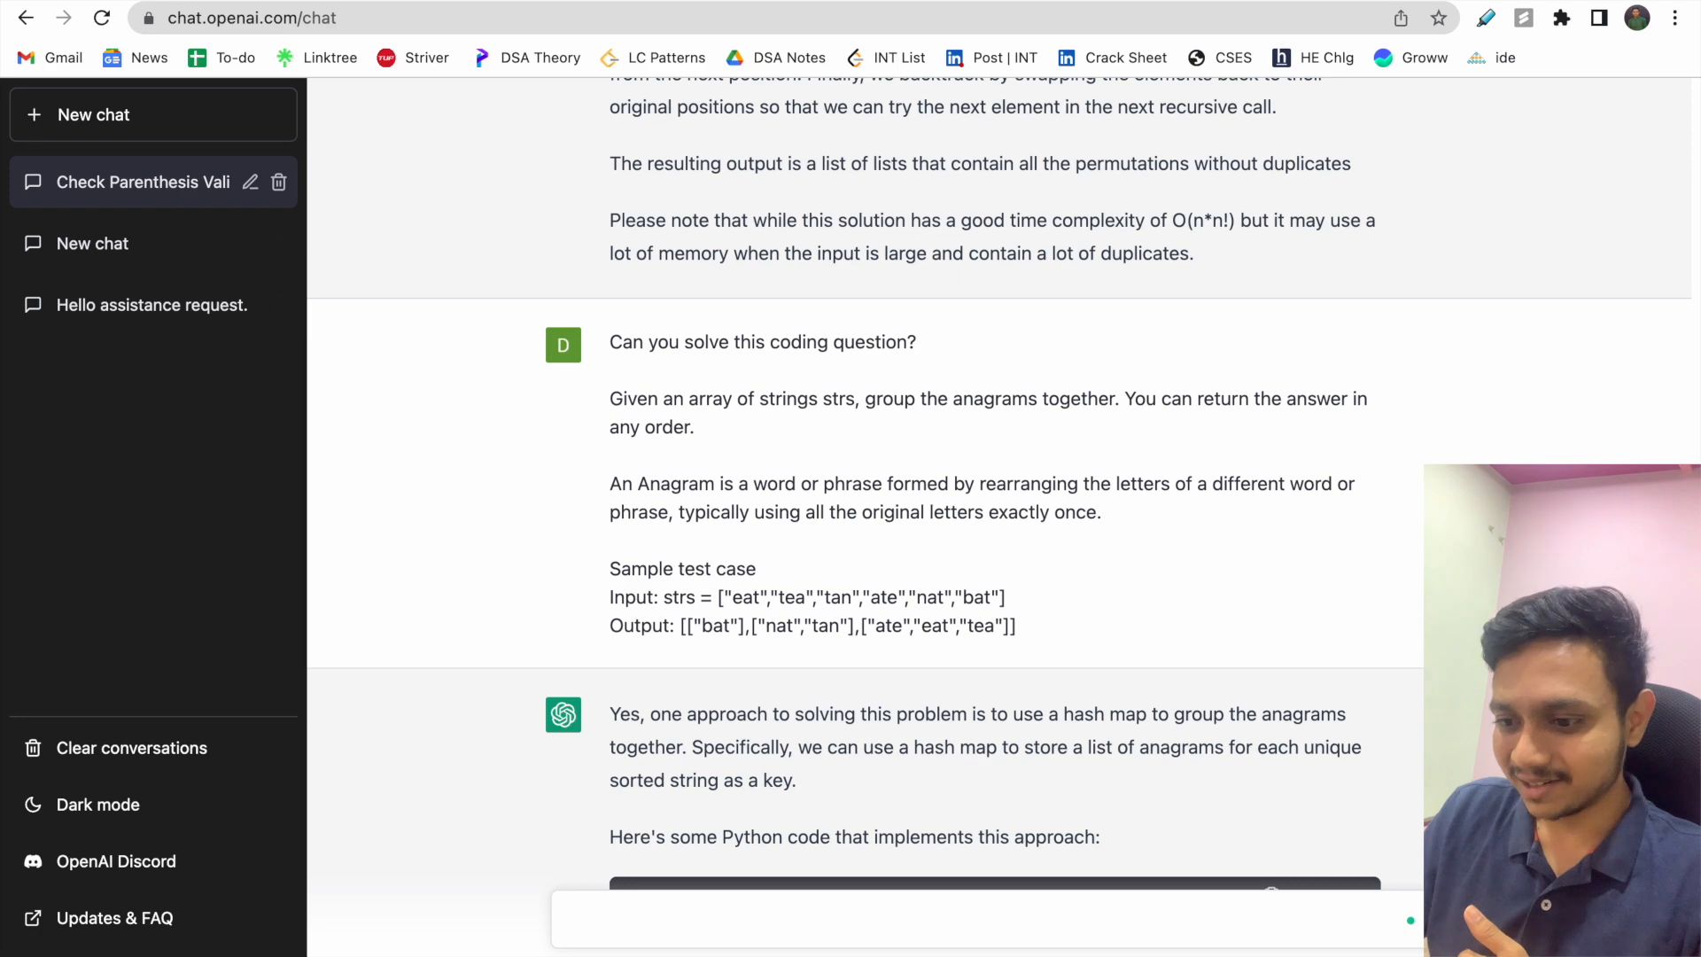
scroll(down, 3)
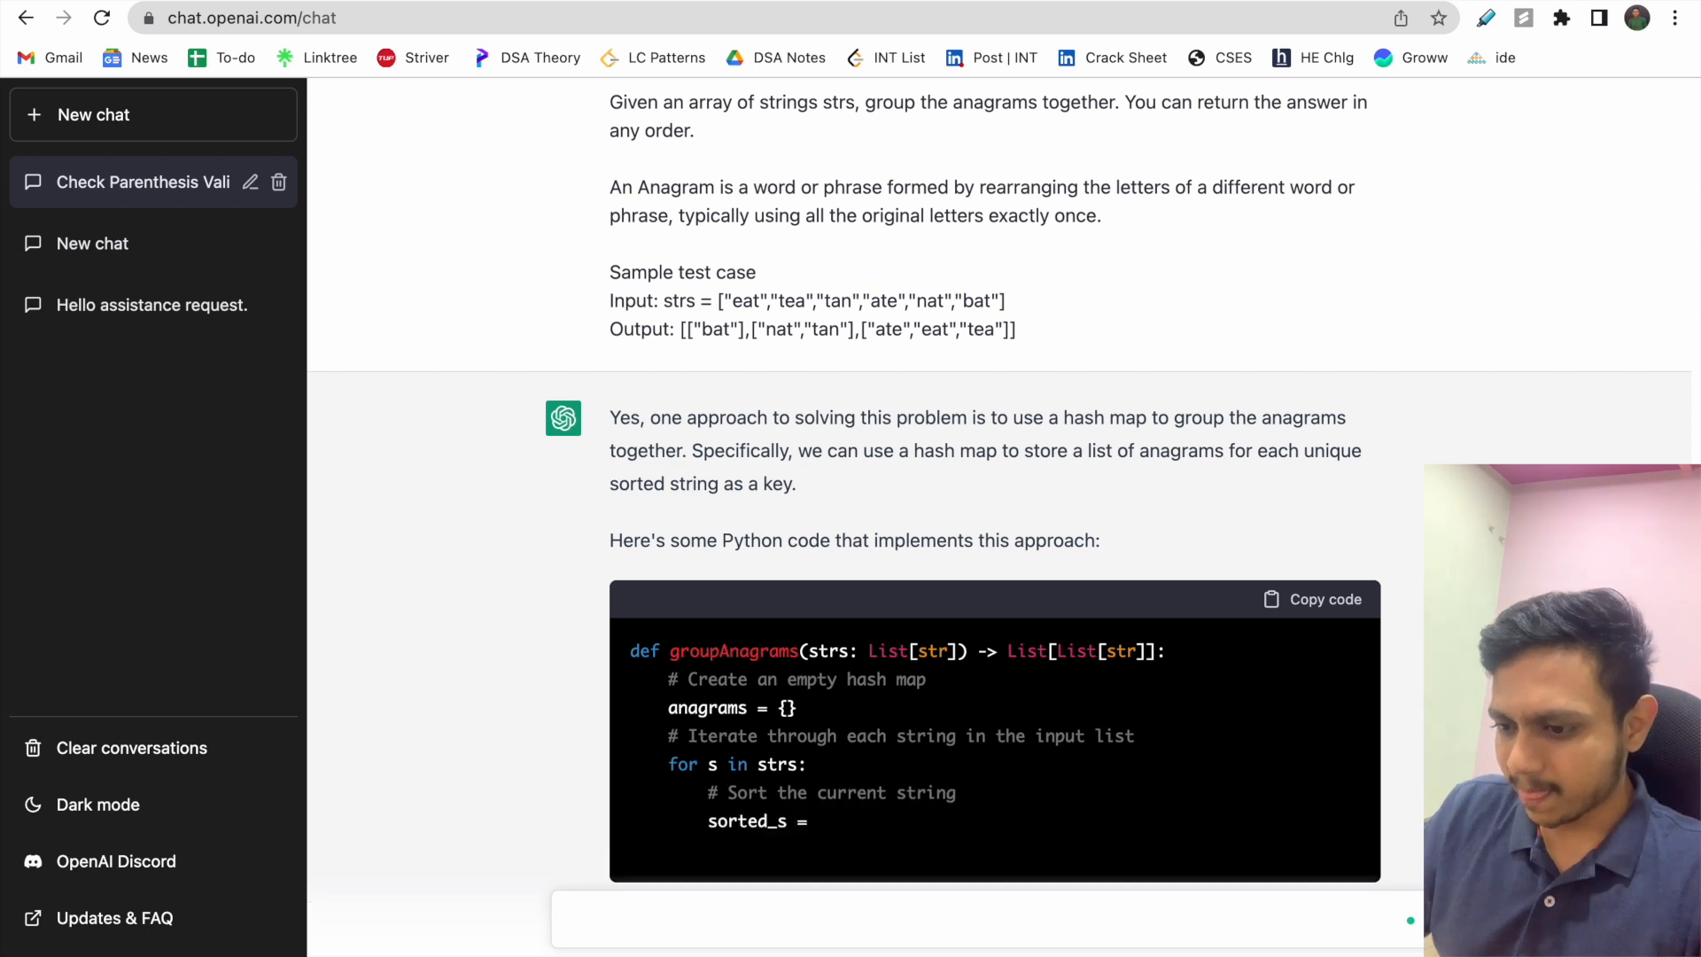
scroll(down, 3)
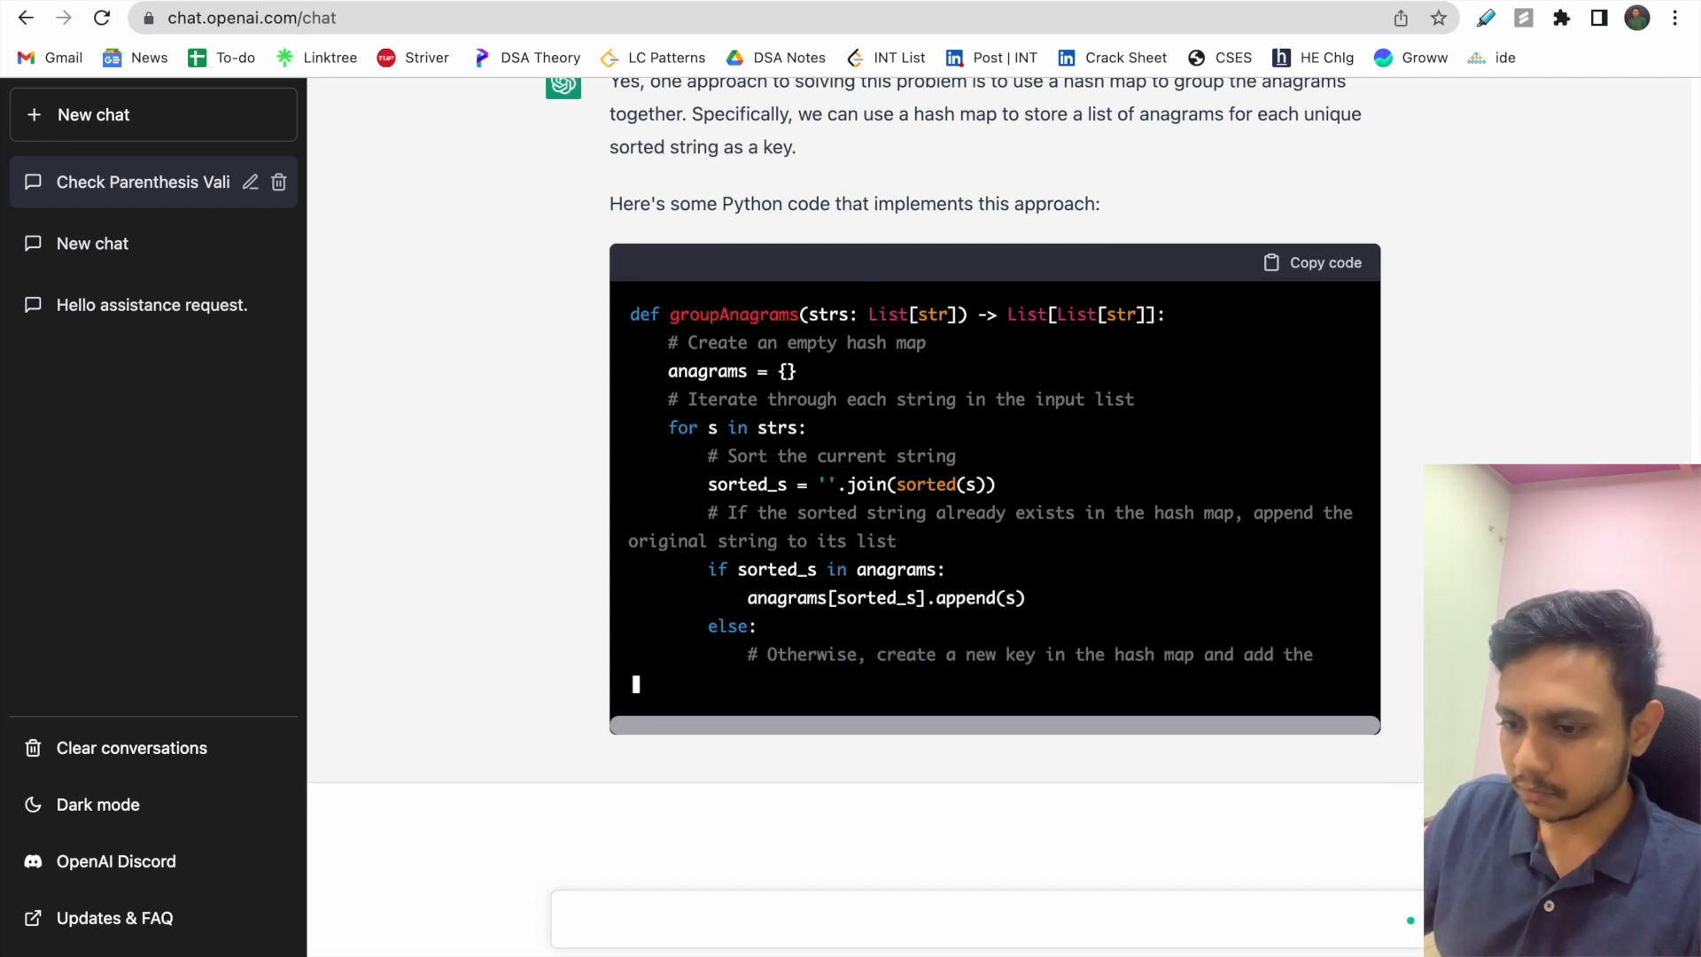
scroll(down, 3)
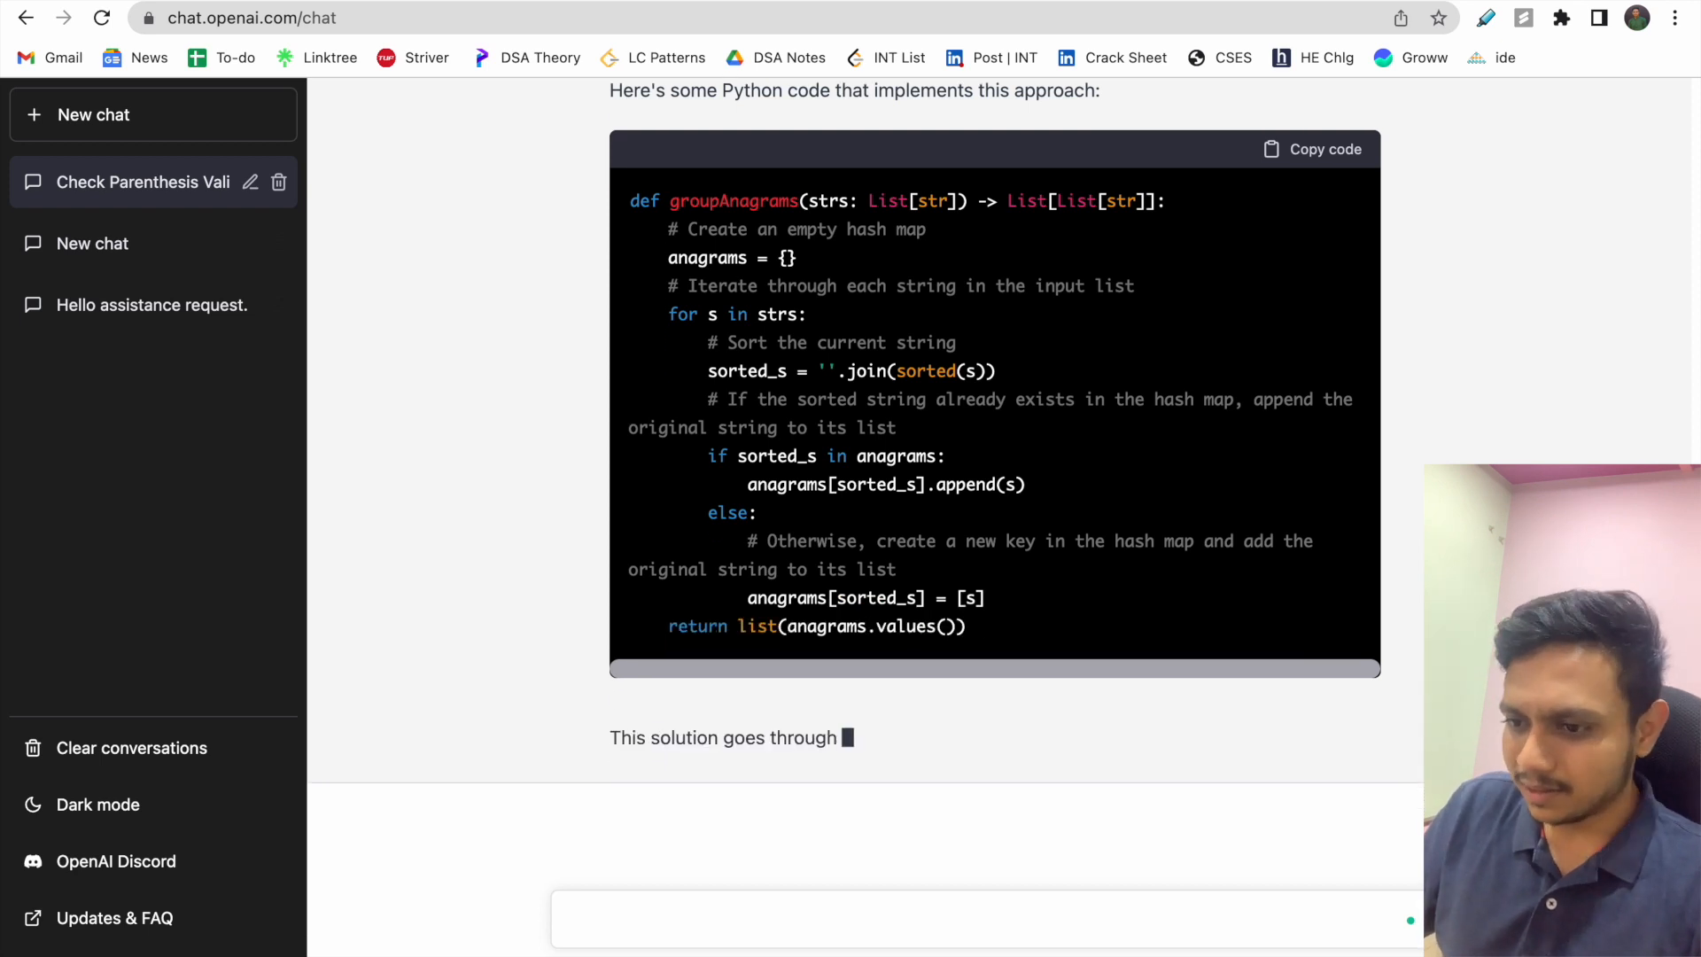
scroll(down, 3)
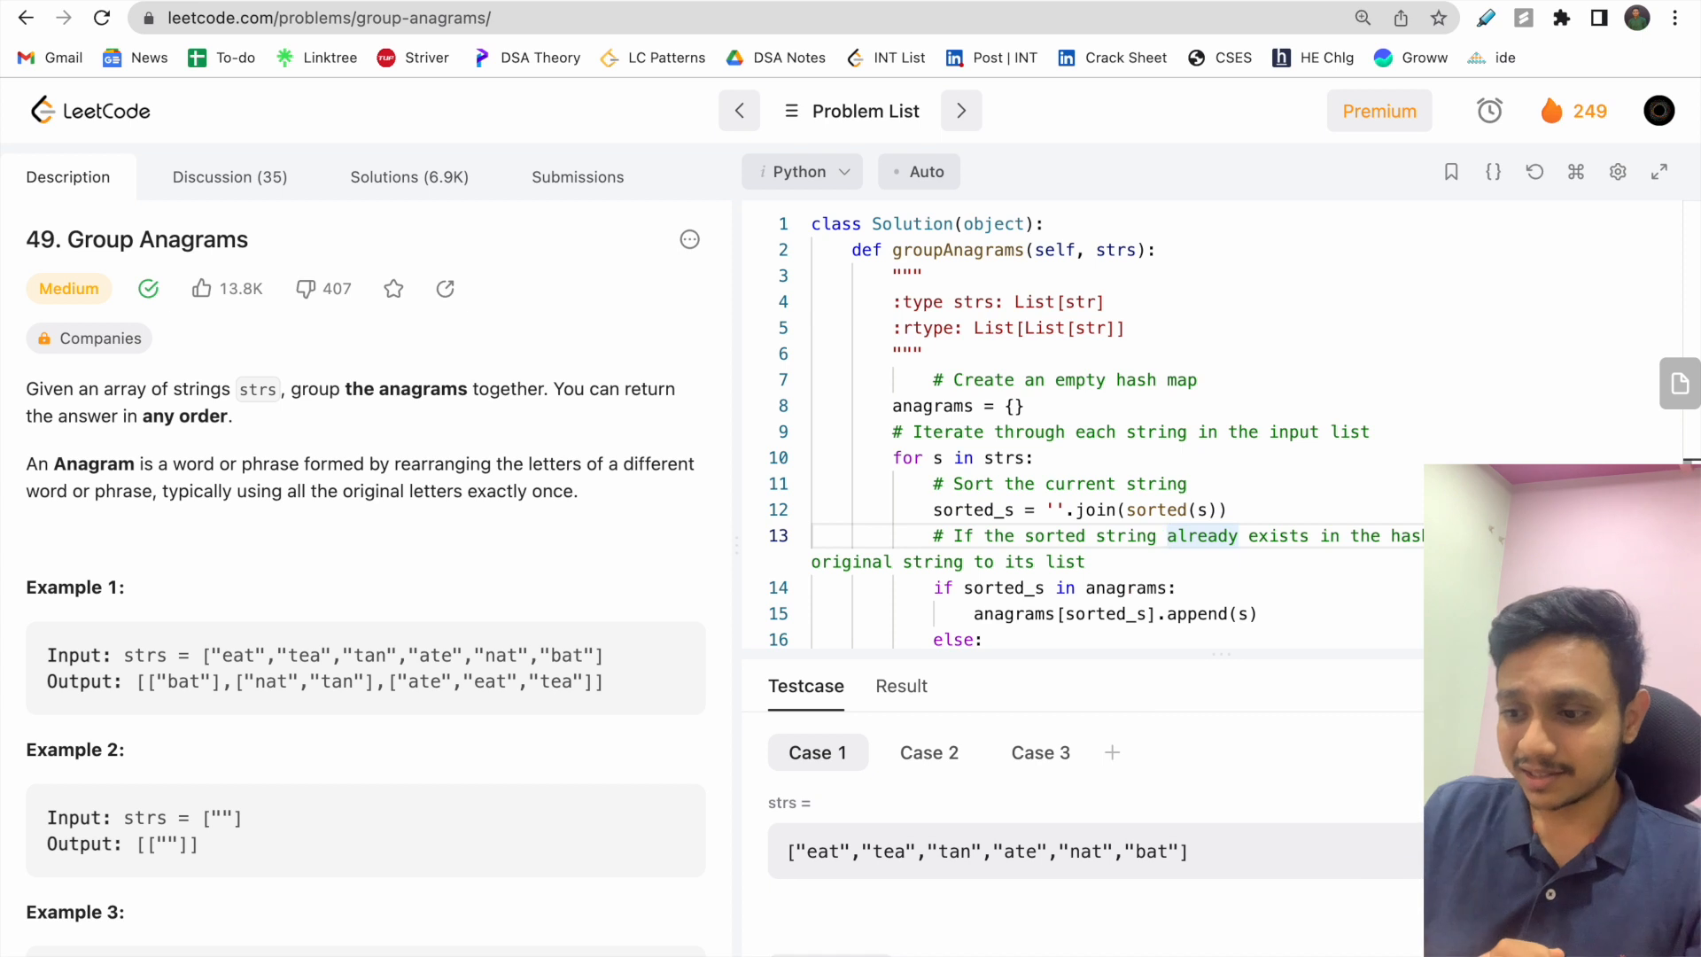
Submit the pasted groupAnagrams code and confirm the Accepted result in Submissions
click(900, 686)
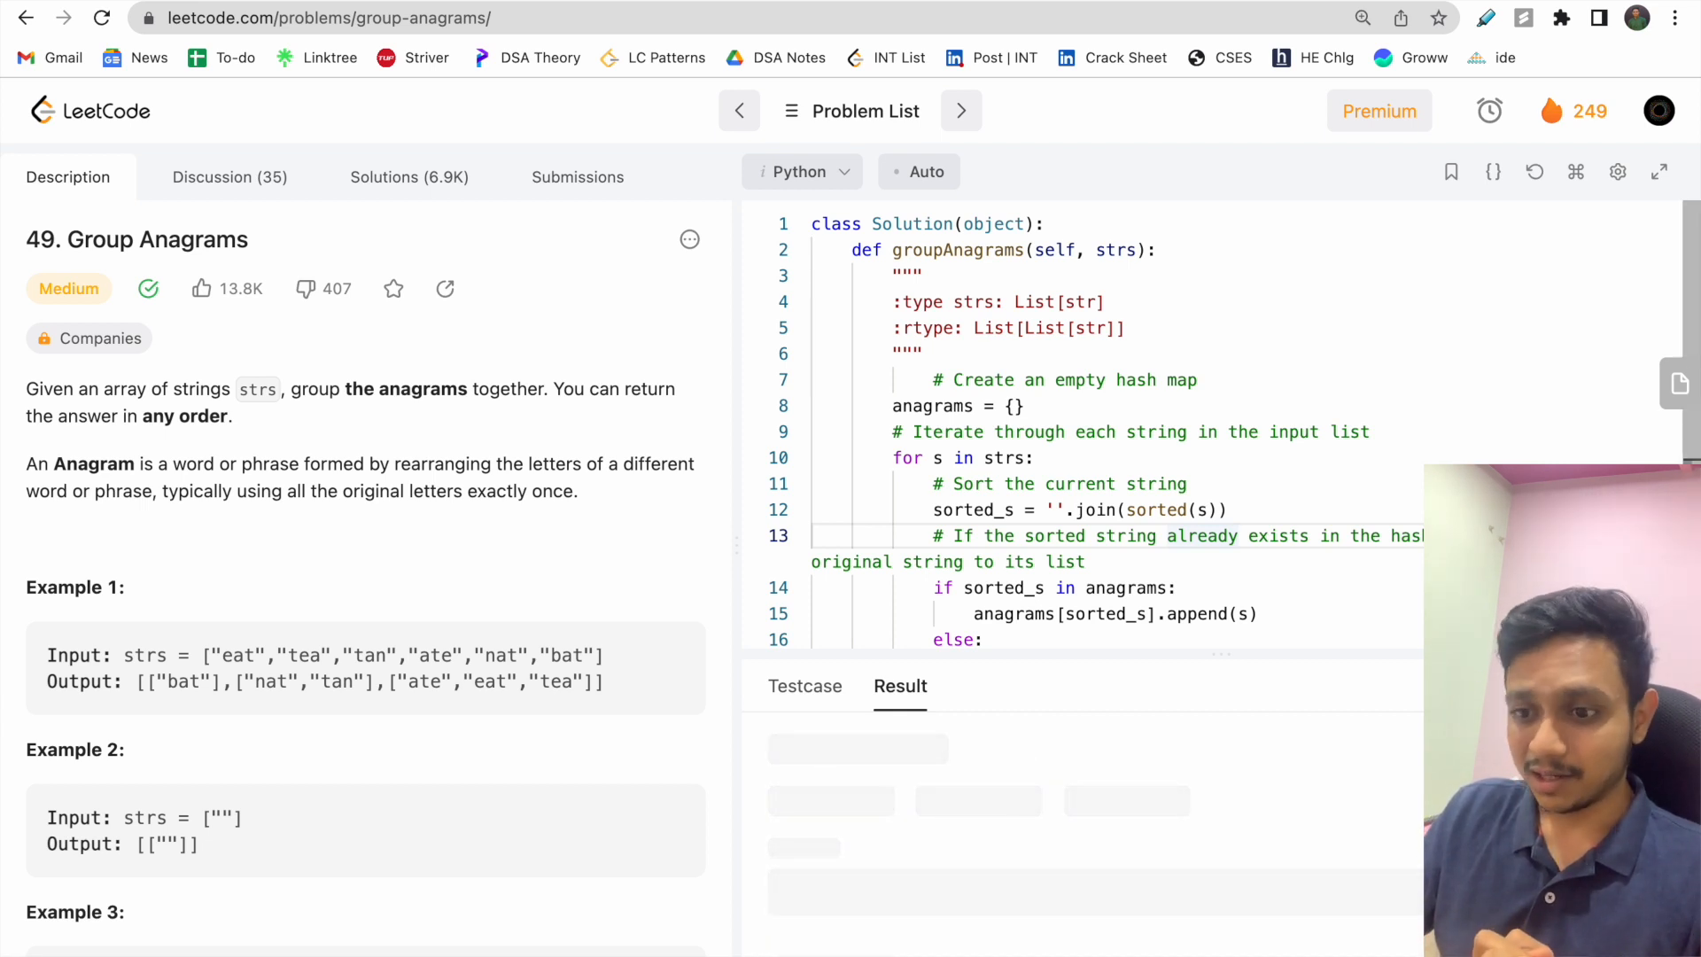
click(578, 177)
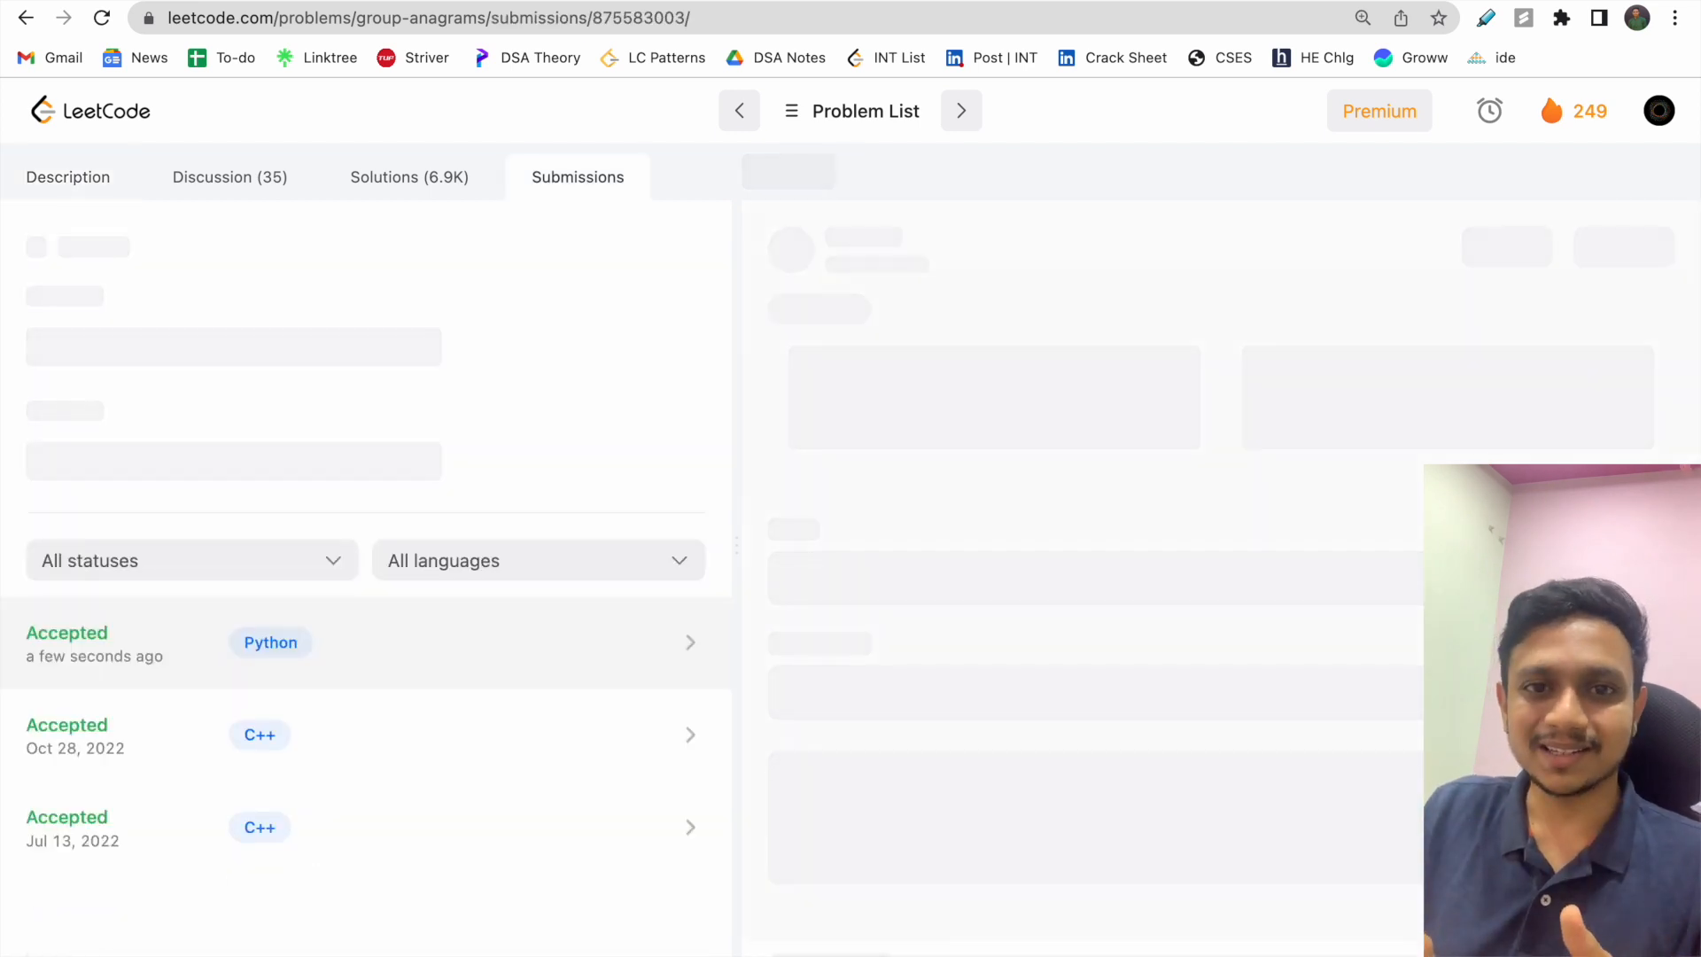